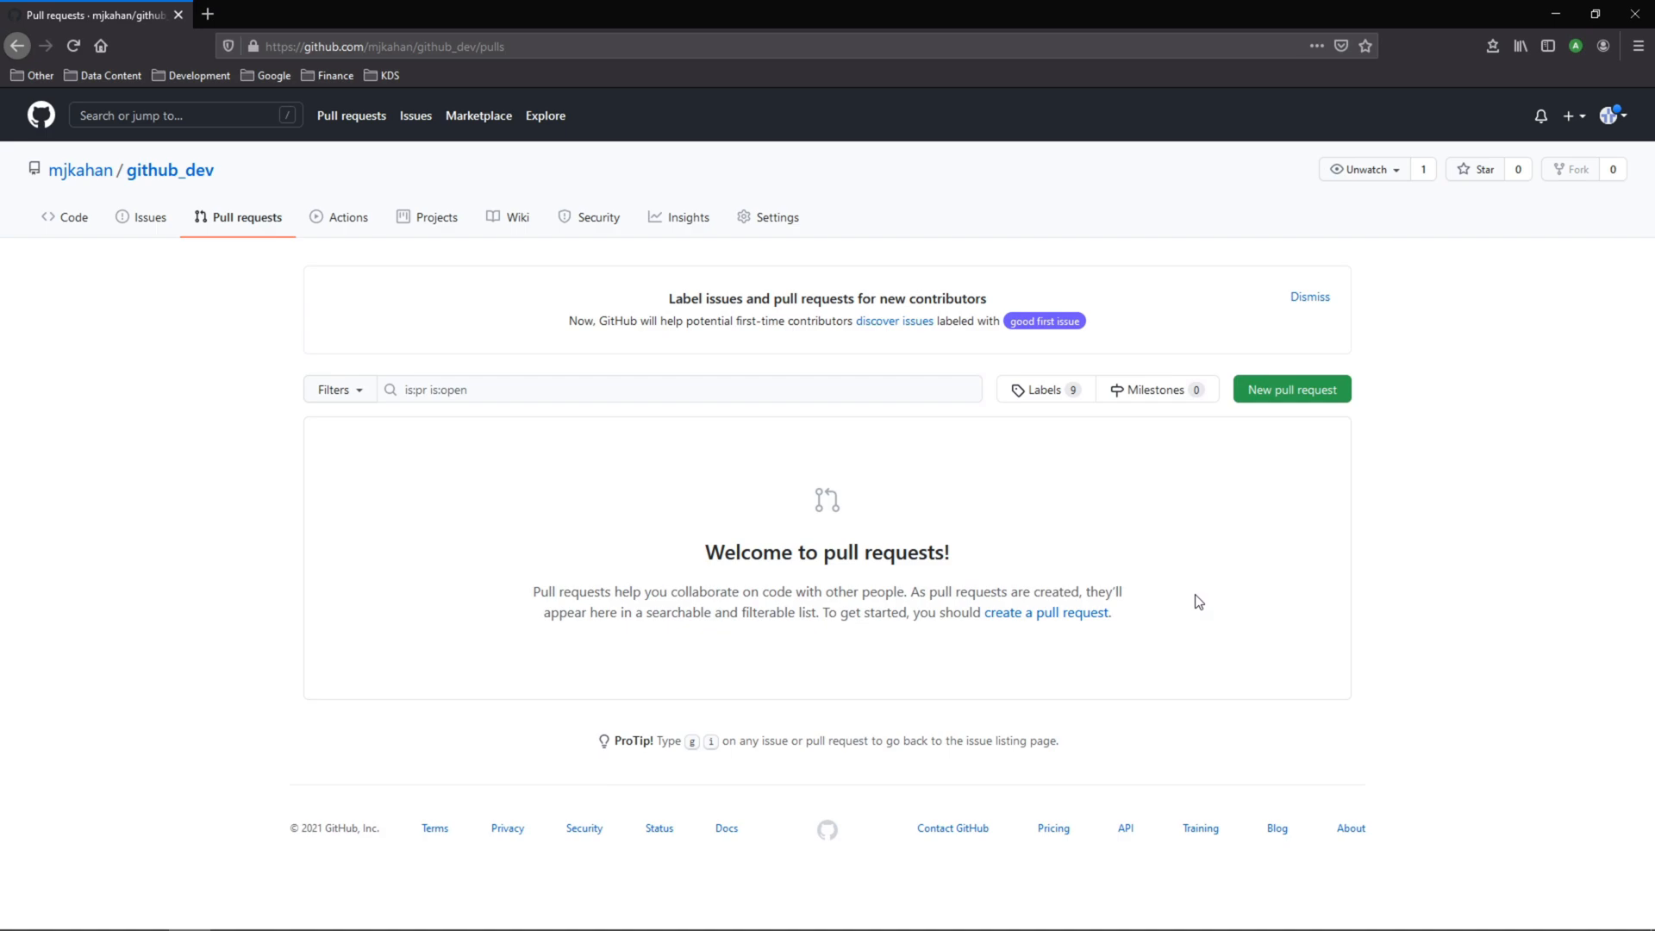
{"action": "mouse_move", "coordinate": [1332, 403]}
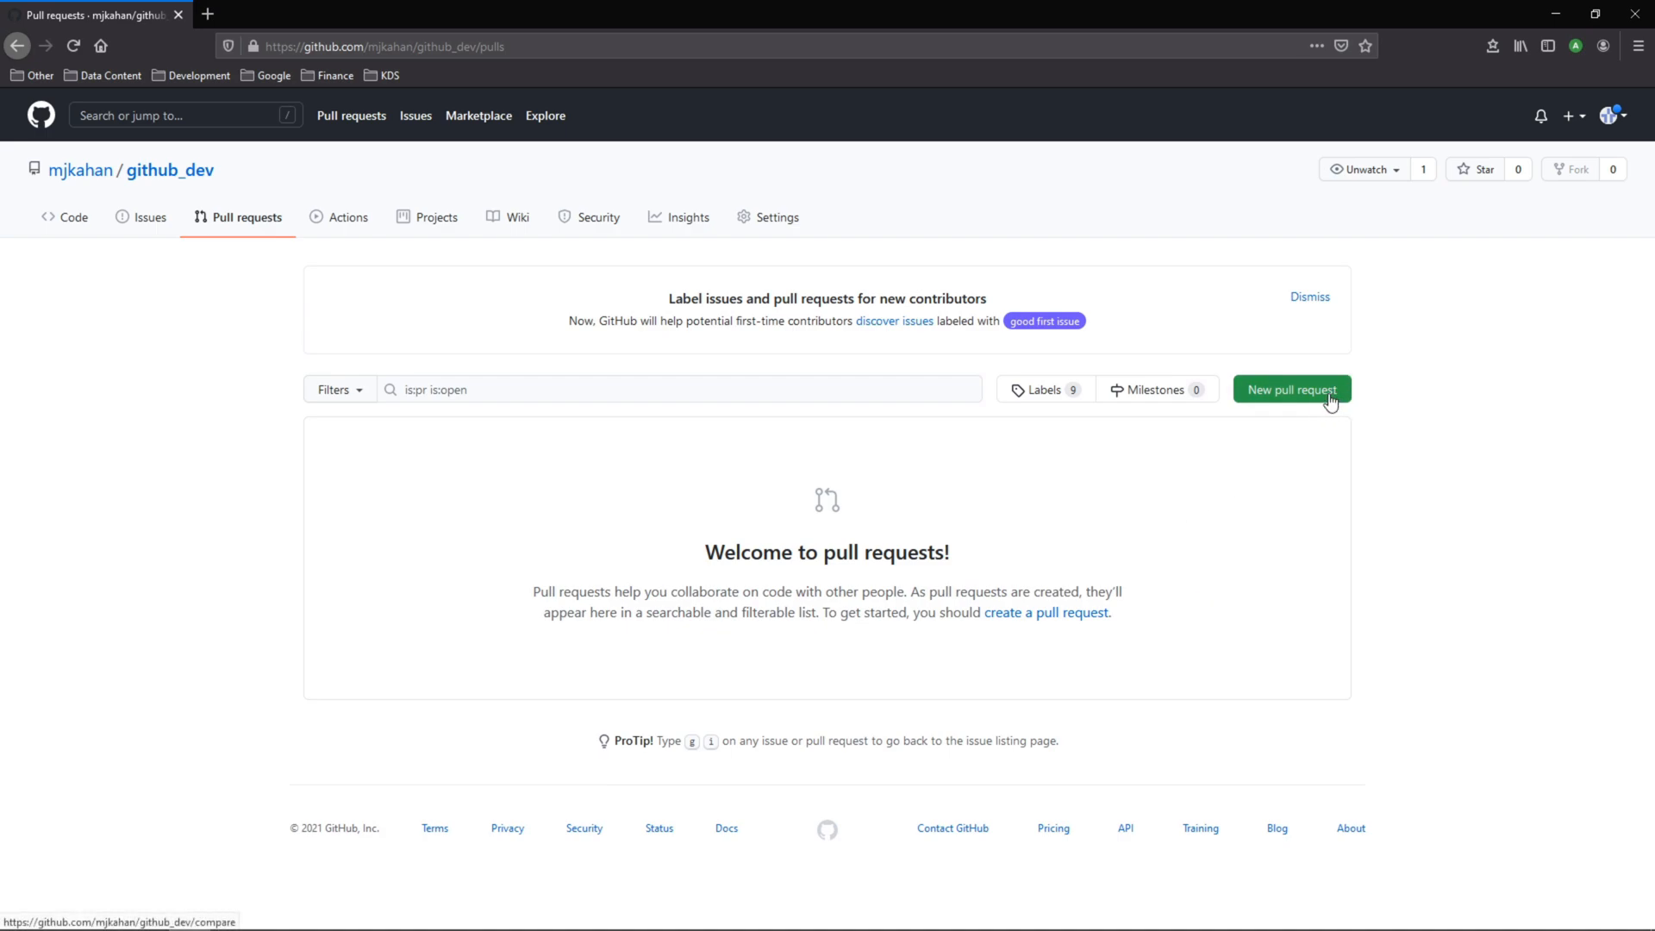
{"action": "mouse_move", "coordinate": [1316, 460]}
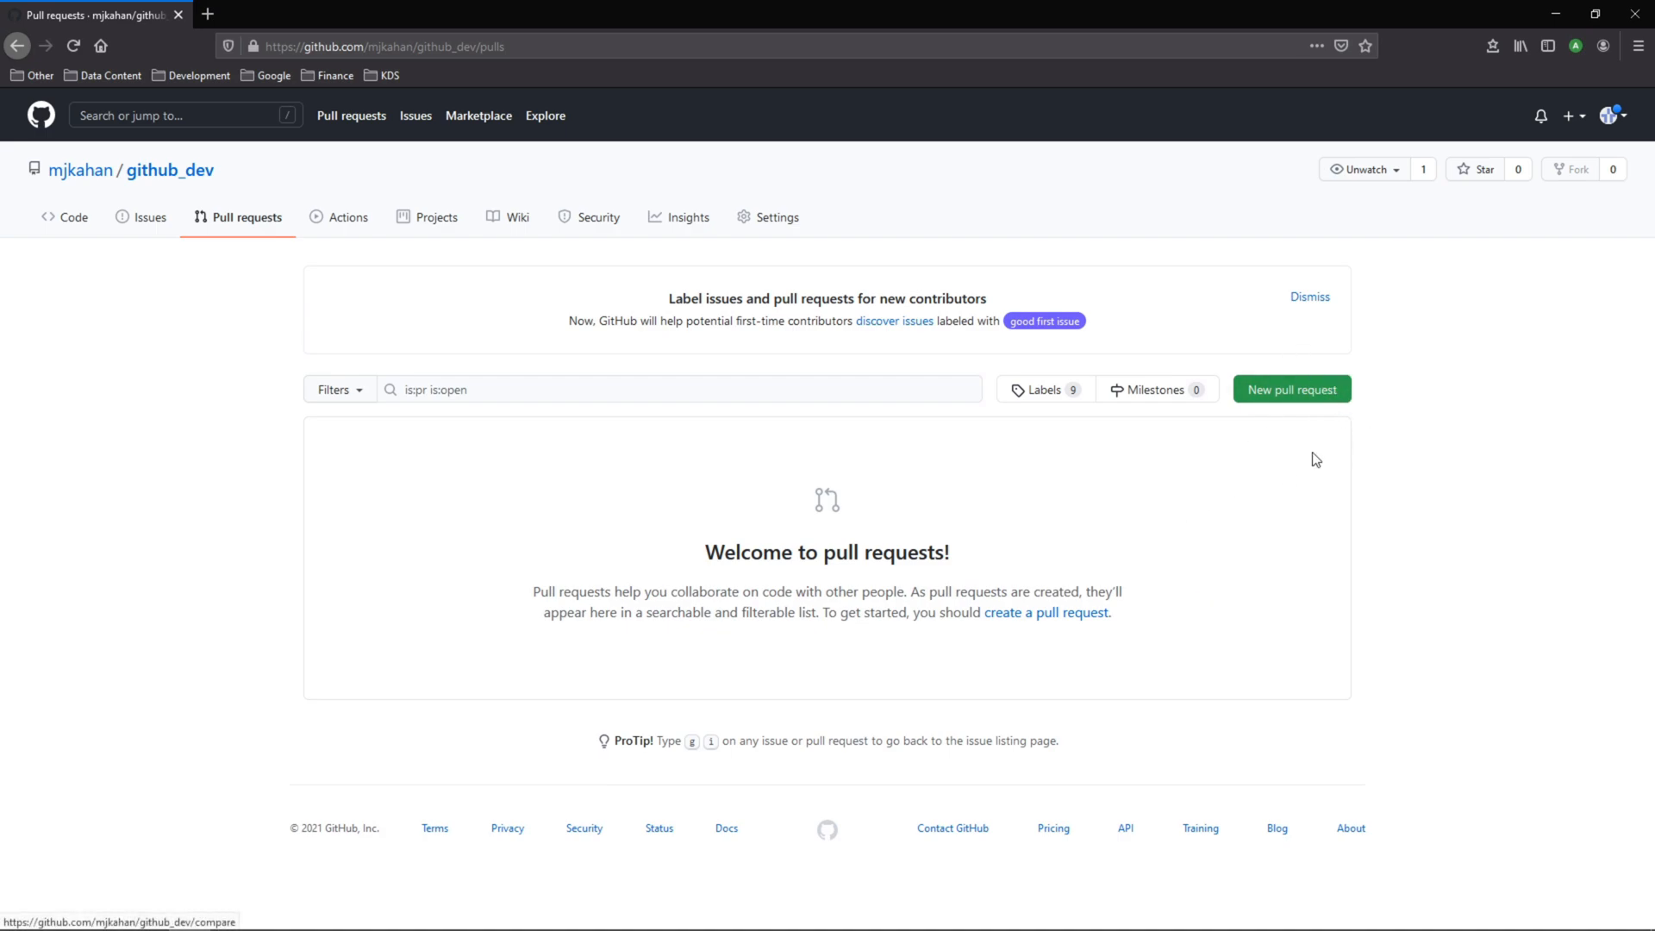
{"action": "mouse_move", "coordinate": [1284, 396]}
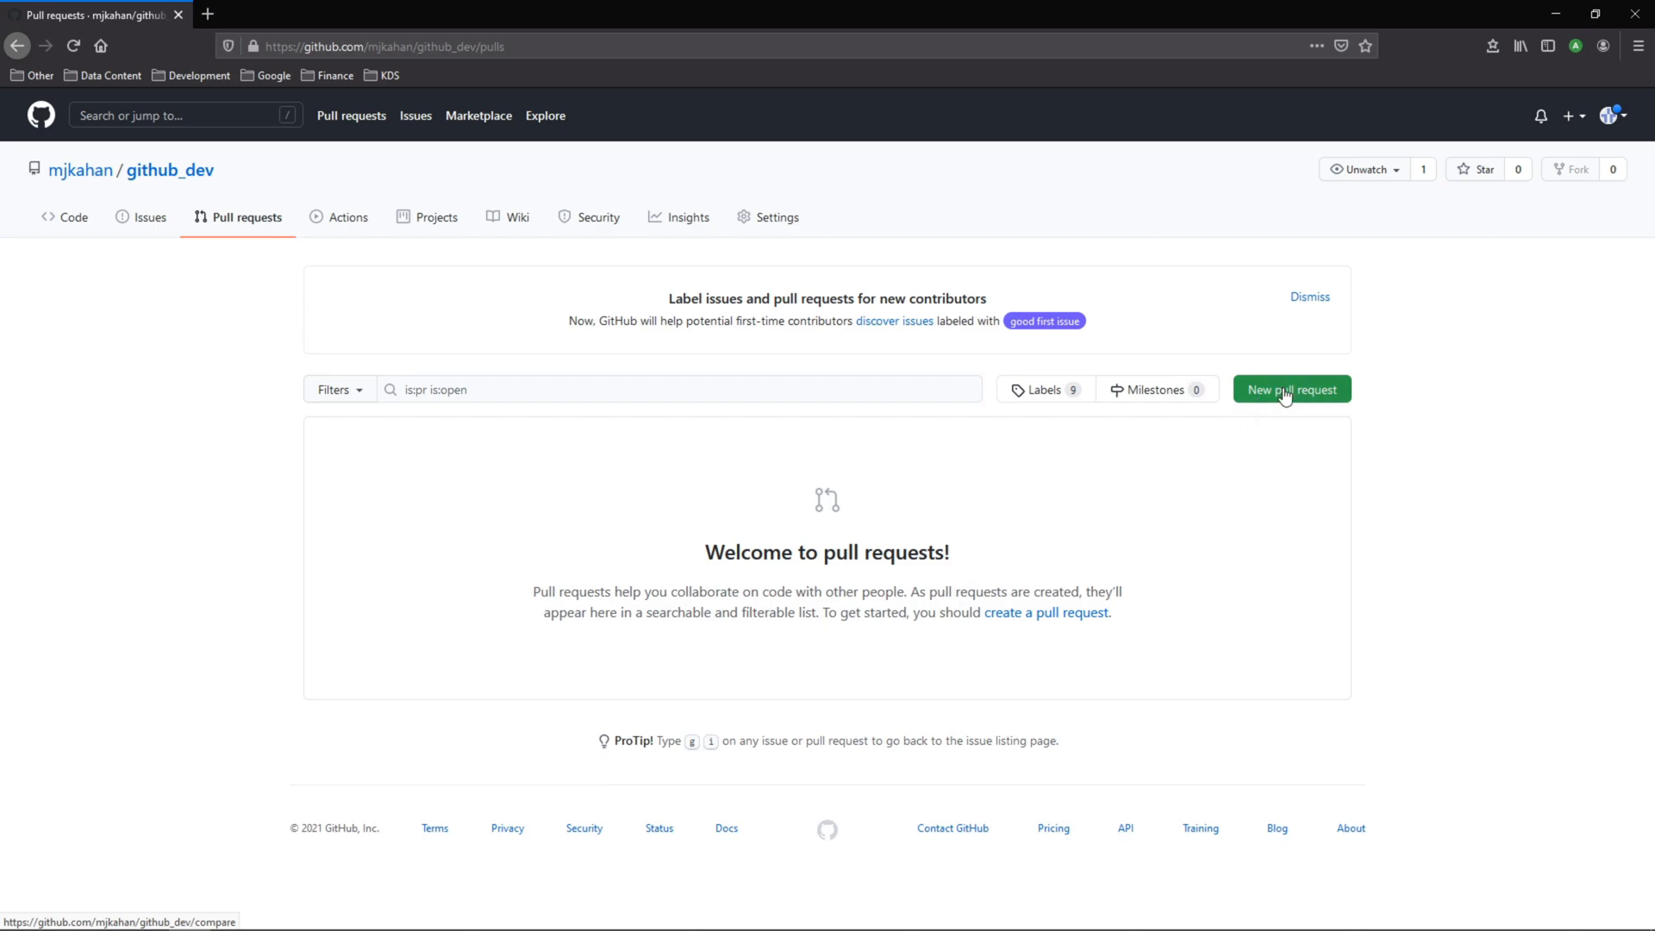
{"action": "mouse_move", "coordinate": [1263, 450]}
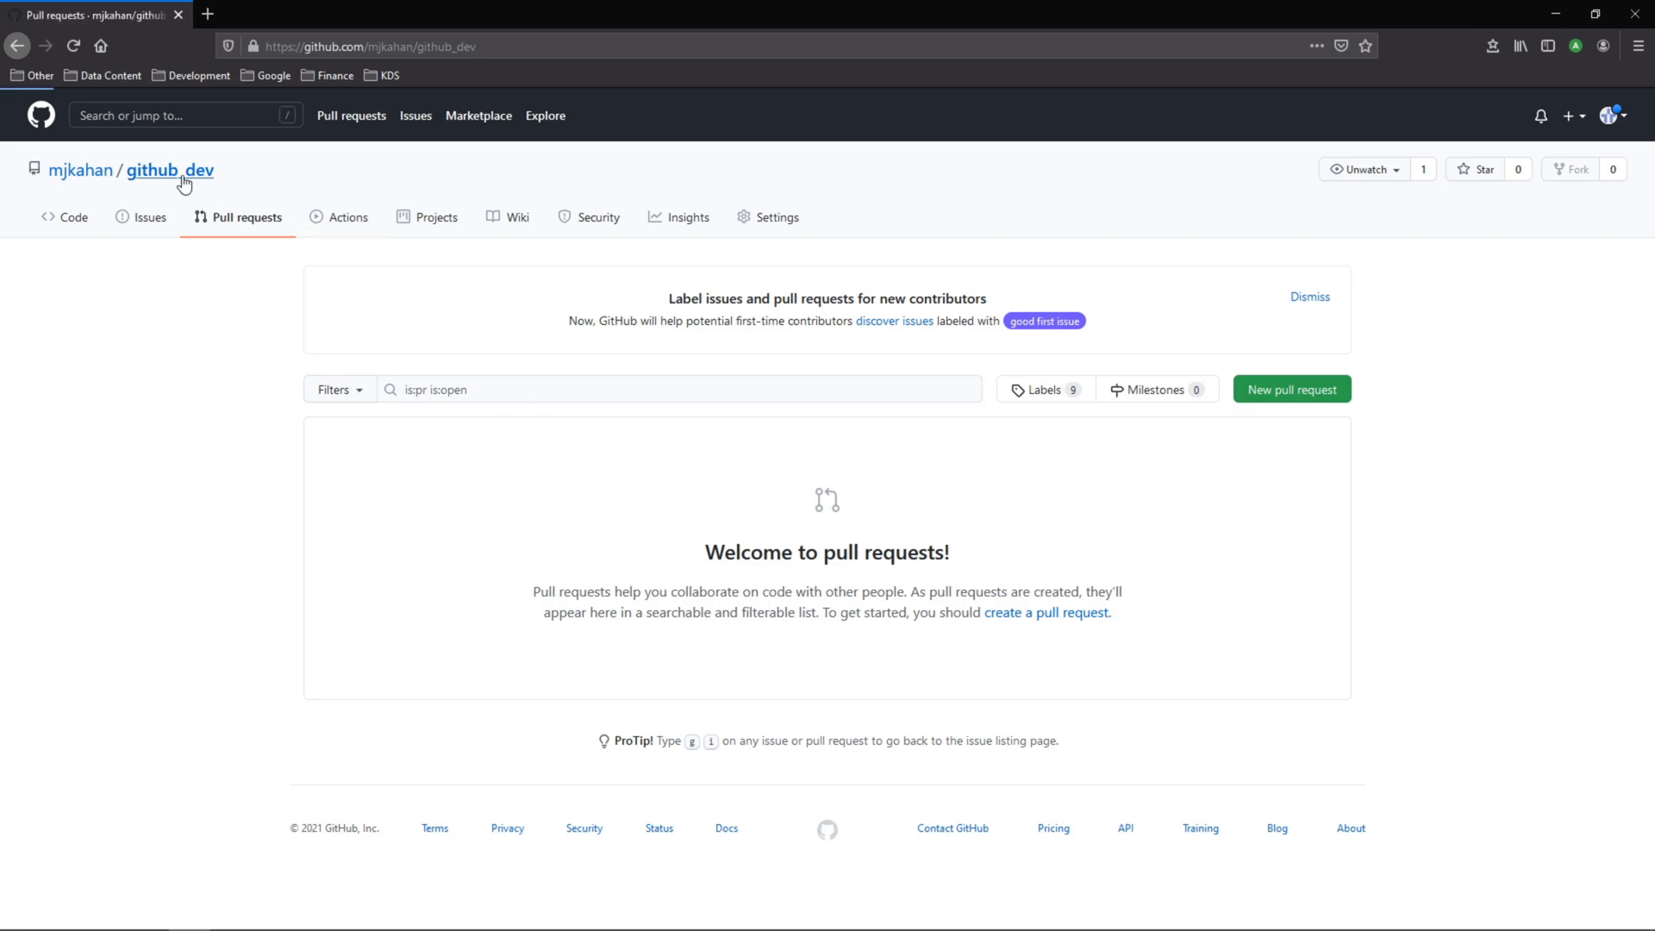
Step: Open the github_dev repository home page and show its Add file options
{"action": "left_click", "coordinate": [169, 170]}
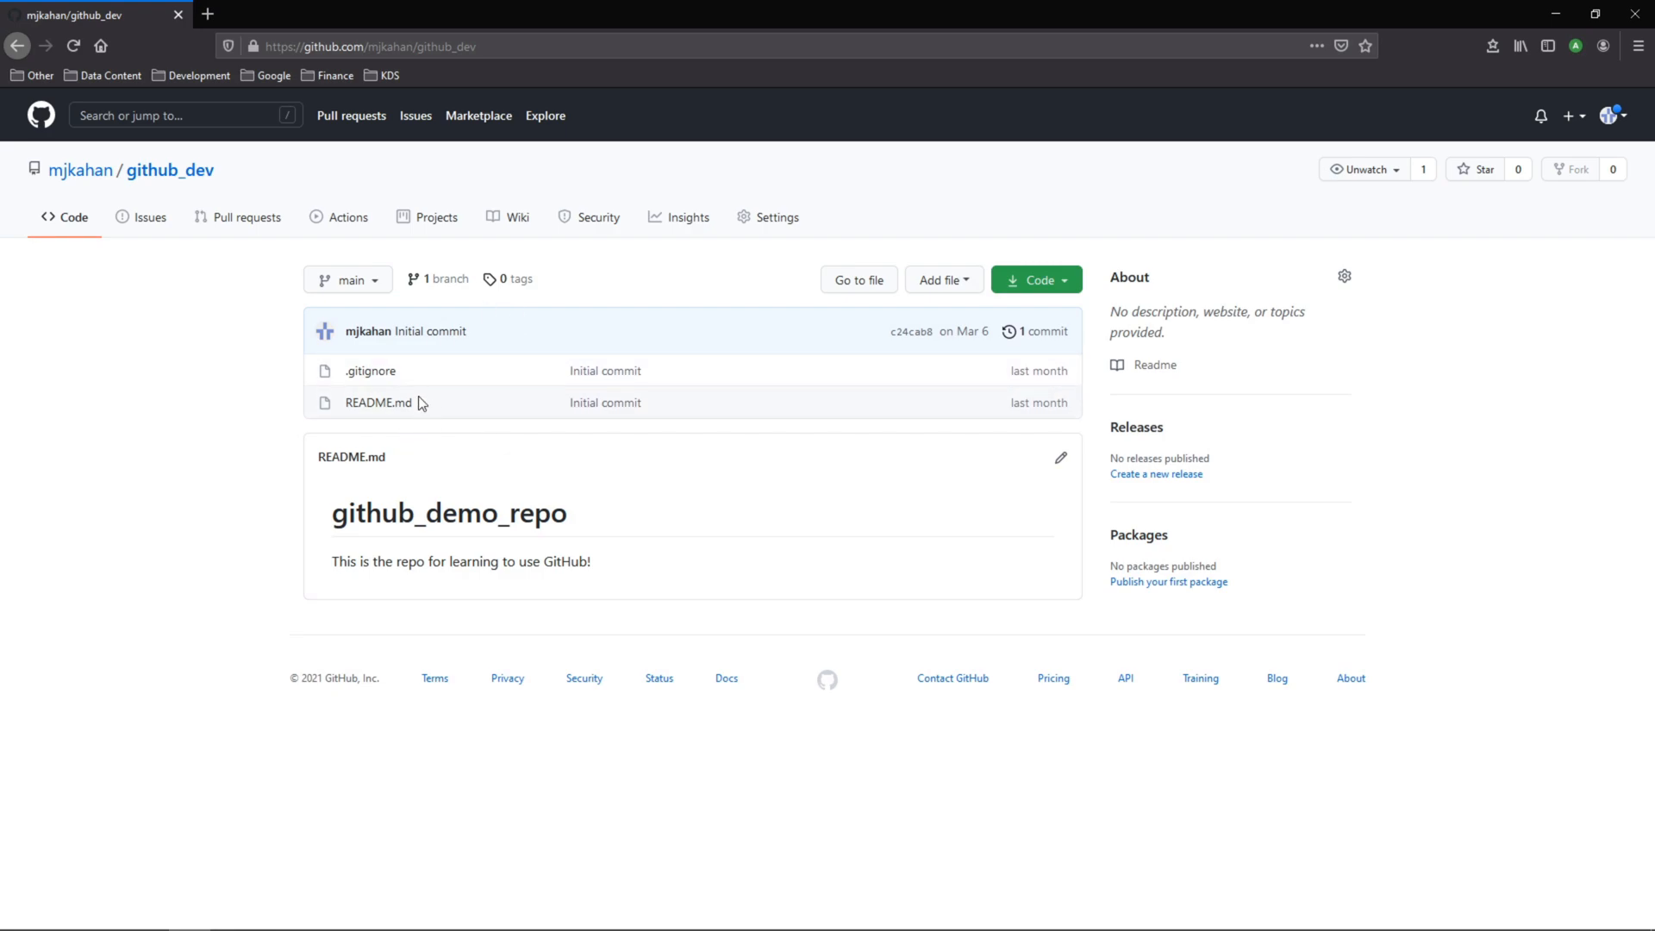
{"action": "mouse_move", "coordinate": [434, 439]}
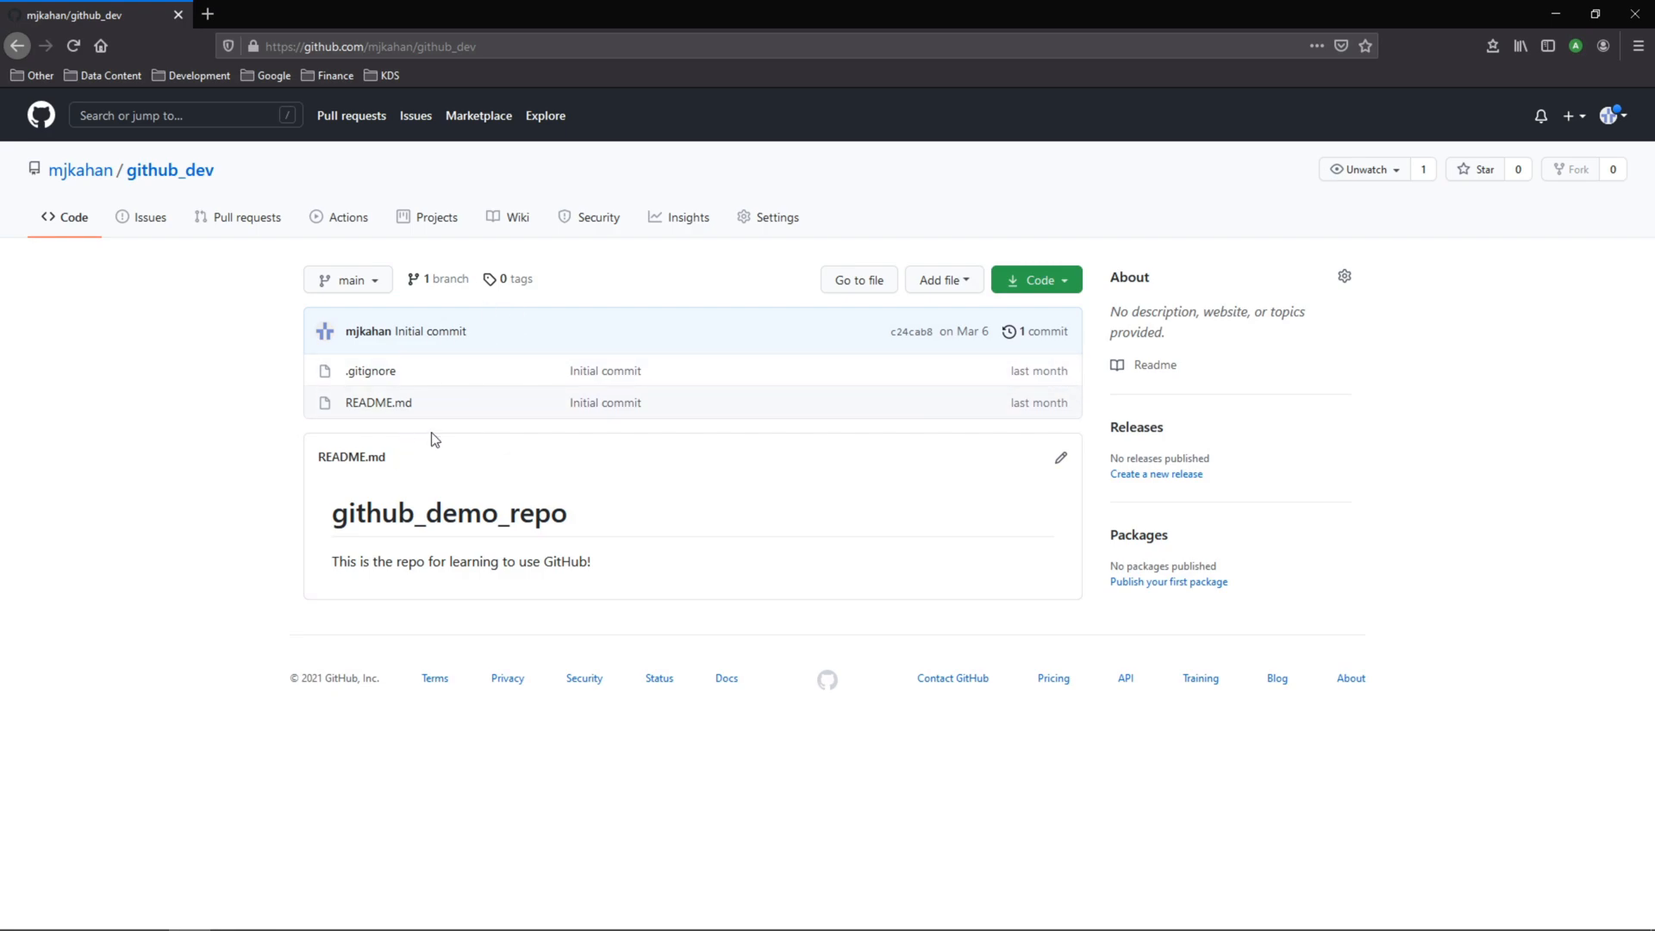
{"action": "mouse_move", "coordinate": [933, 279]}
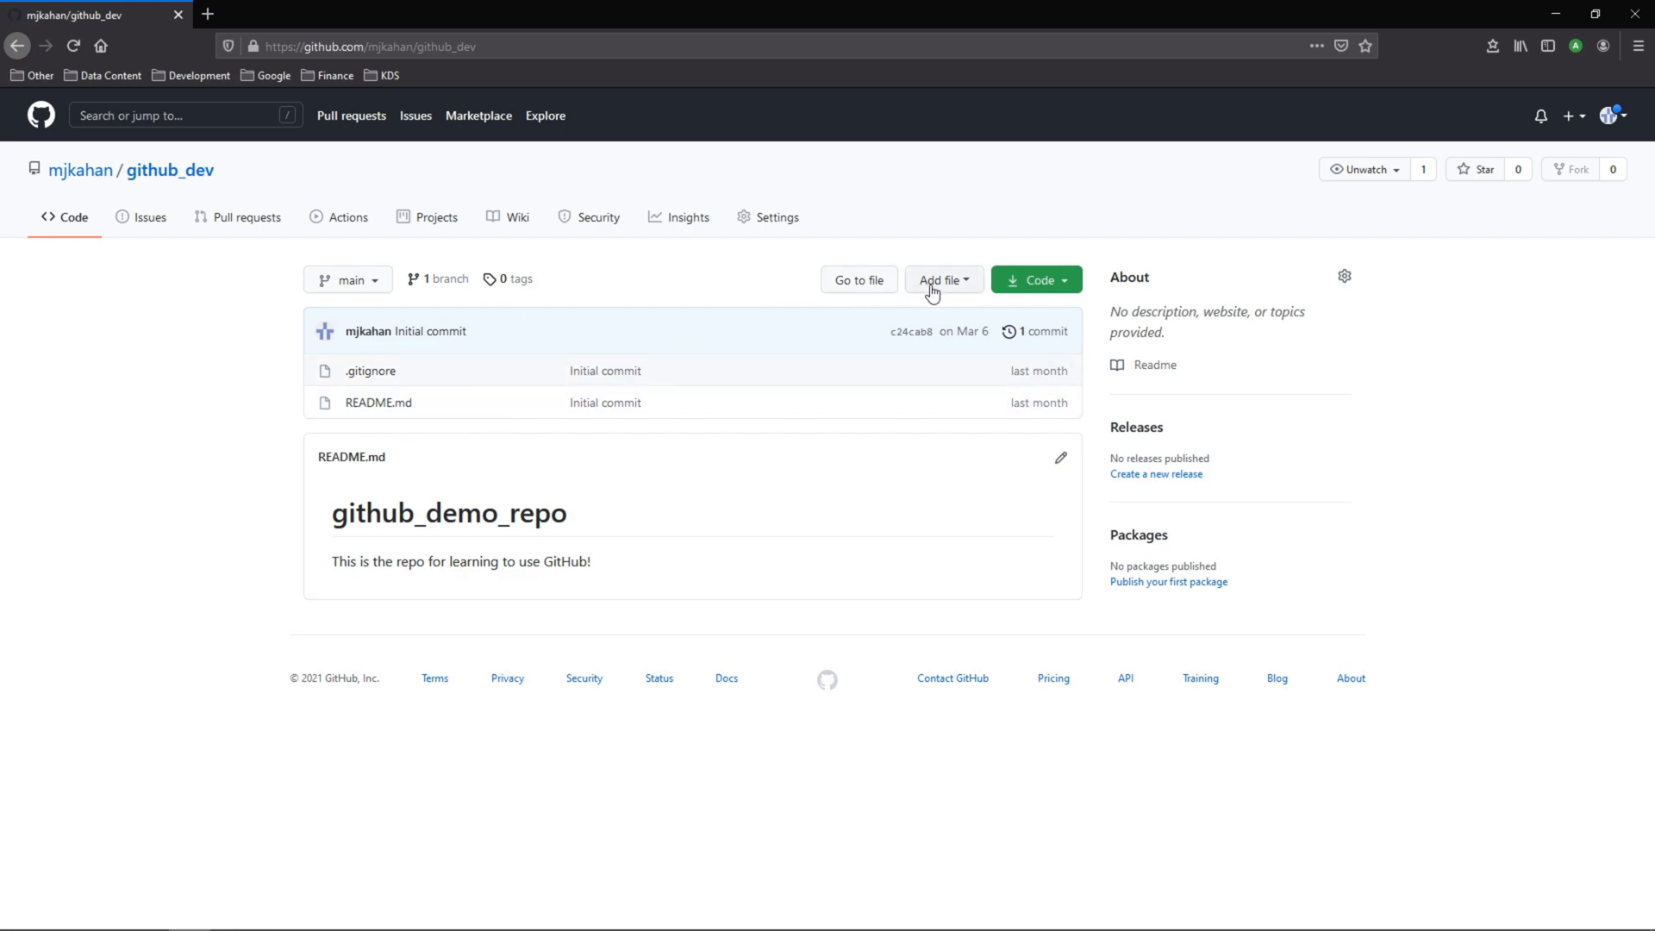
{"action": "mouse_move", "coordinate": [362, 288]}
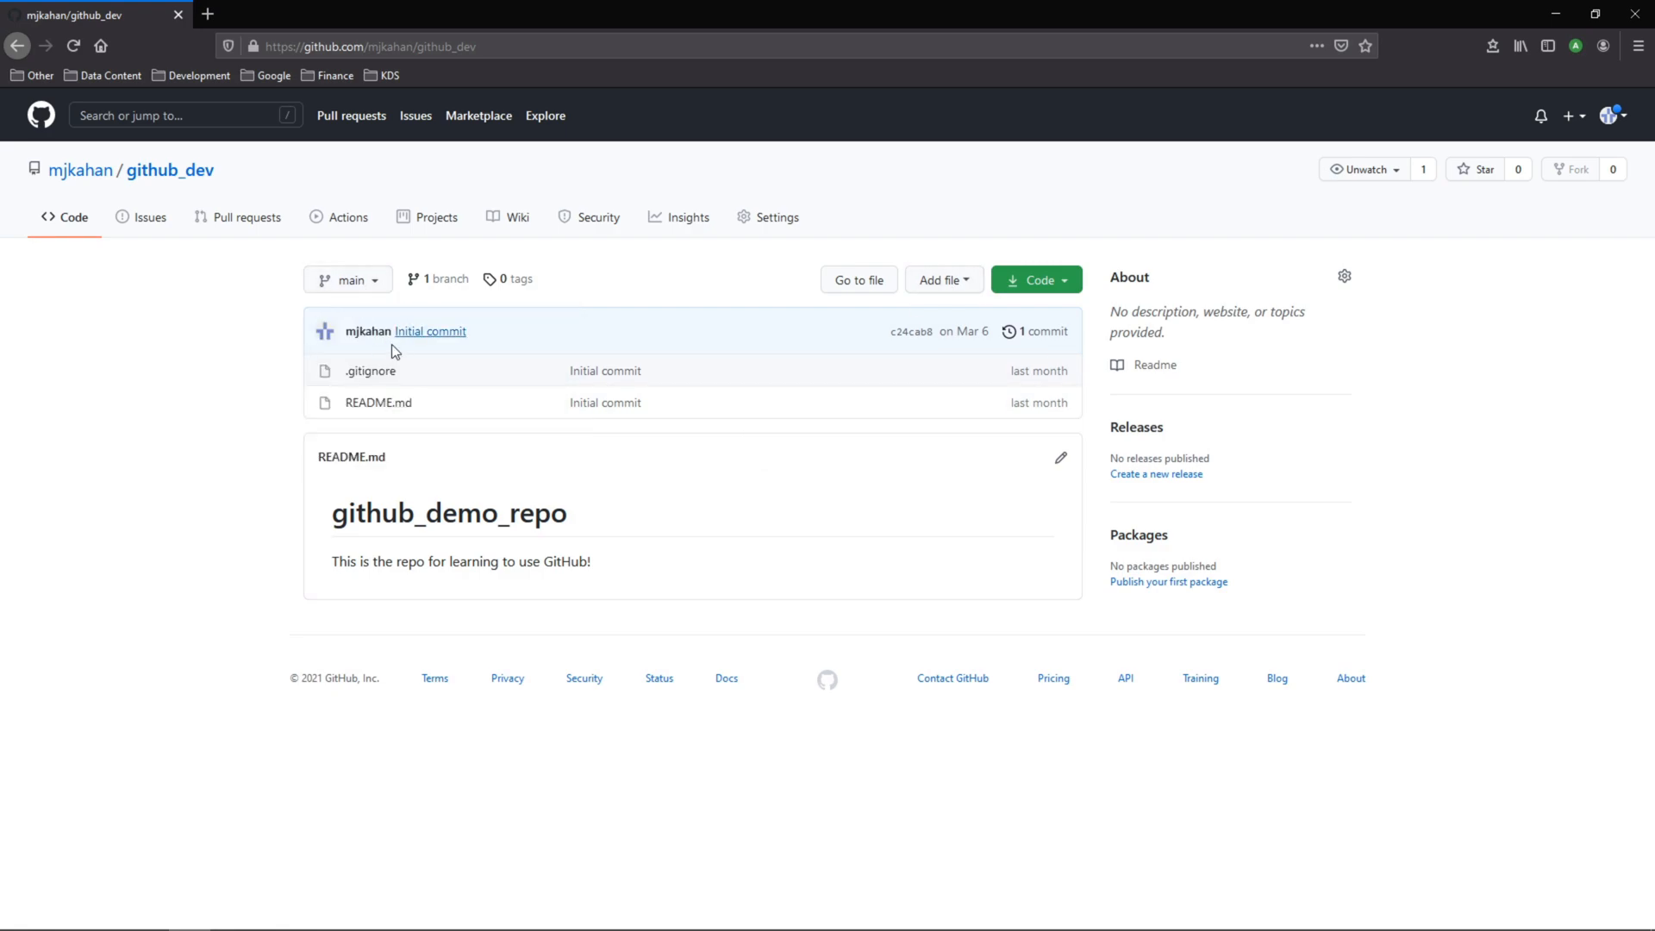
{"action": "left_click", "coordinate": [939, 279]}
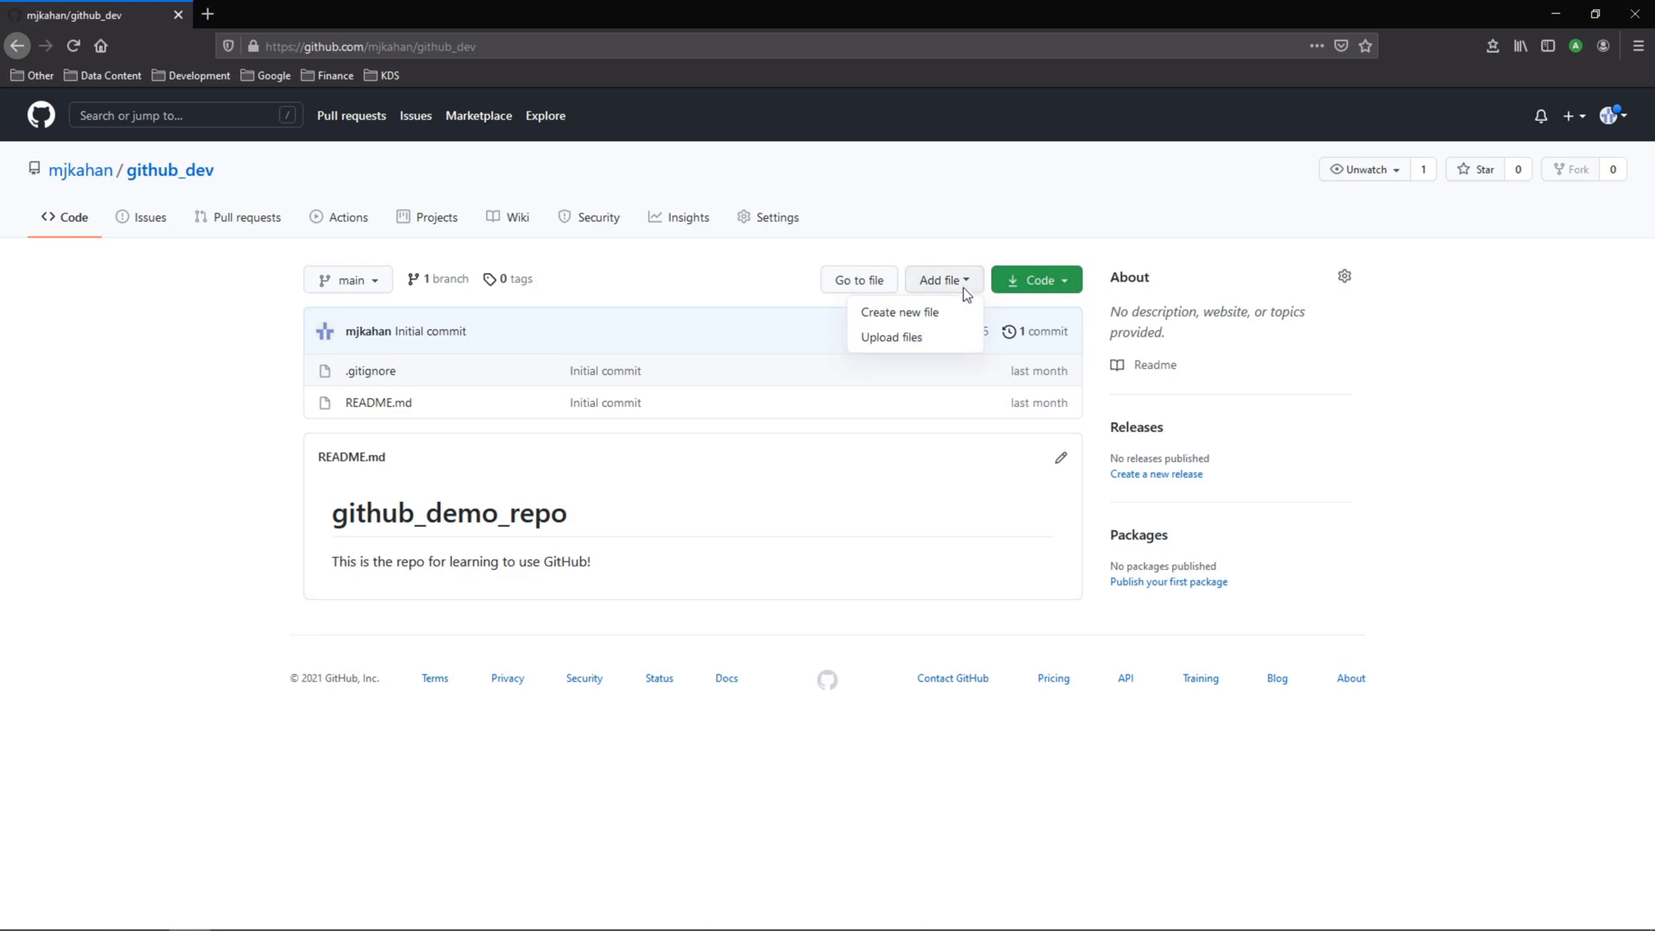
Step: Create a new file named .github/pull_request_template.md
{"action": "left_click", "coordinate": [898, 311]}
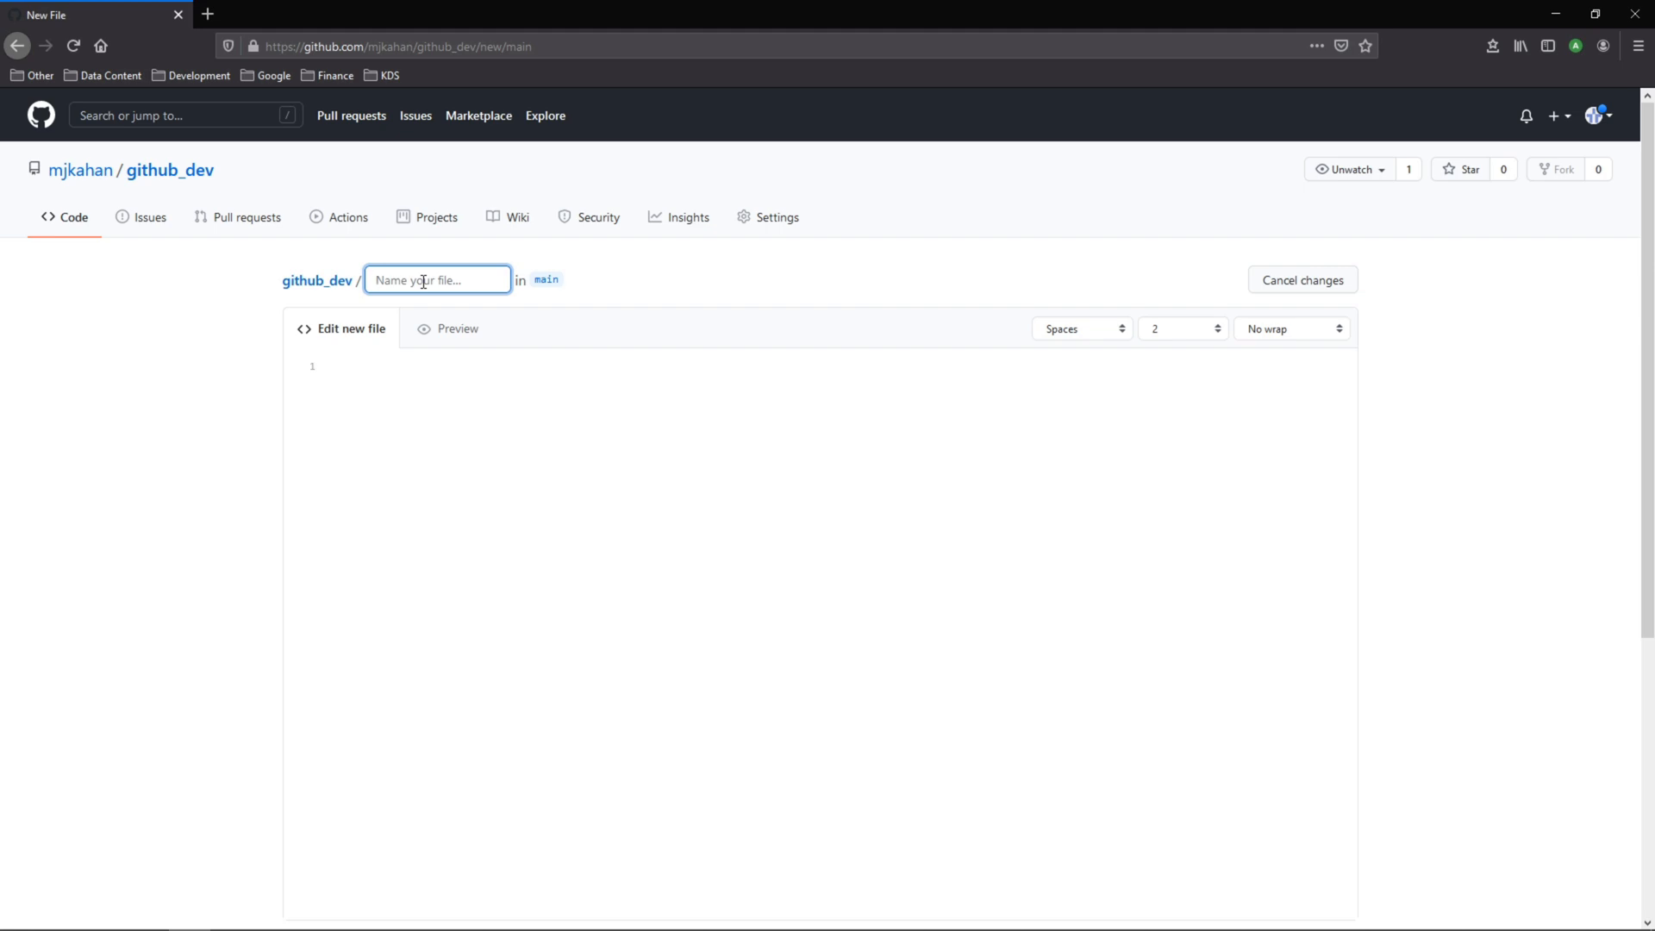
{"action": "type", "text": "."}
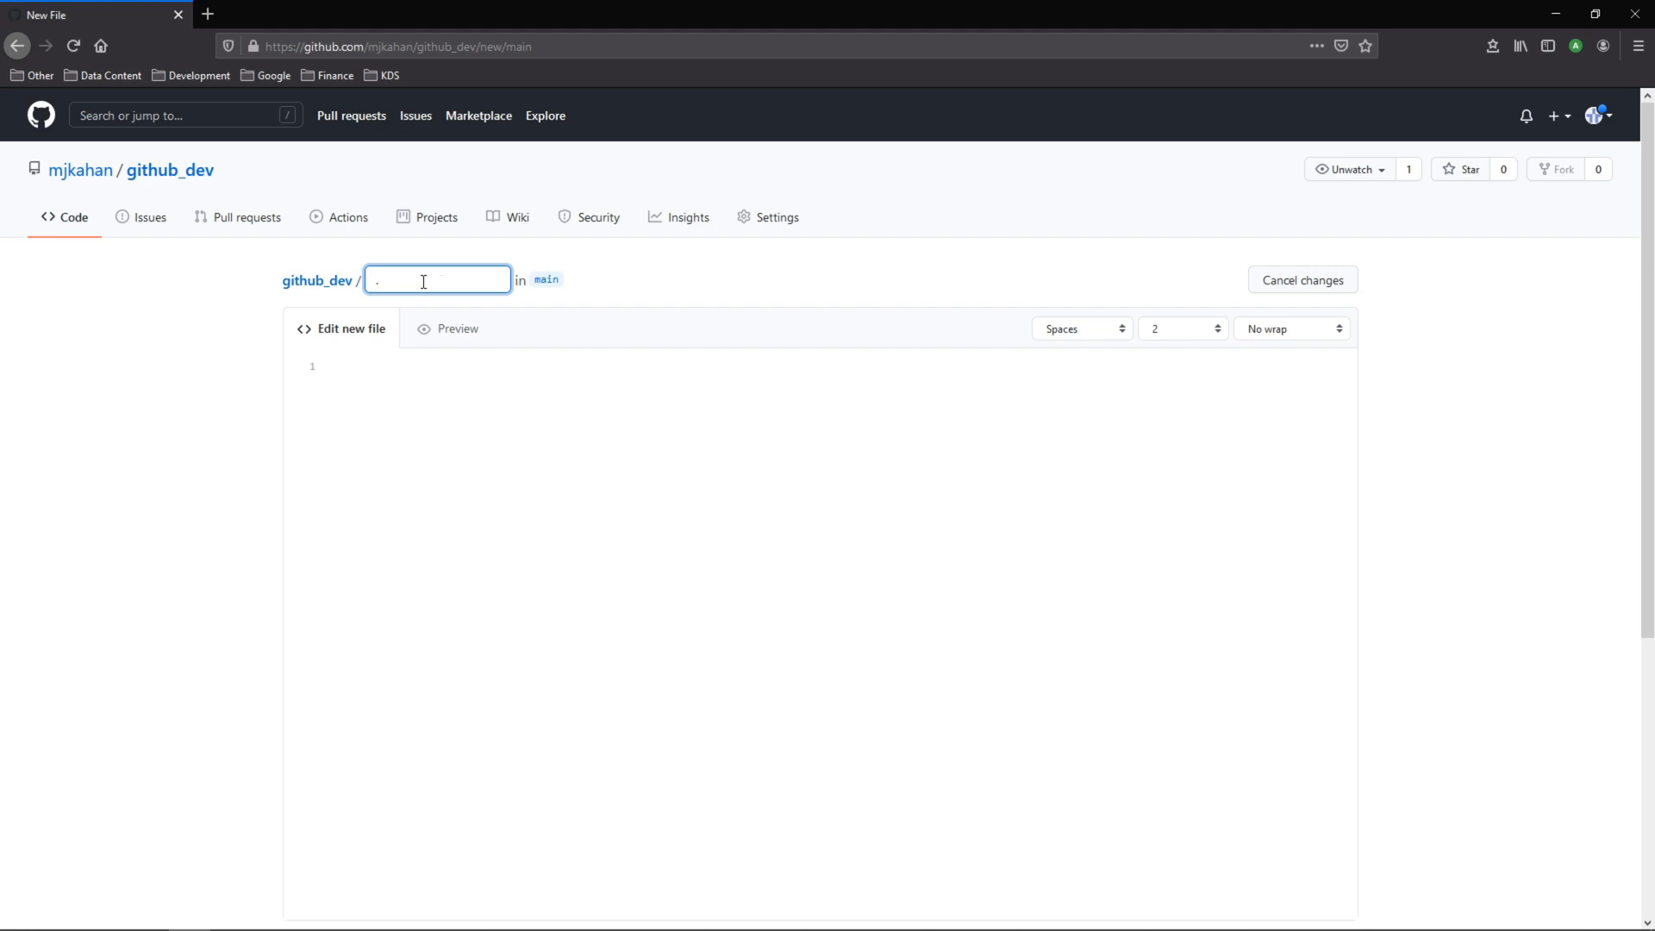
{"action": "type", "text": "github"}
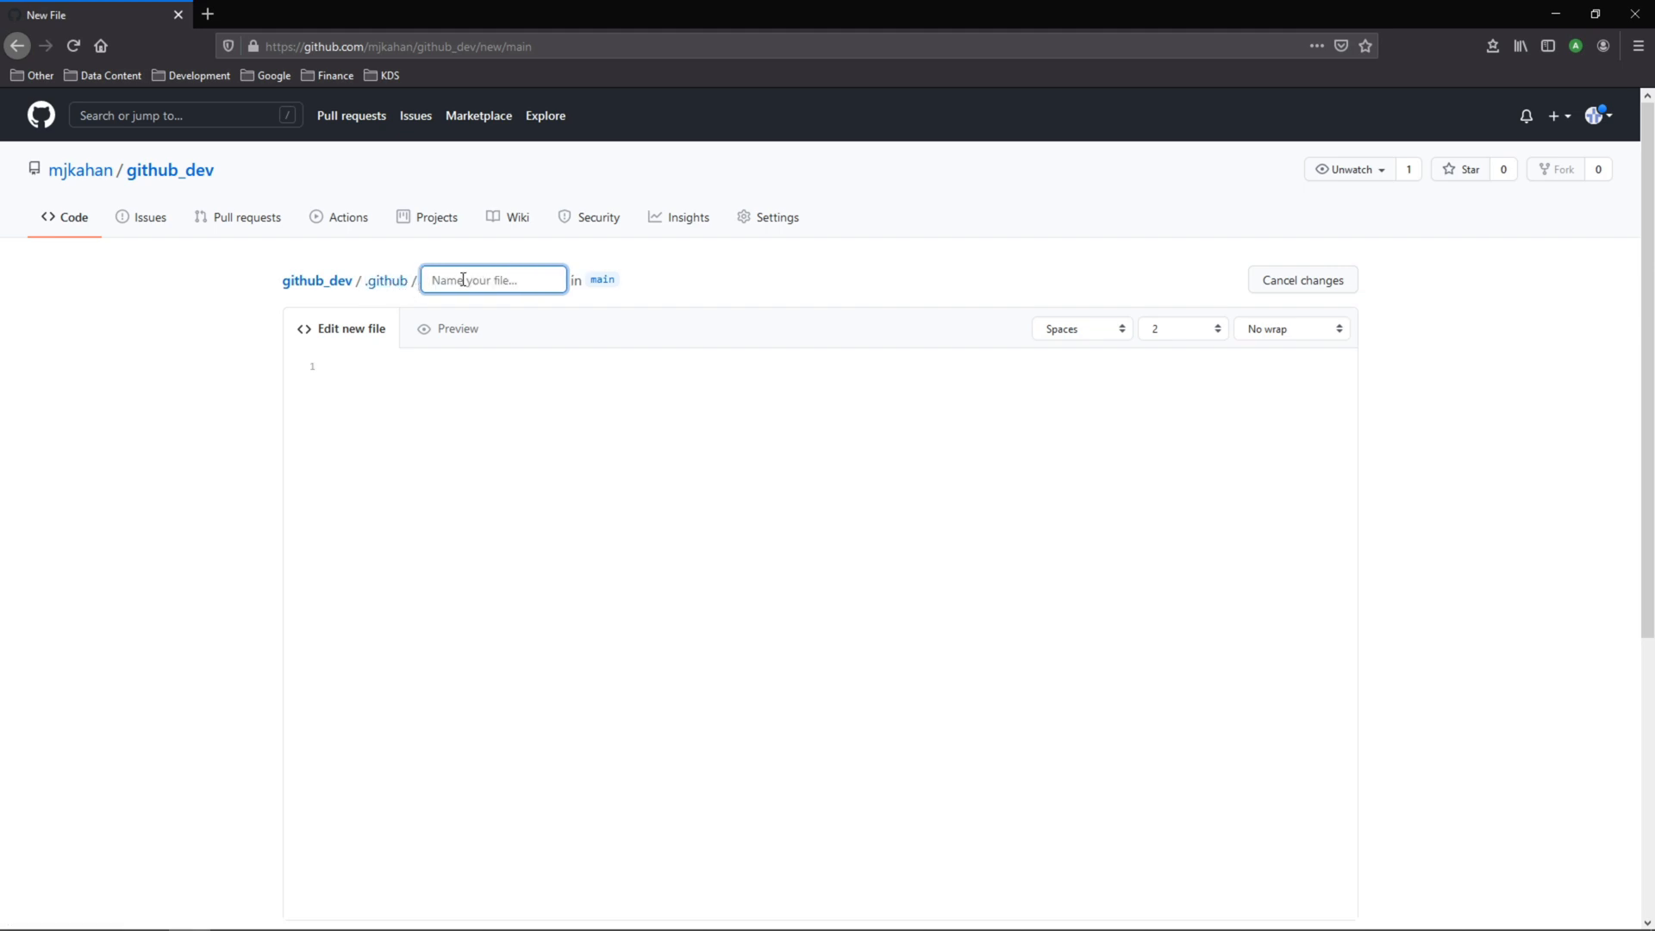
{"action": "type", "text": "pull_"}
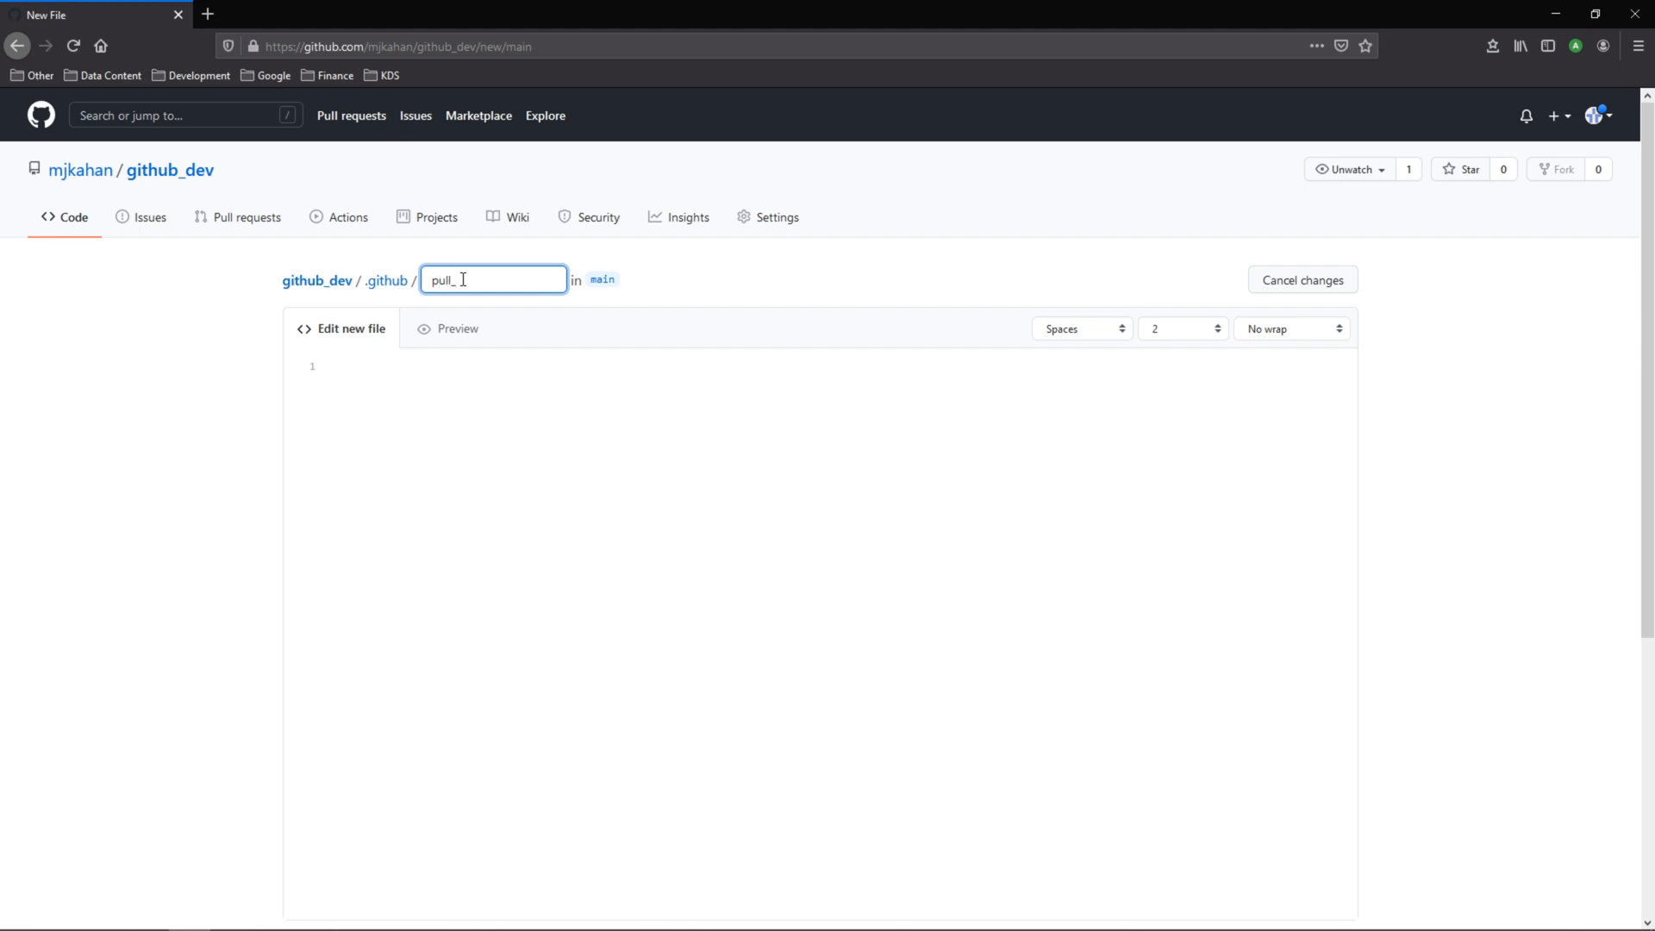
{"action": "type", "text": "request_"}
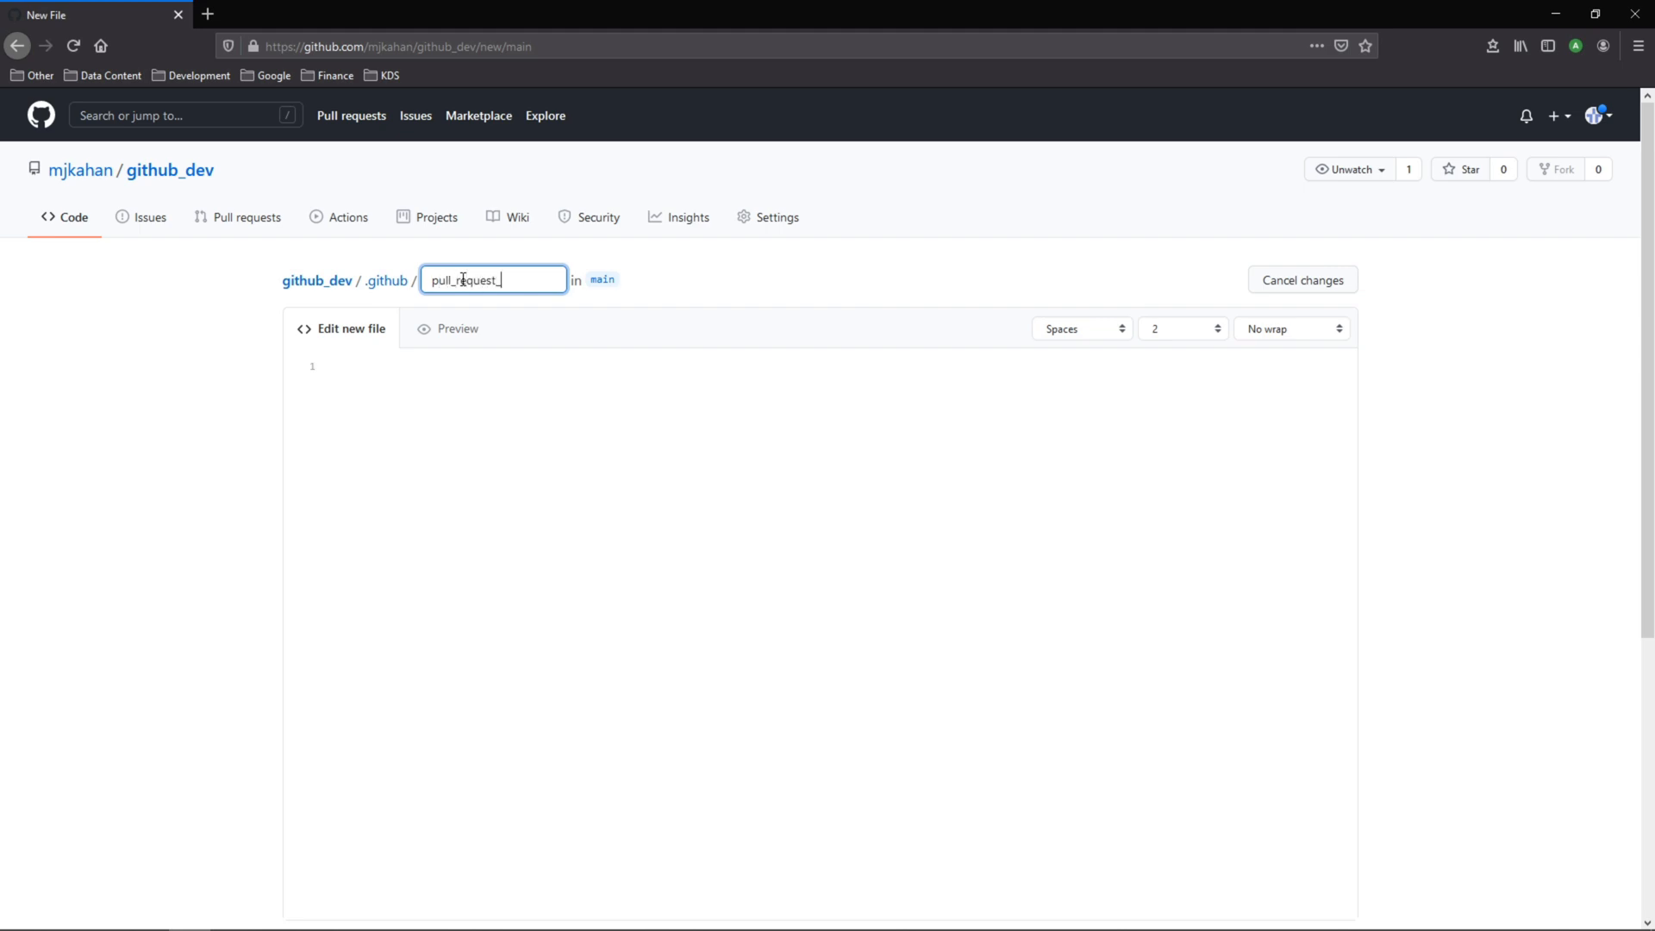
{"action": "type", "text": "template.md"}
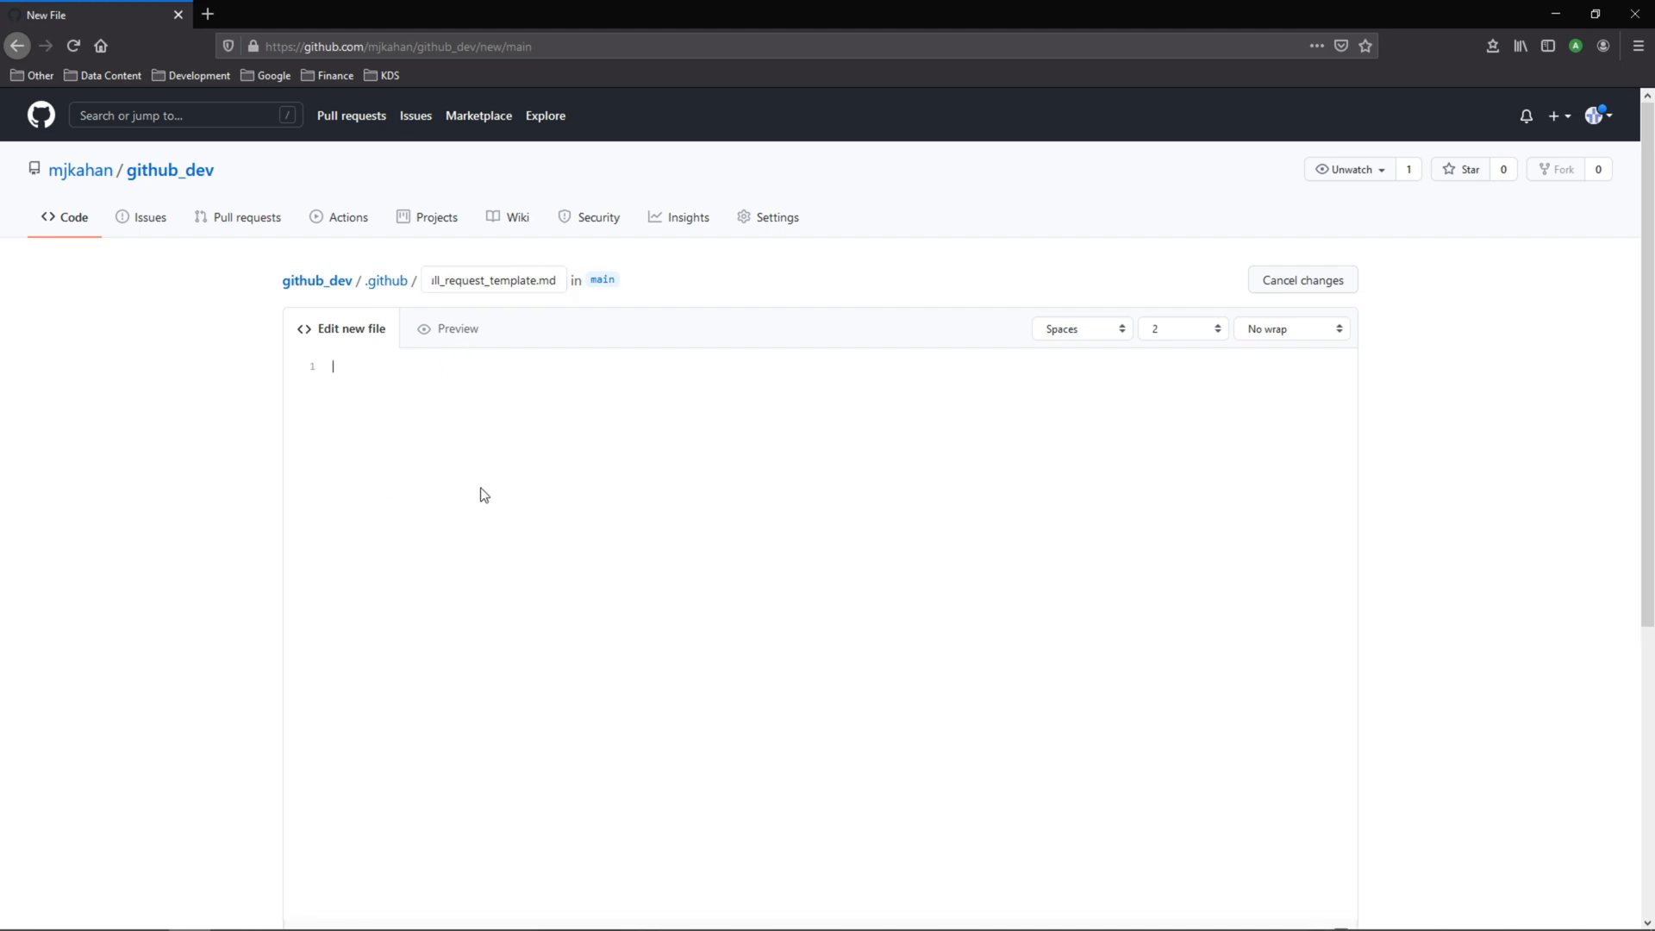
{"action": "mouse_move", "coordinate": [455, 550]}
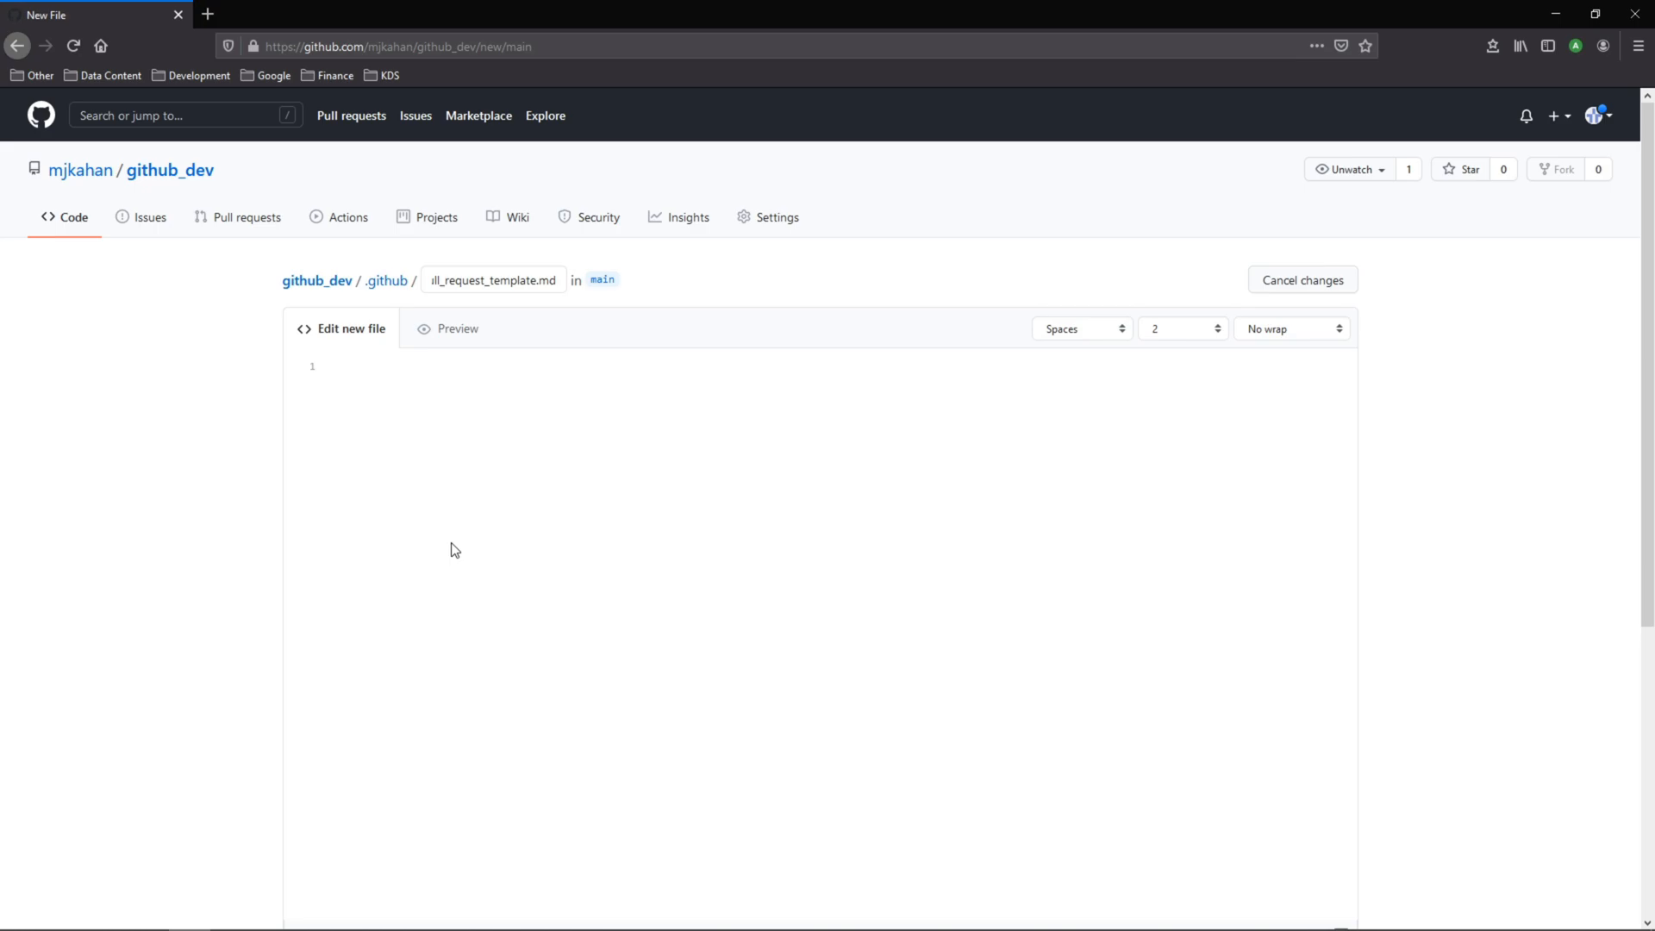
Step: Write ### Summary and ### Details headings with italic placeholder prompts, checking the preview
{"action": "left_click", "coordinate": [423, 366]}
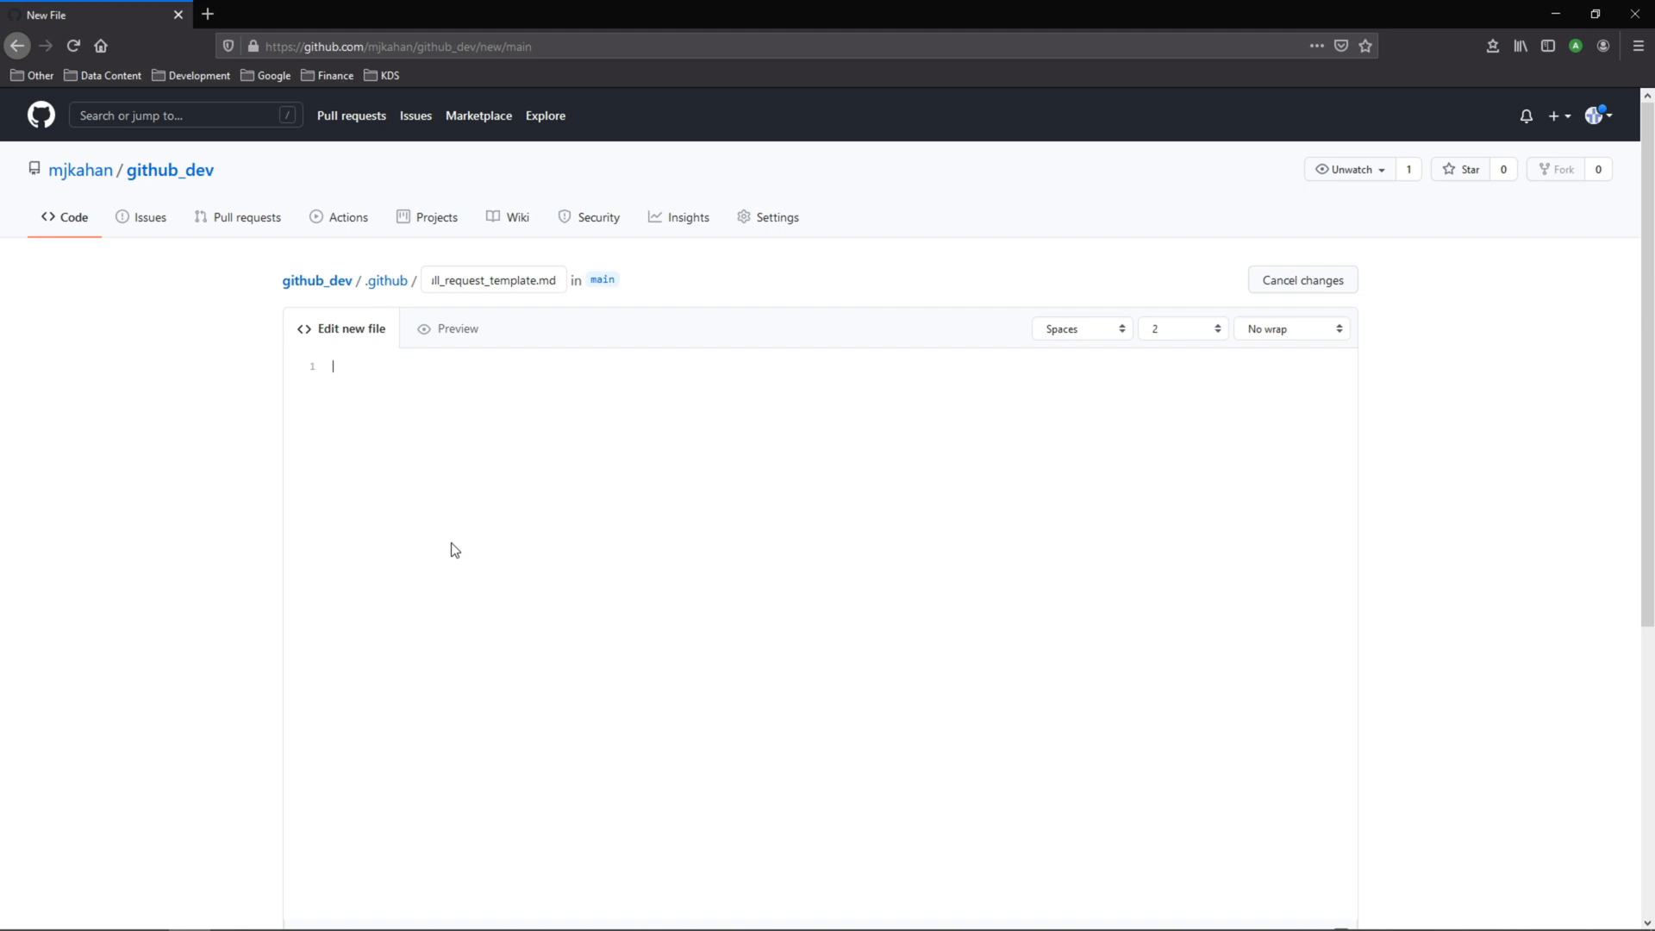
{"action": "type", "text": "###"}
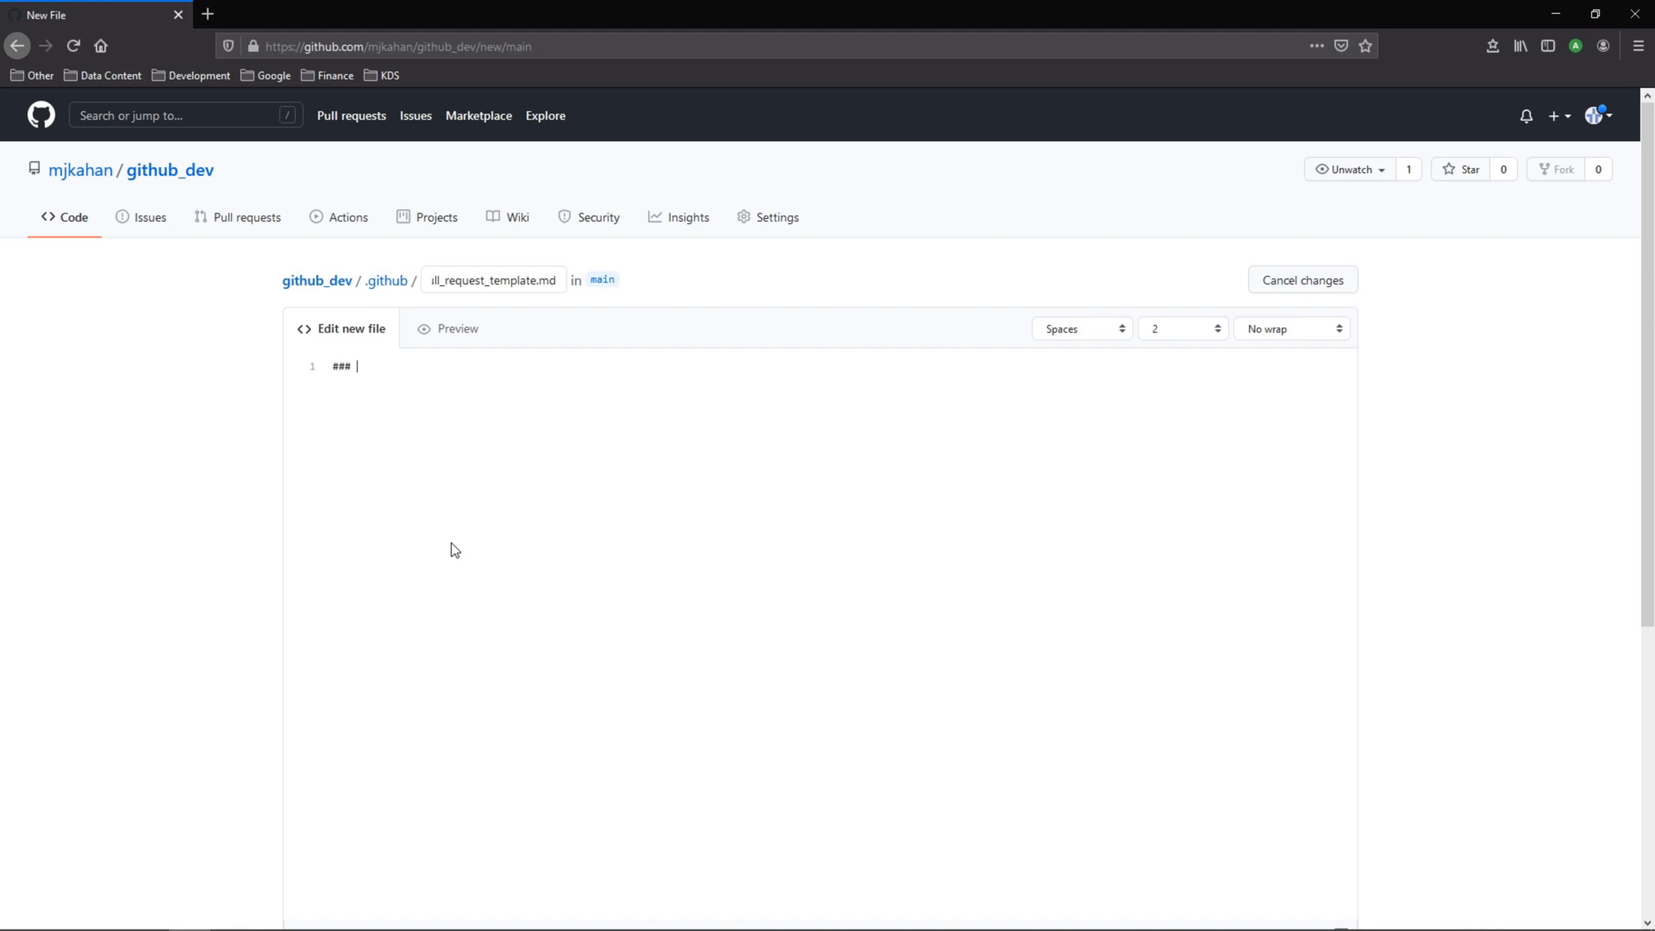
{"action": "type", "text": "Summary"}
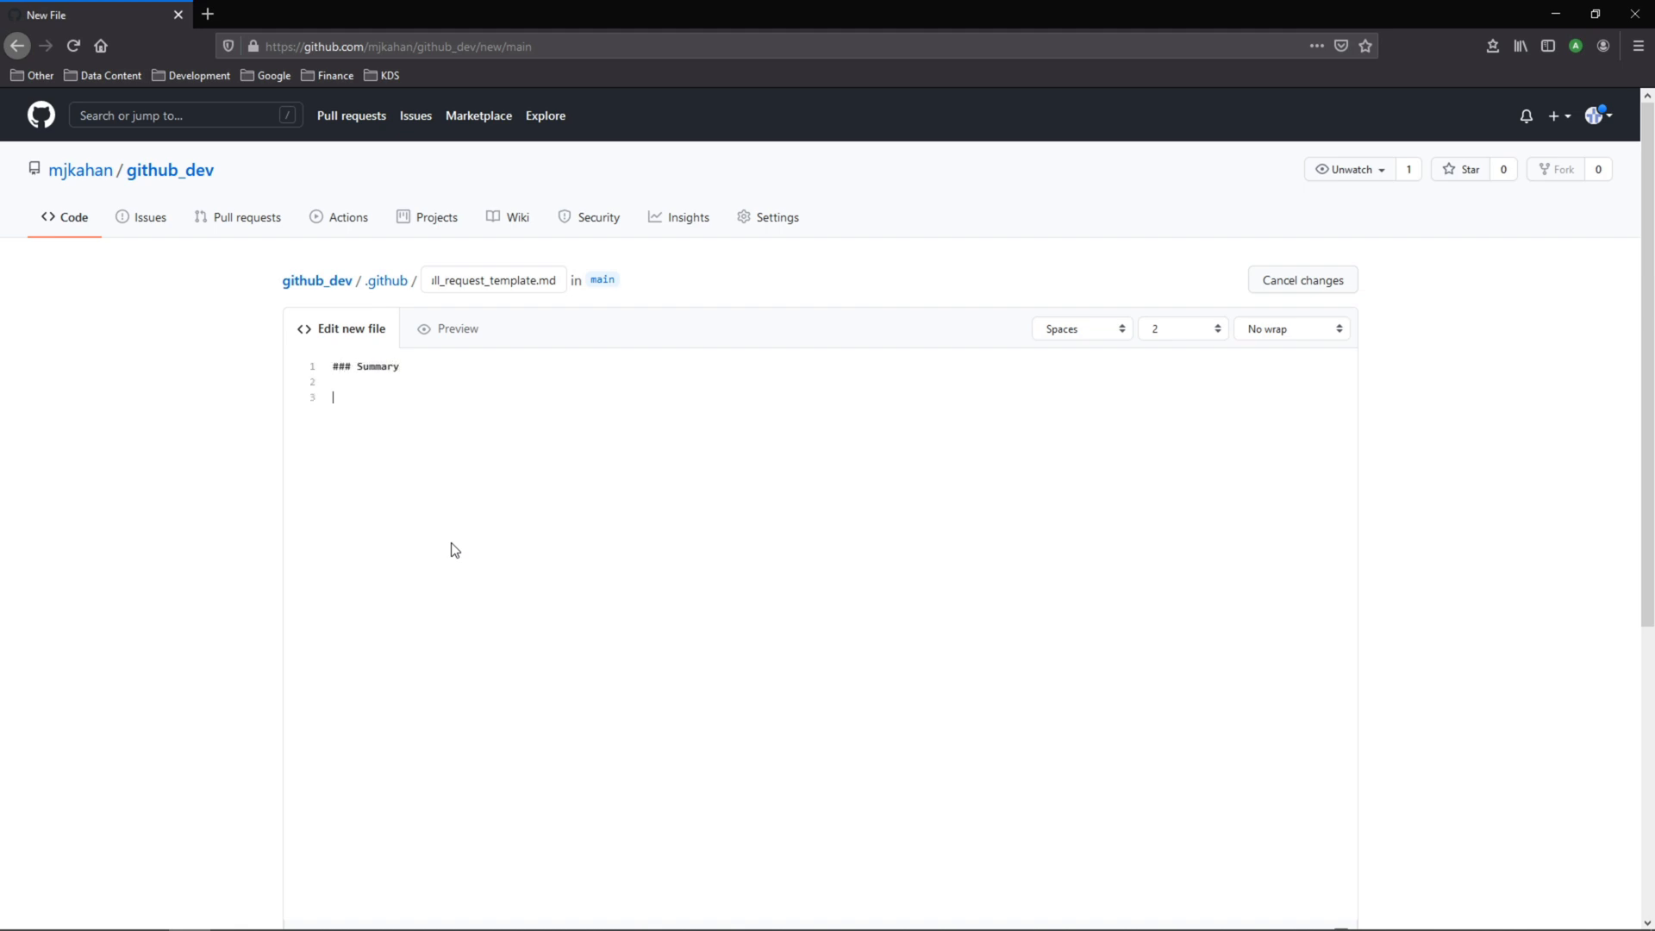
{"action": "type", "text": "### Details"}
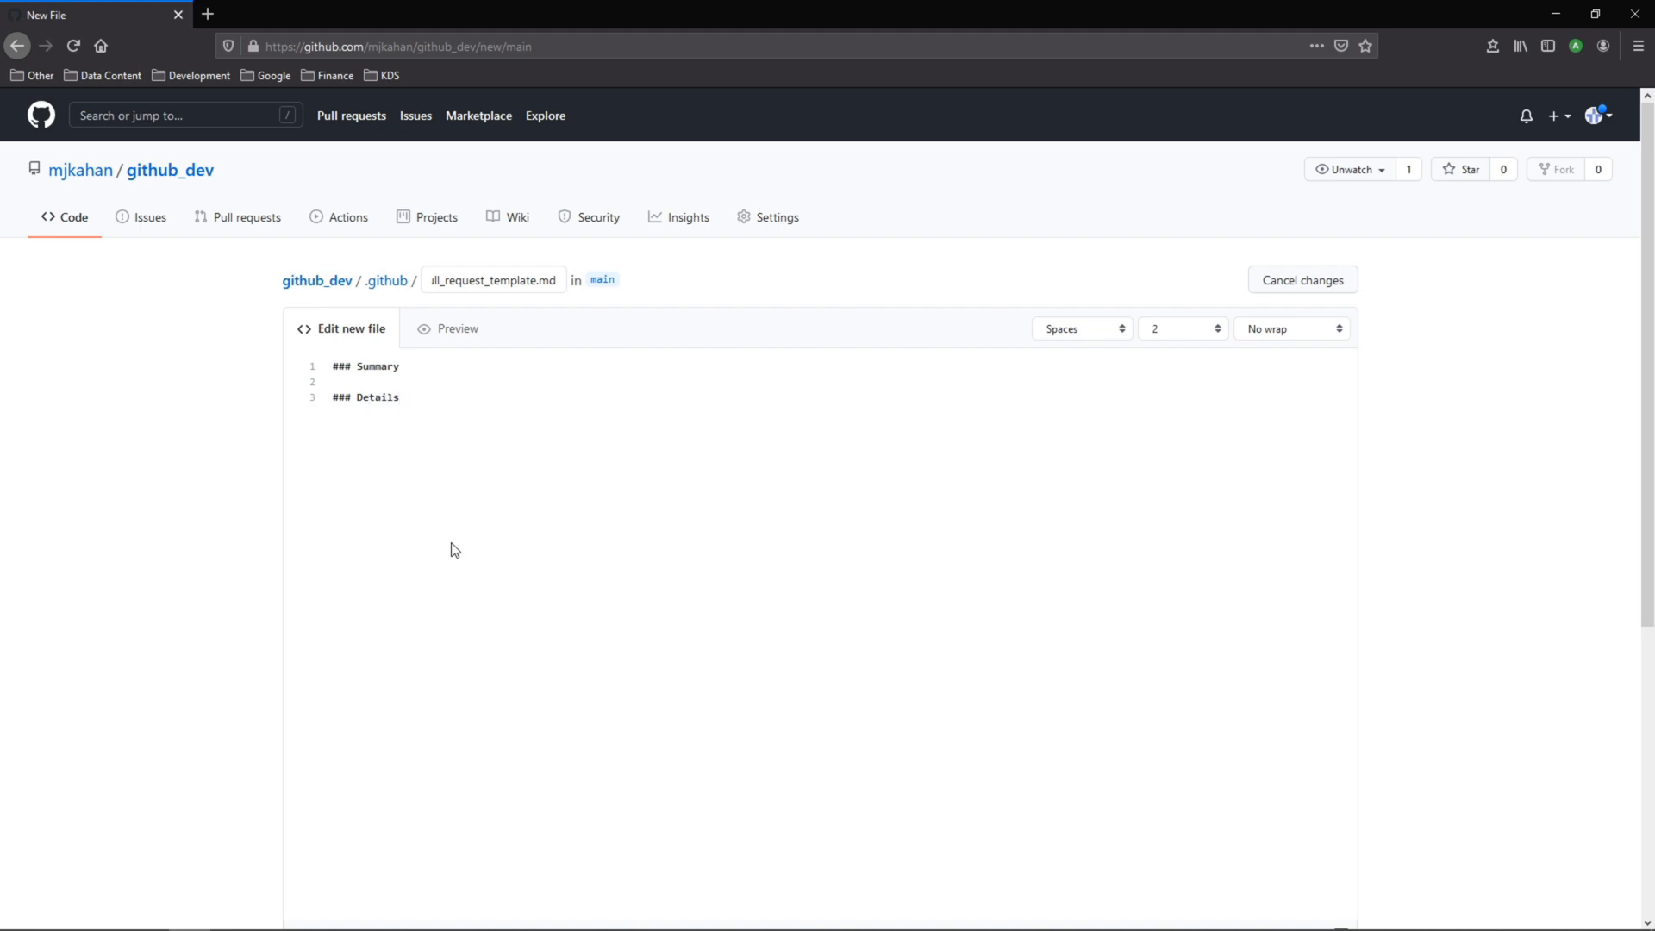
{"action": "left_click", "coordinate": [457, 328]}
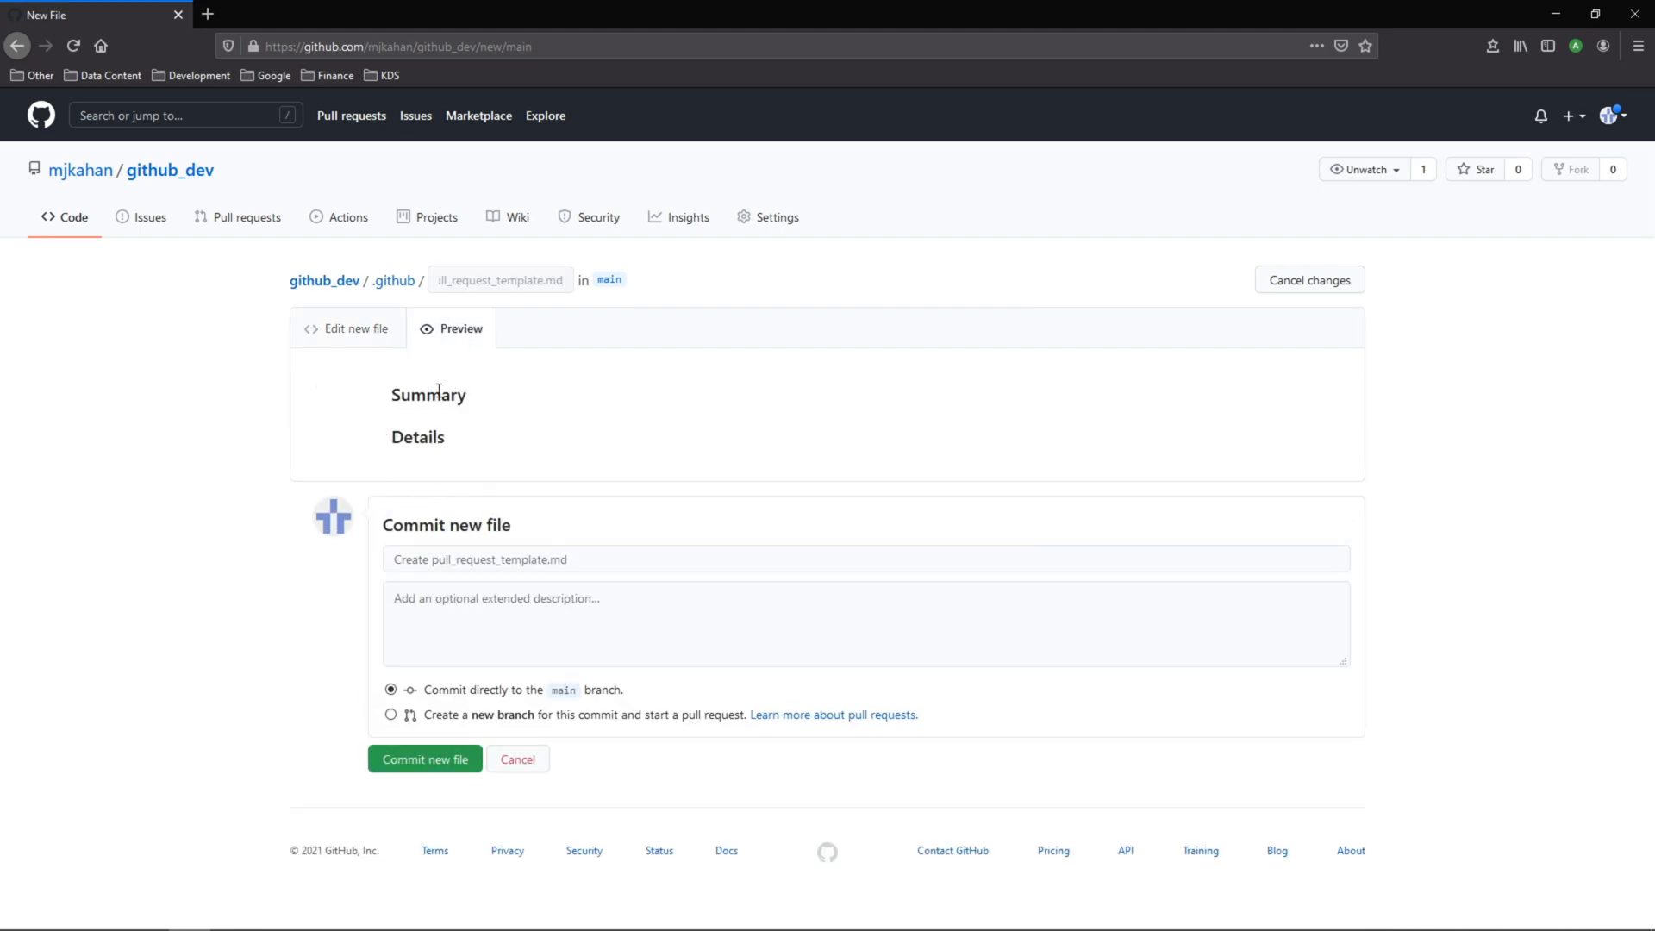
{"action": "left_click", "coordinate": [351, 328]}
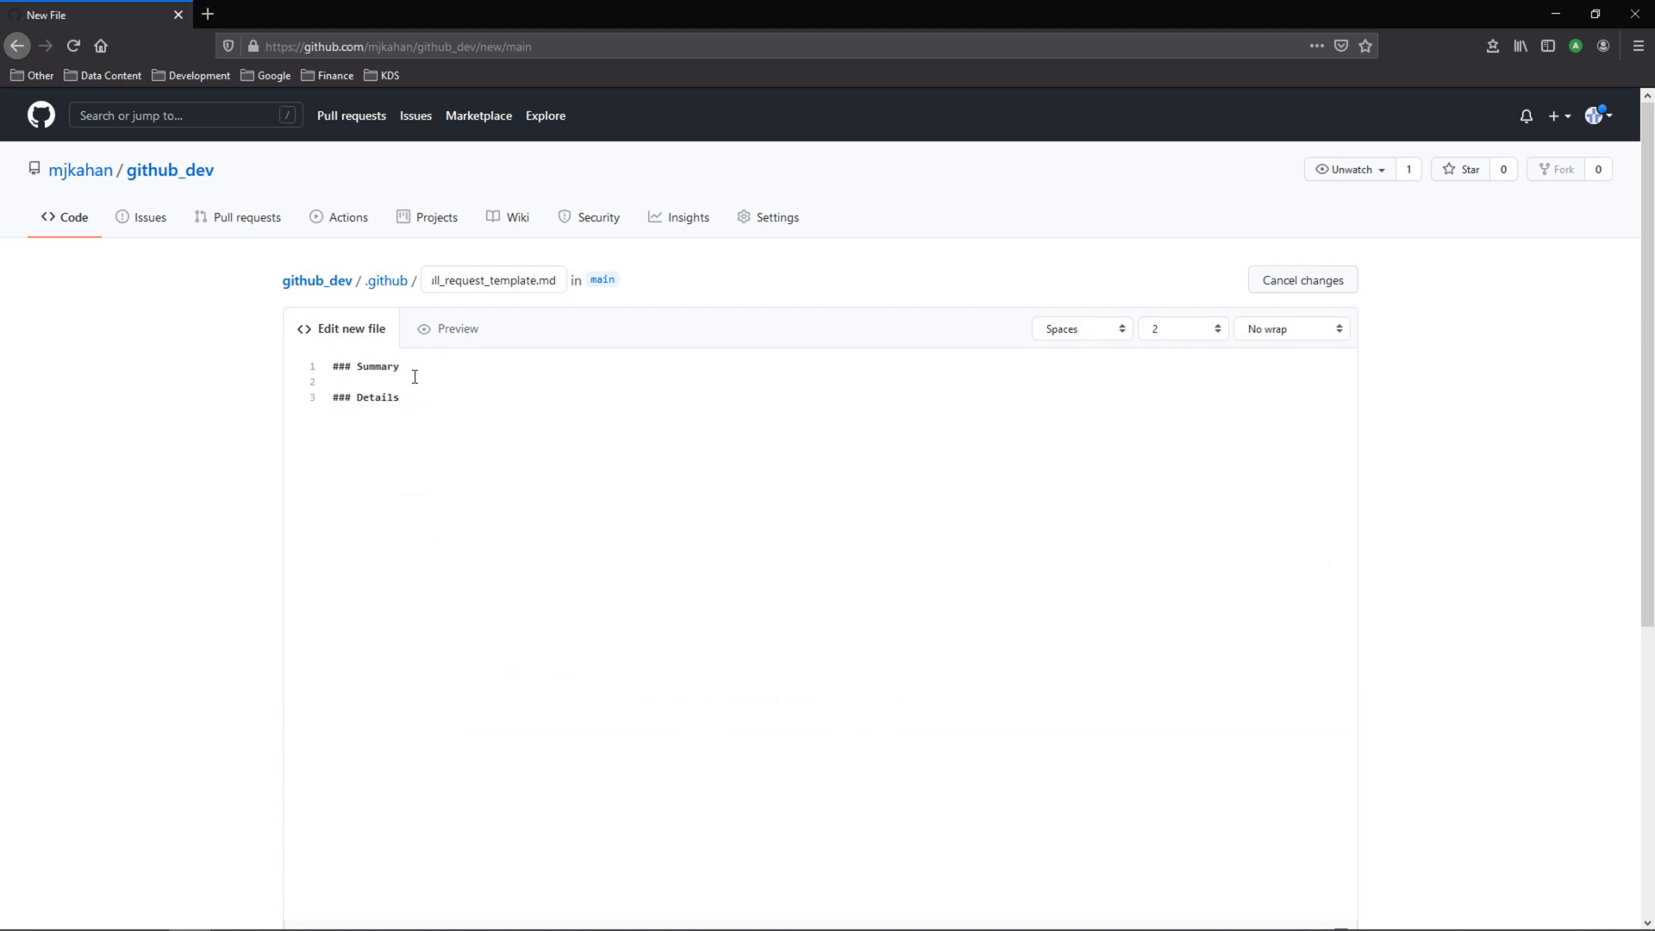
{"action": "left_click", "coordinate": [333, 381]}
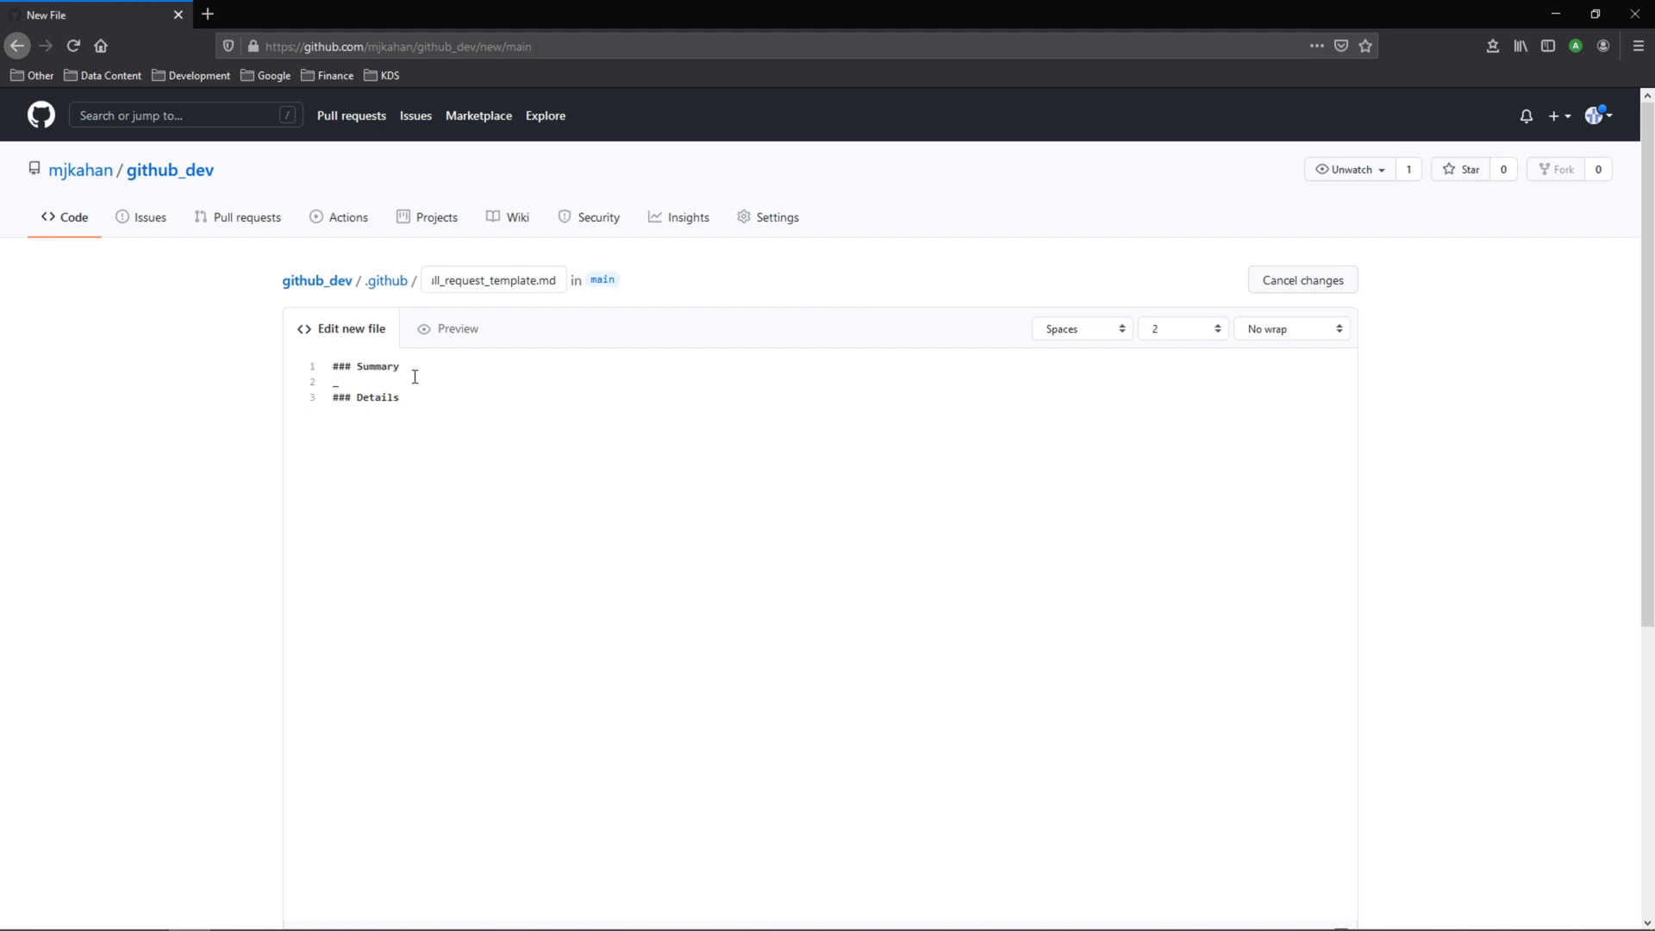
{"action": "left_click", "coordinate": [450, 329]}
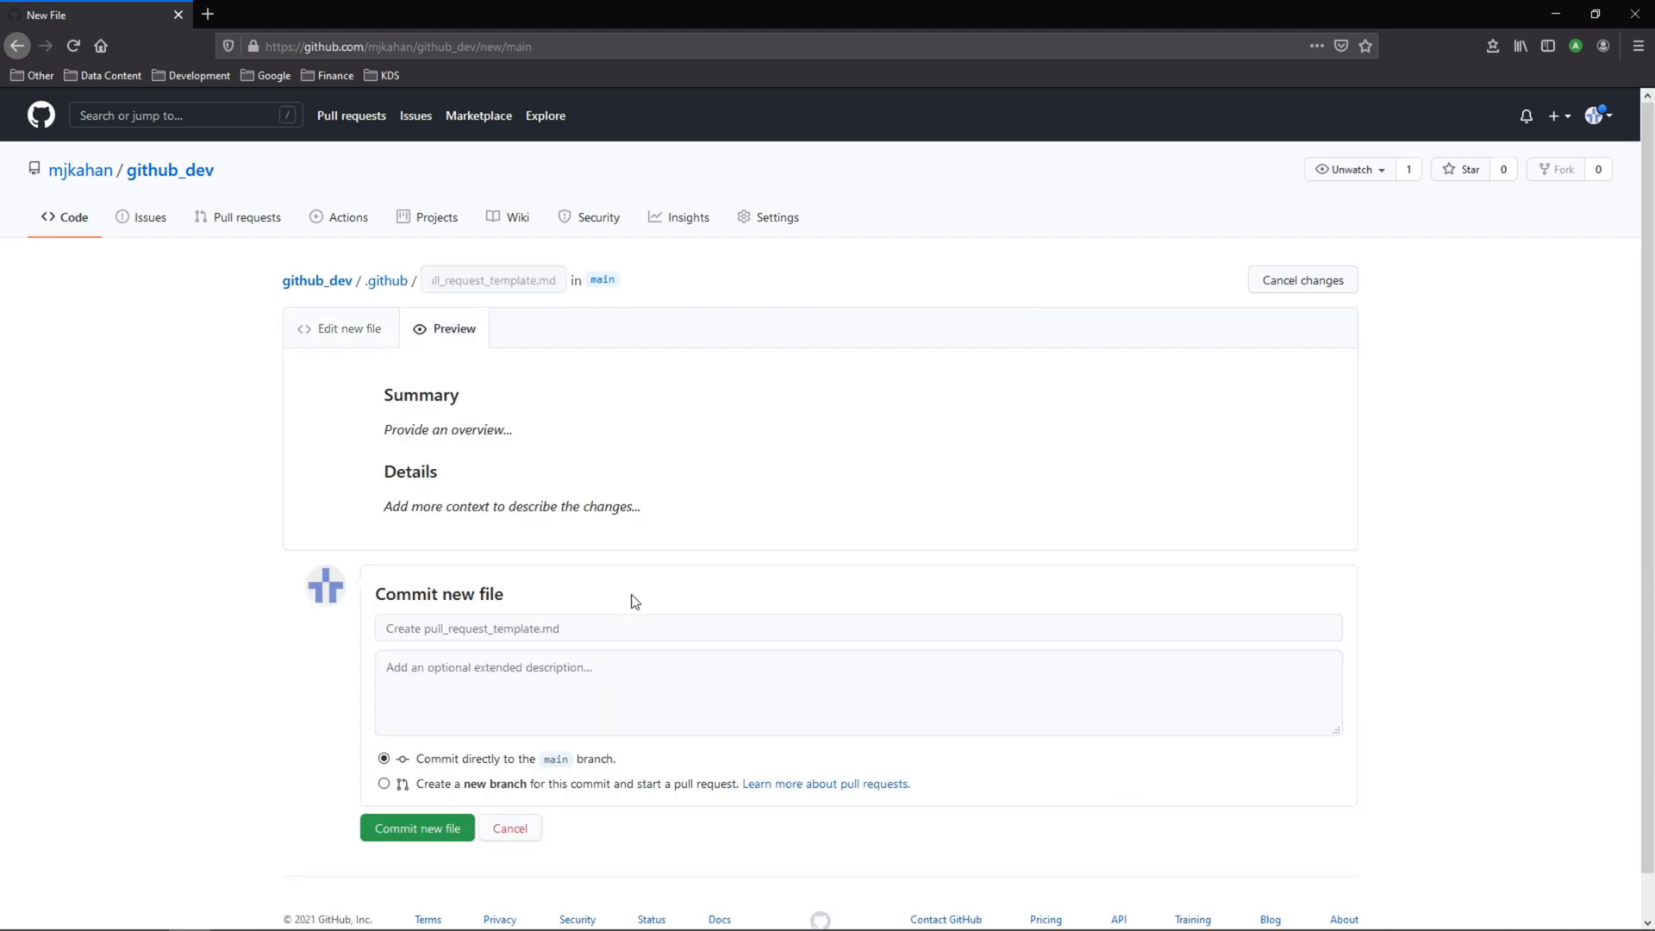
{"action": "mouse_move", "coordinate": [342, 297]}
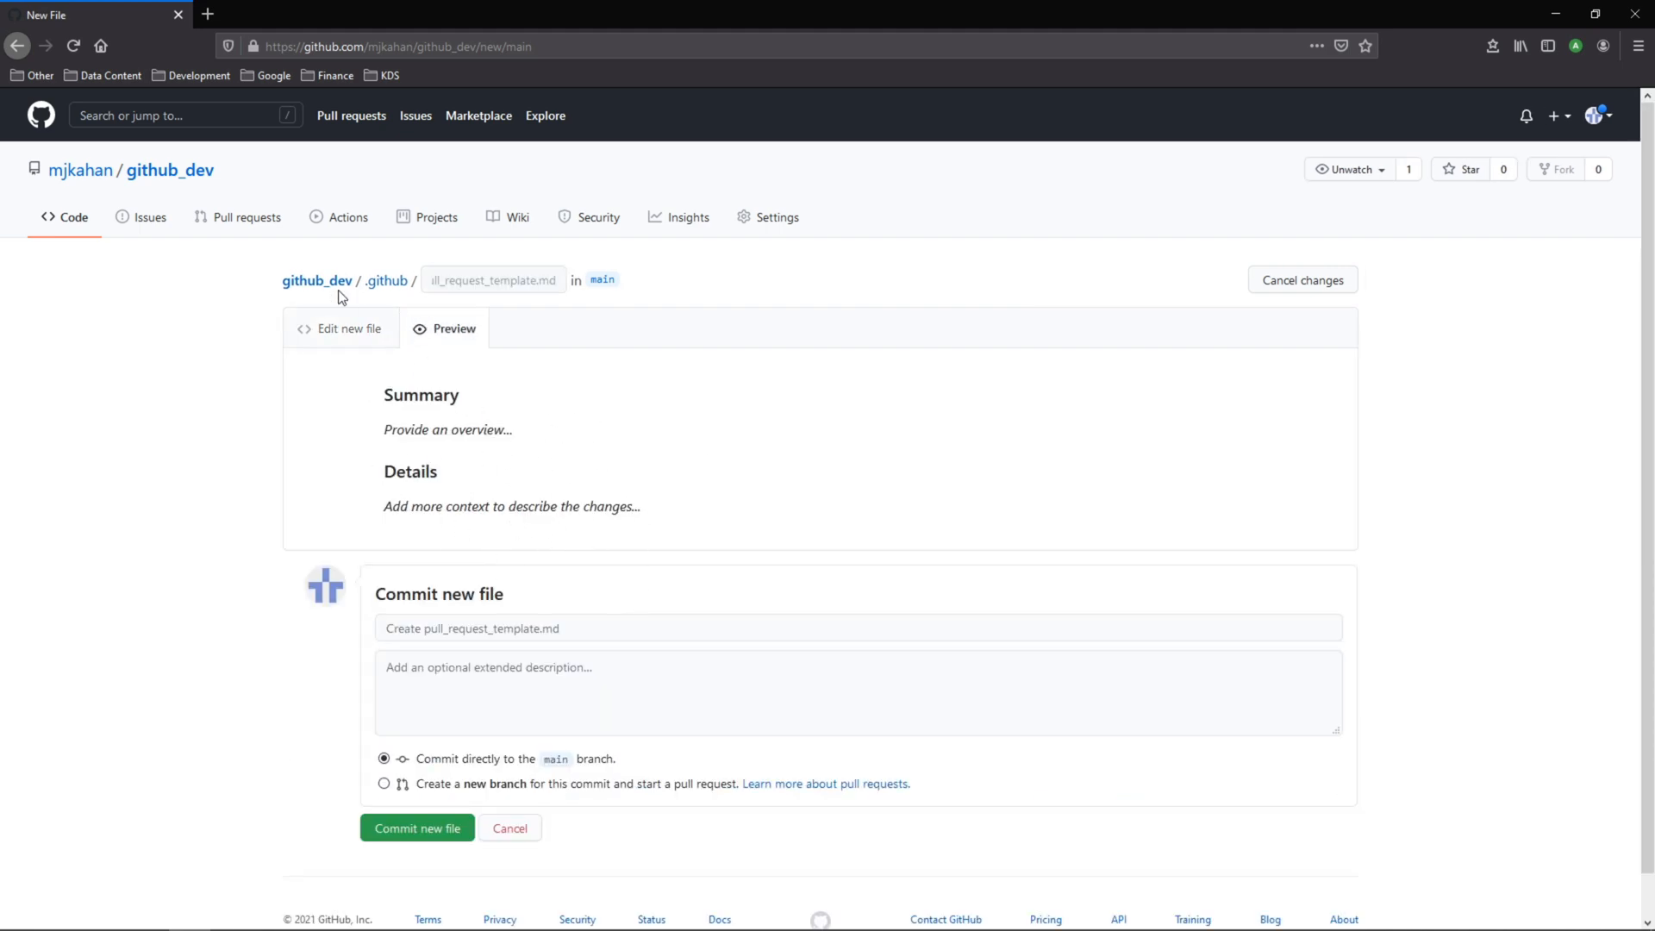
{"action": "left_click", "coordinate": [349, 329]}
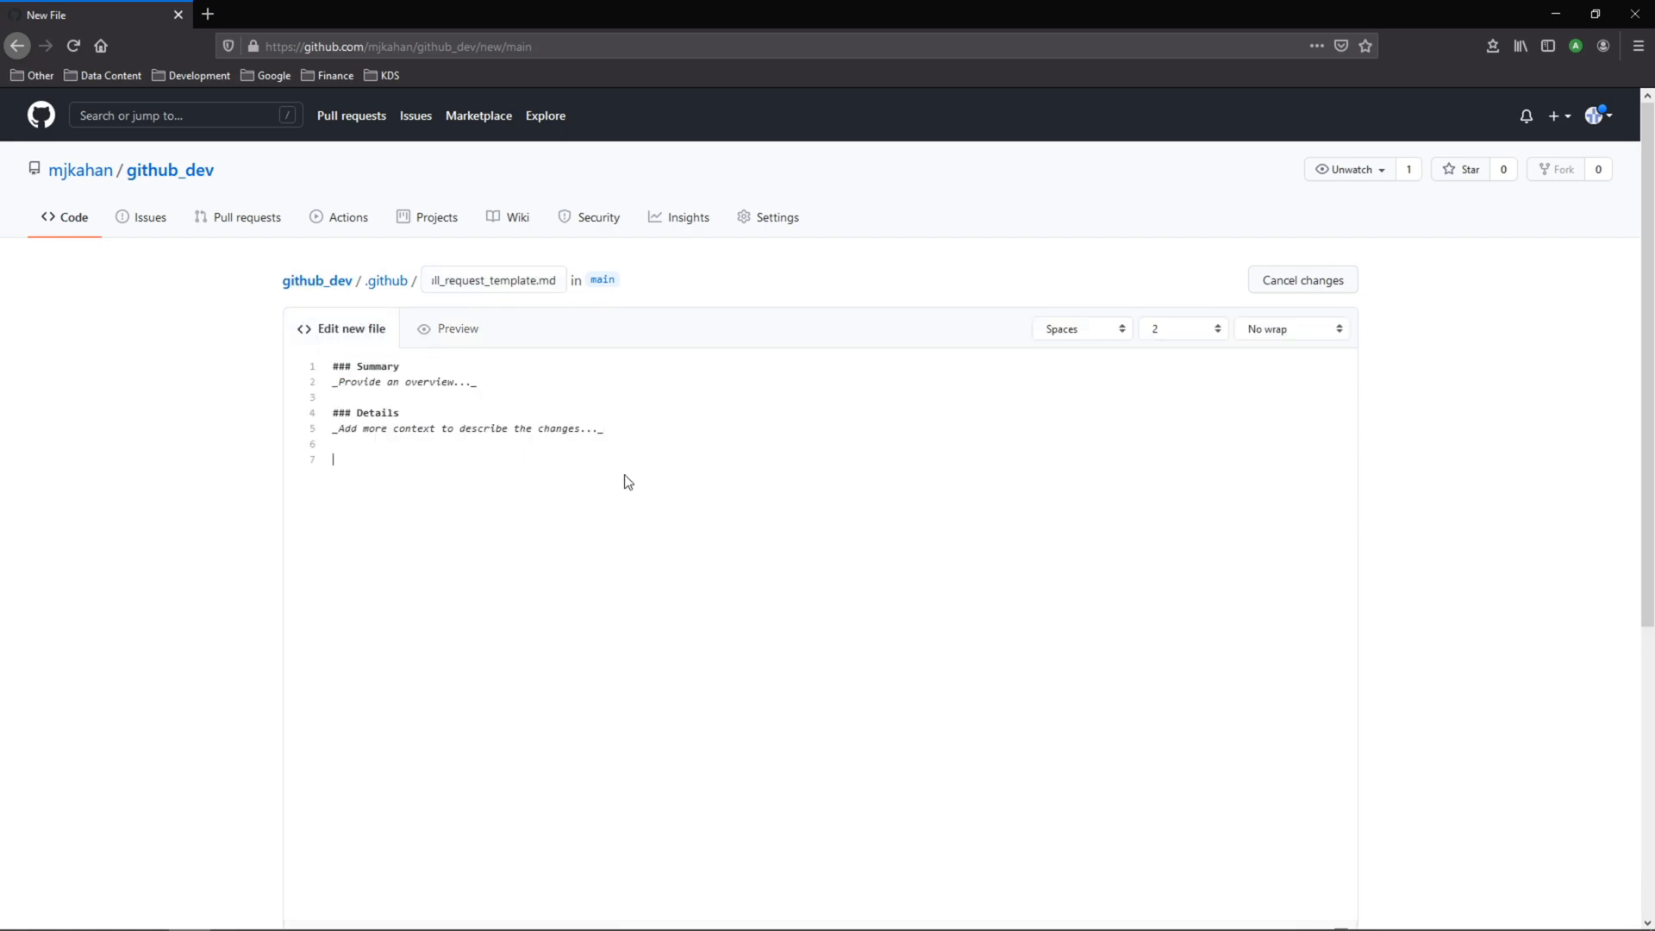
{"action": "type", "text": "###"}
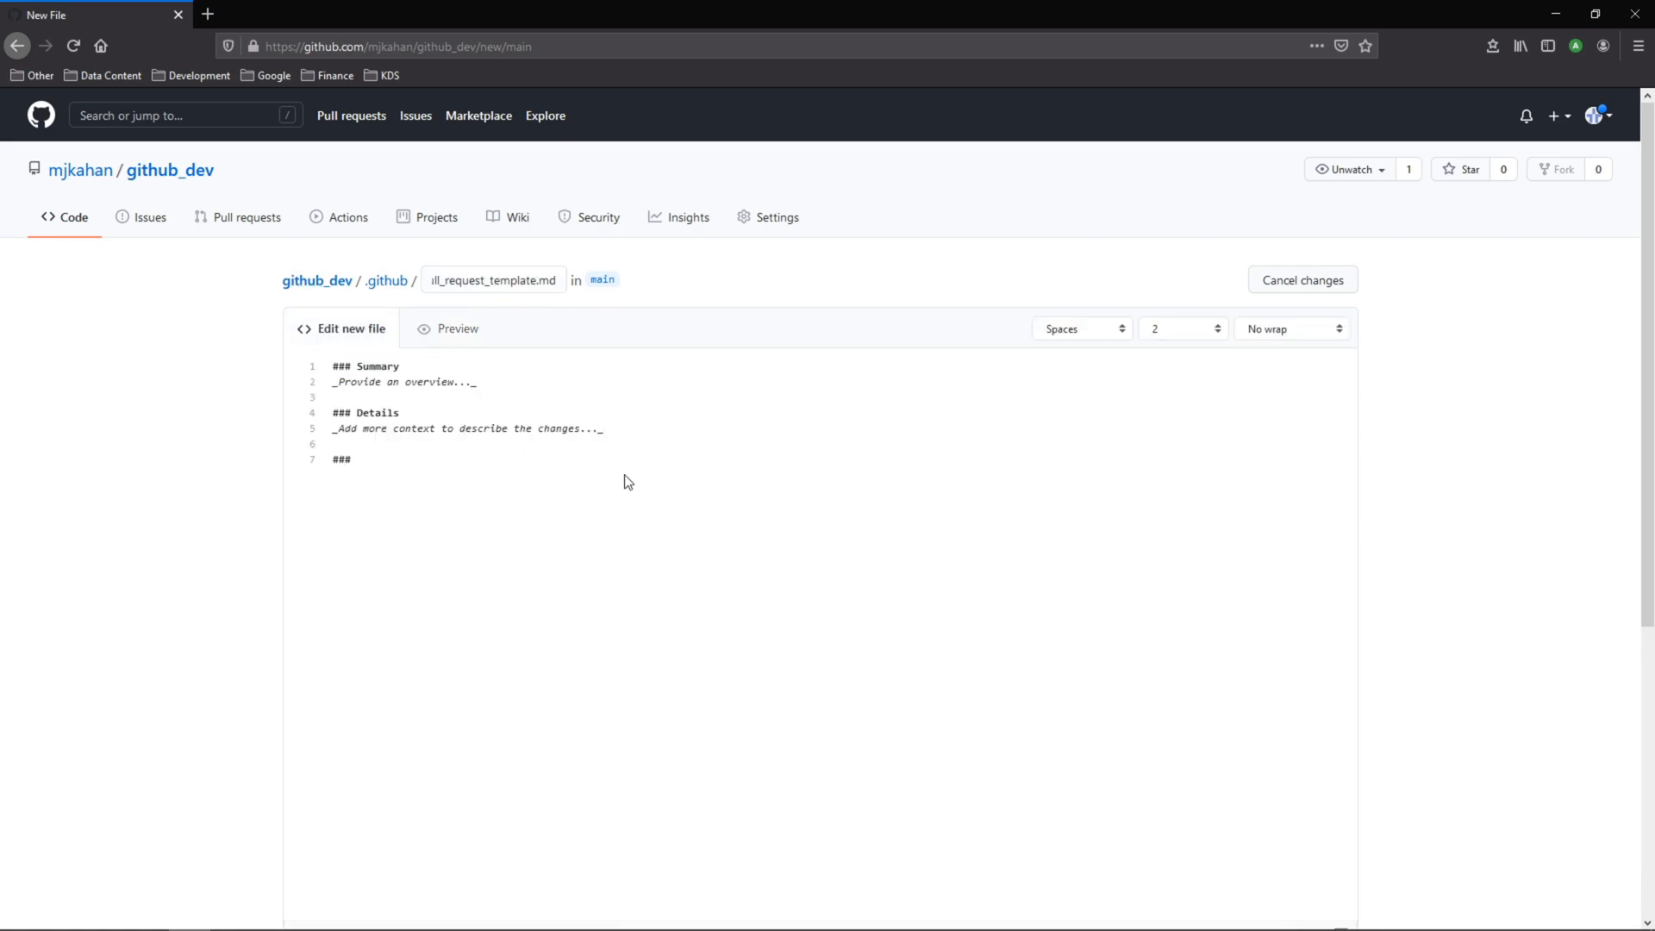
{"action": "type", "text": "References"}
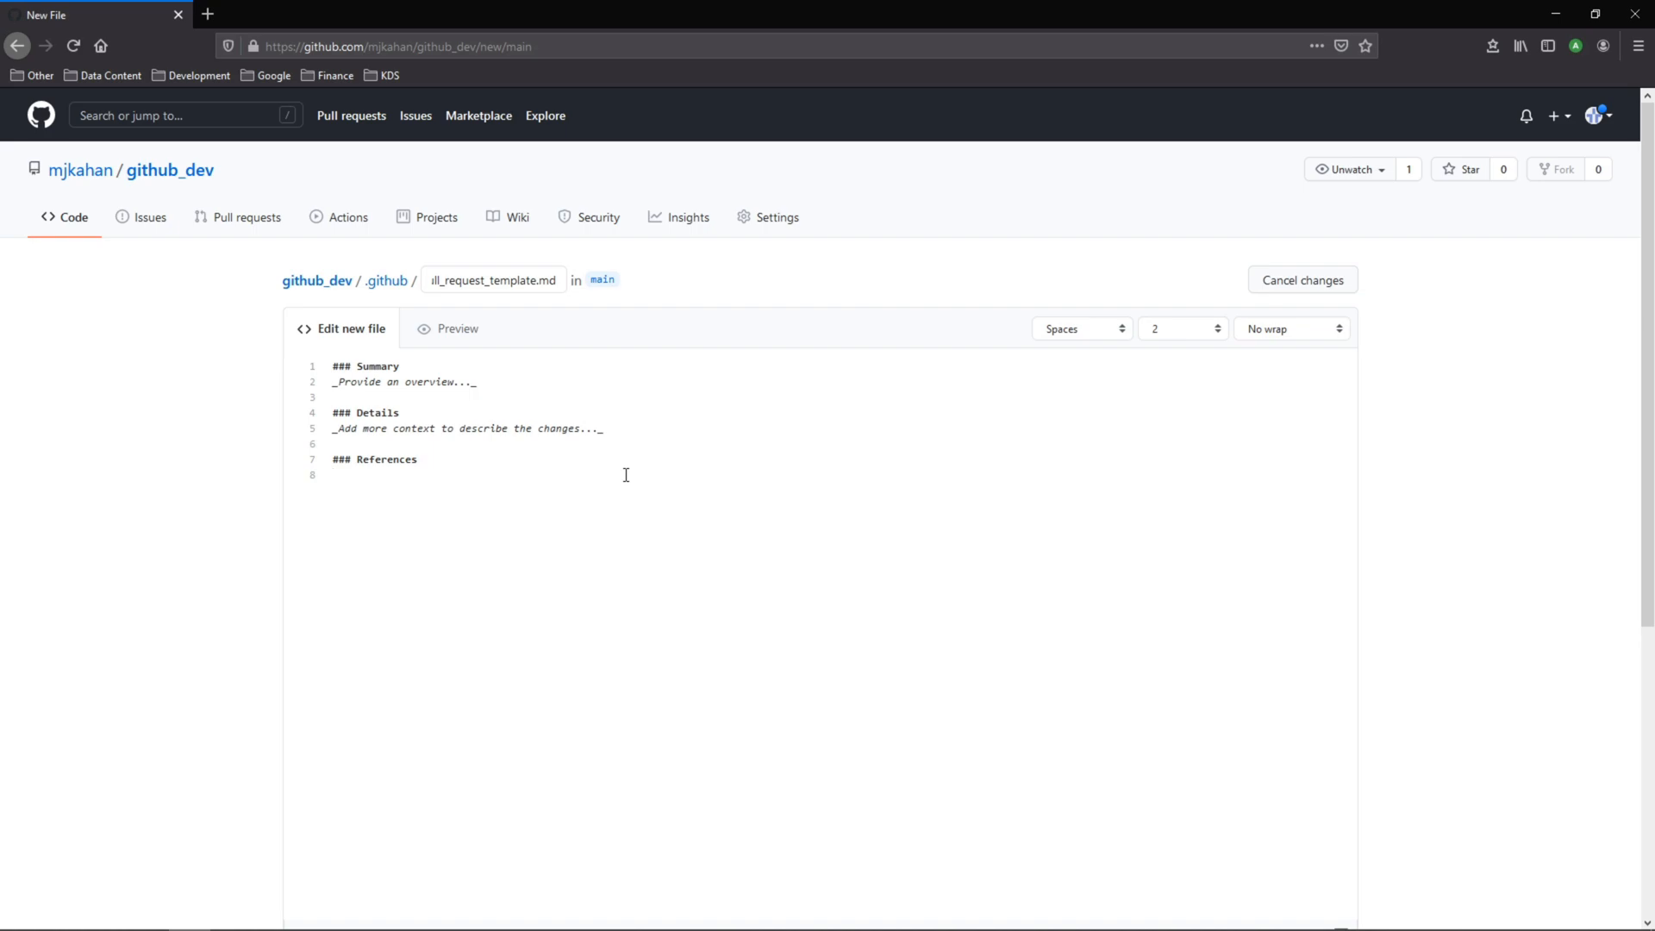
{"action": "left_click", "coordinate": [447, 329]}
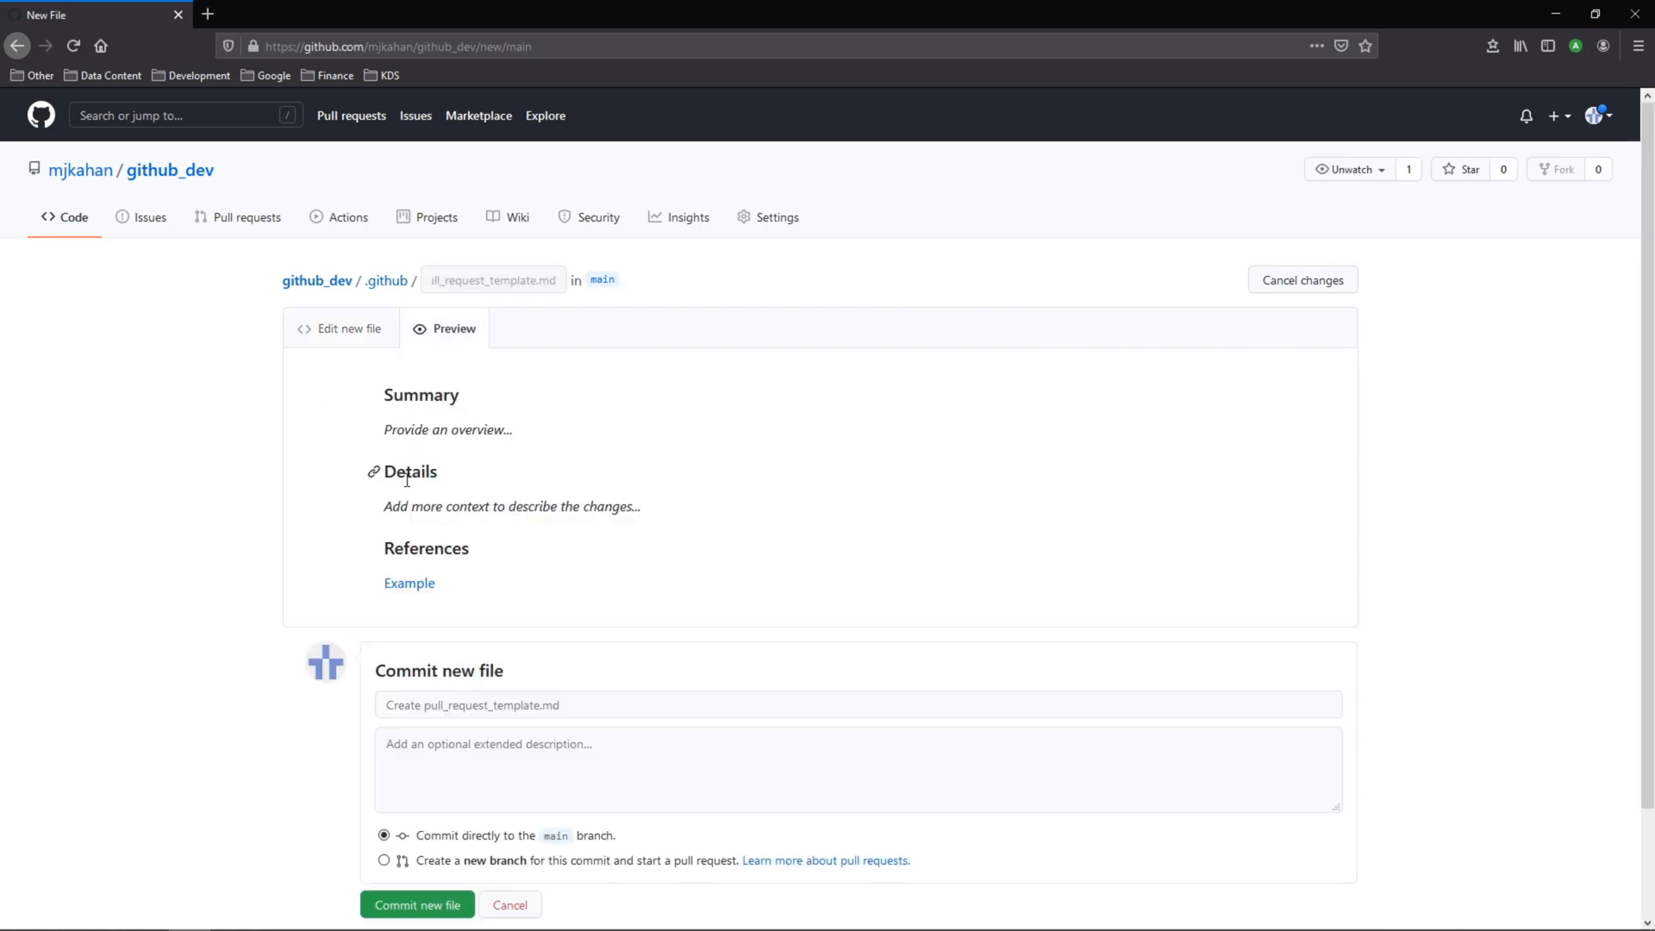
Step: Add a ### Checks checklist with Tested Changes and Stakeholder Approval items, then preview
{"action": "left_click", "coordinate": [349, 328]}
{"action": "type", "text": "### Checks"}
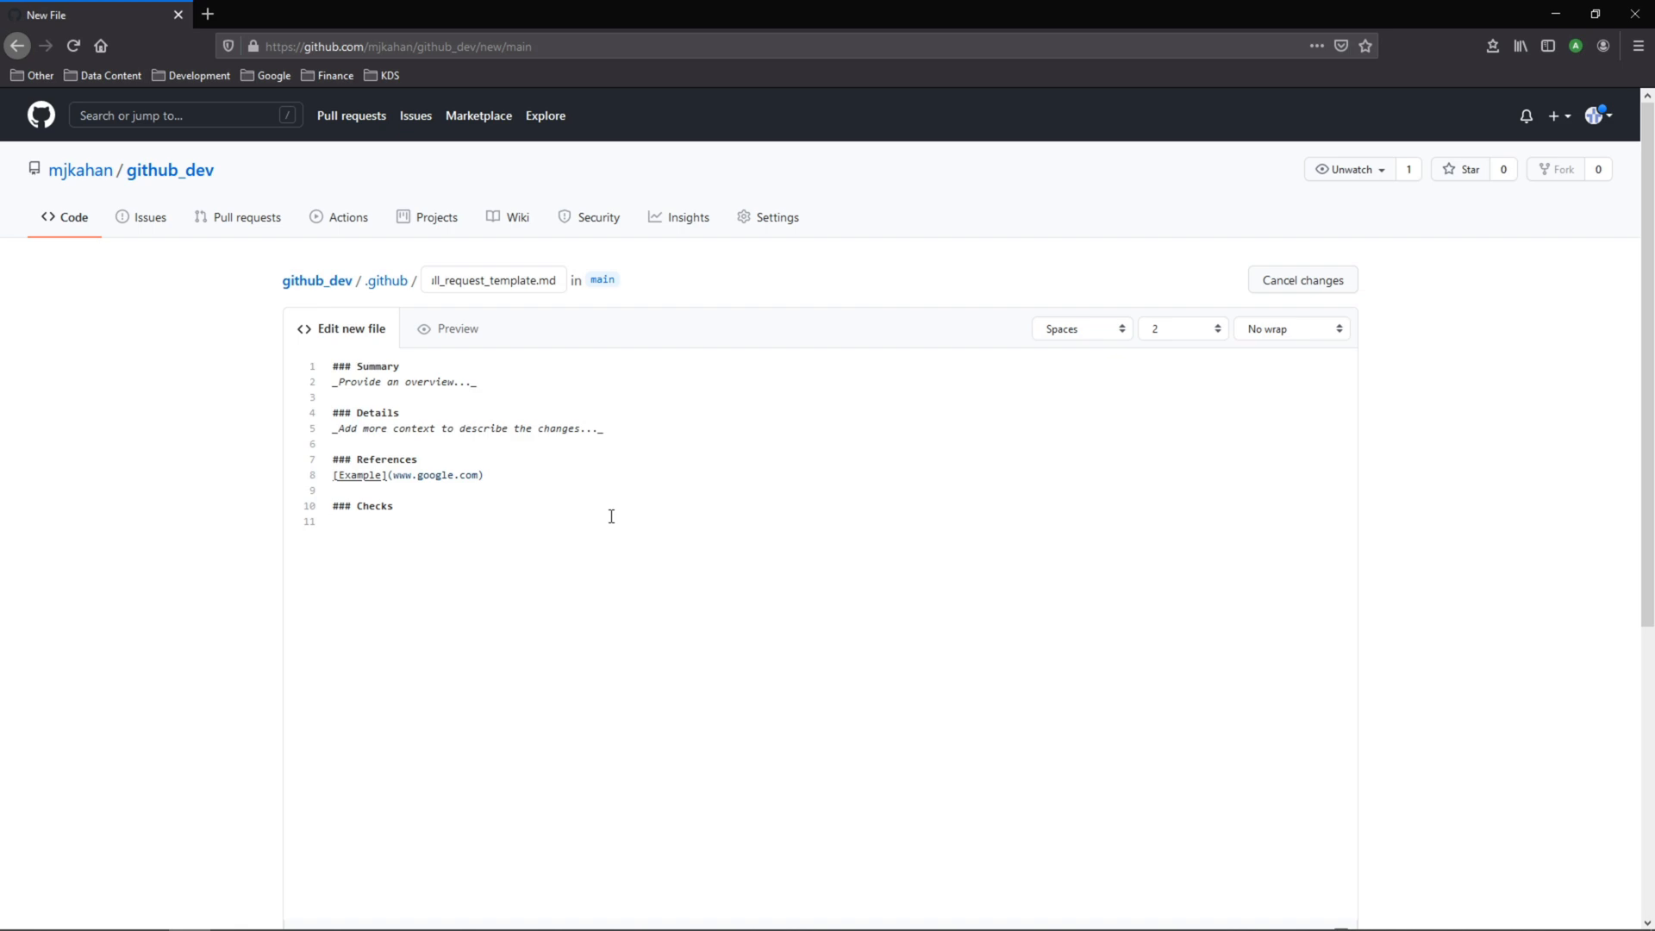
{"action": "type", "text": "- [ ] Te"}
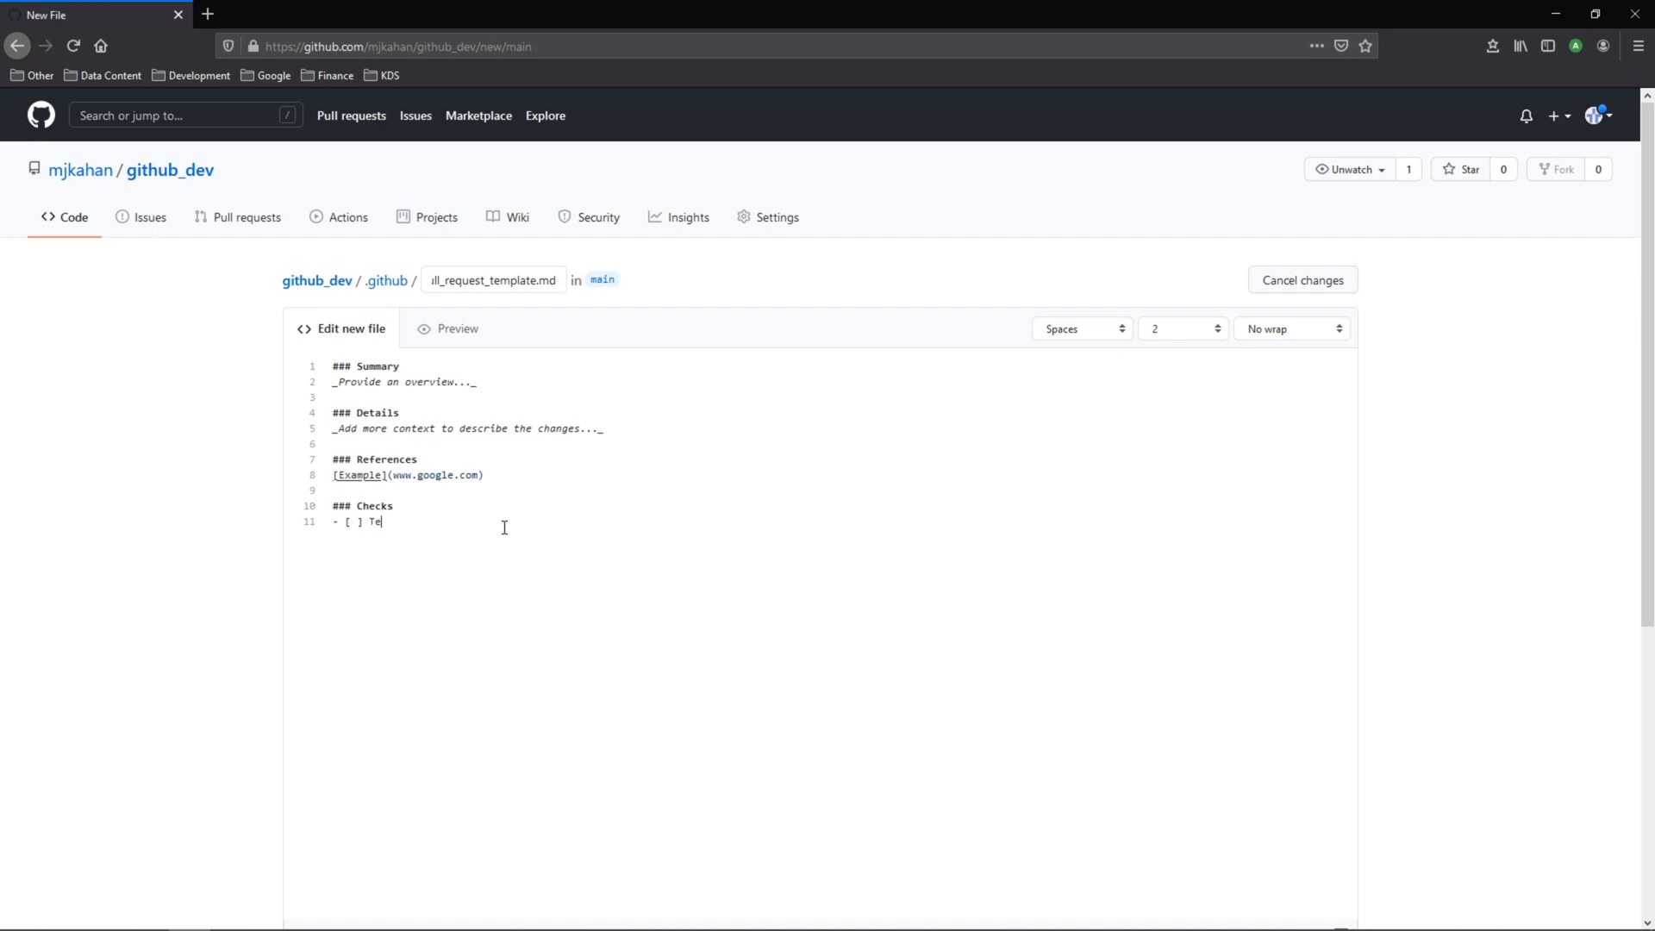
{"action": "type", "text": "sted Changes"}
{"action": "type", "text": "- [ ] Stakeholder Approval"}
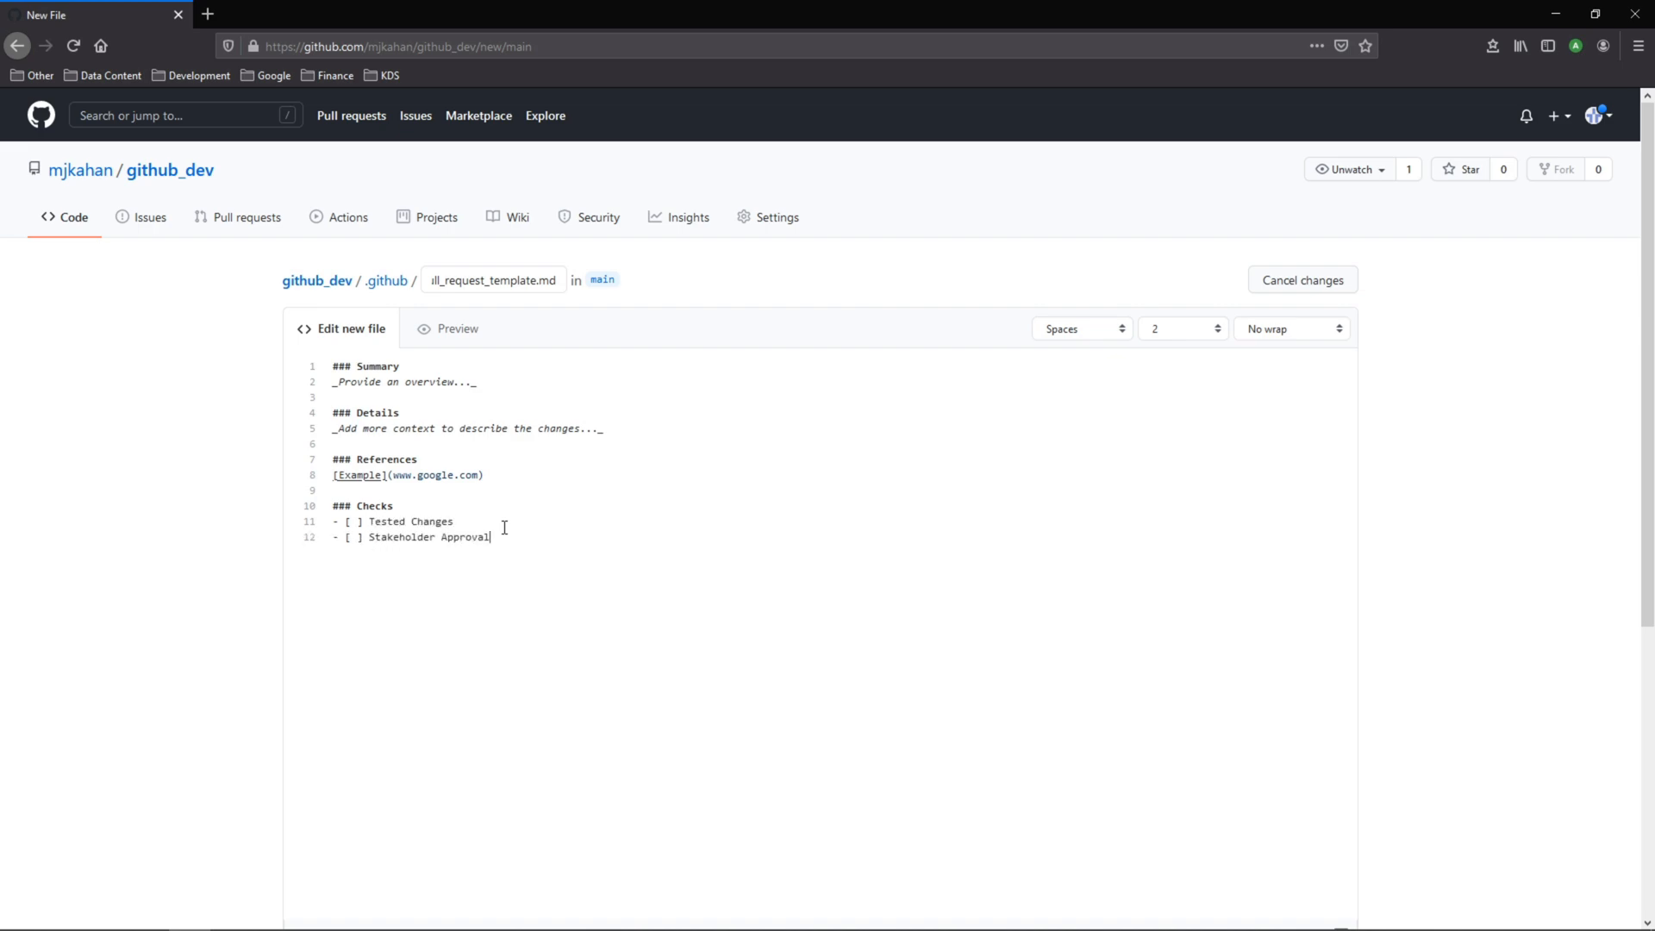
{"action": "left_click", "coordinate": [457, 328]}
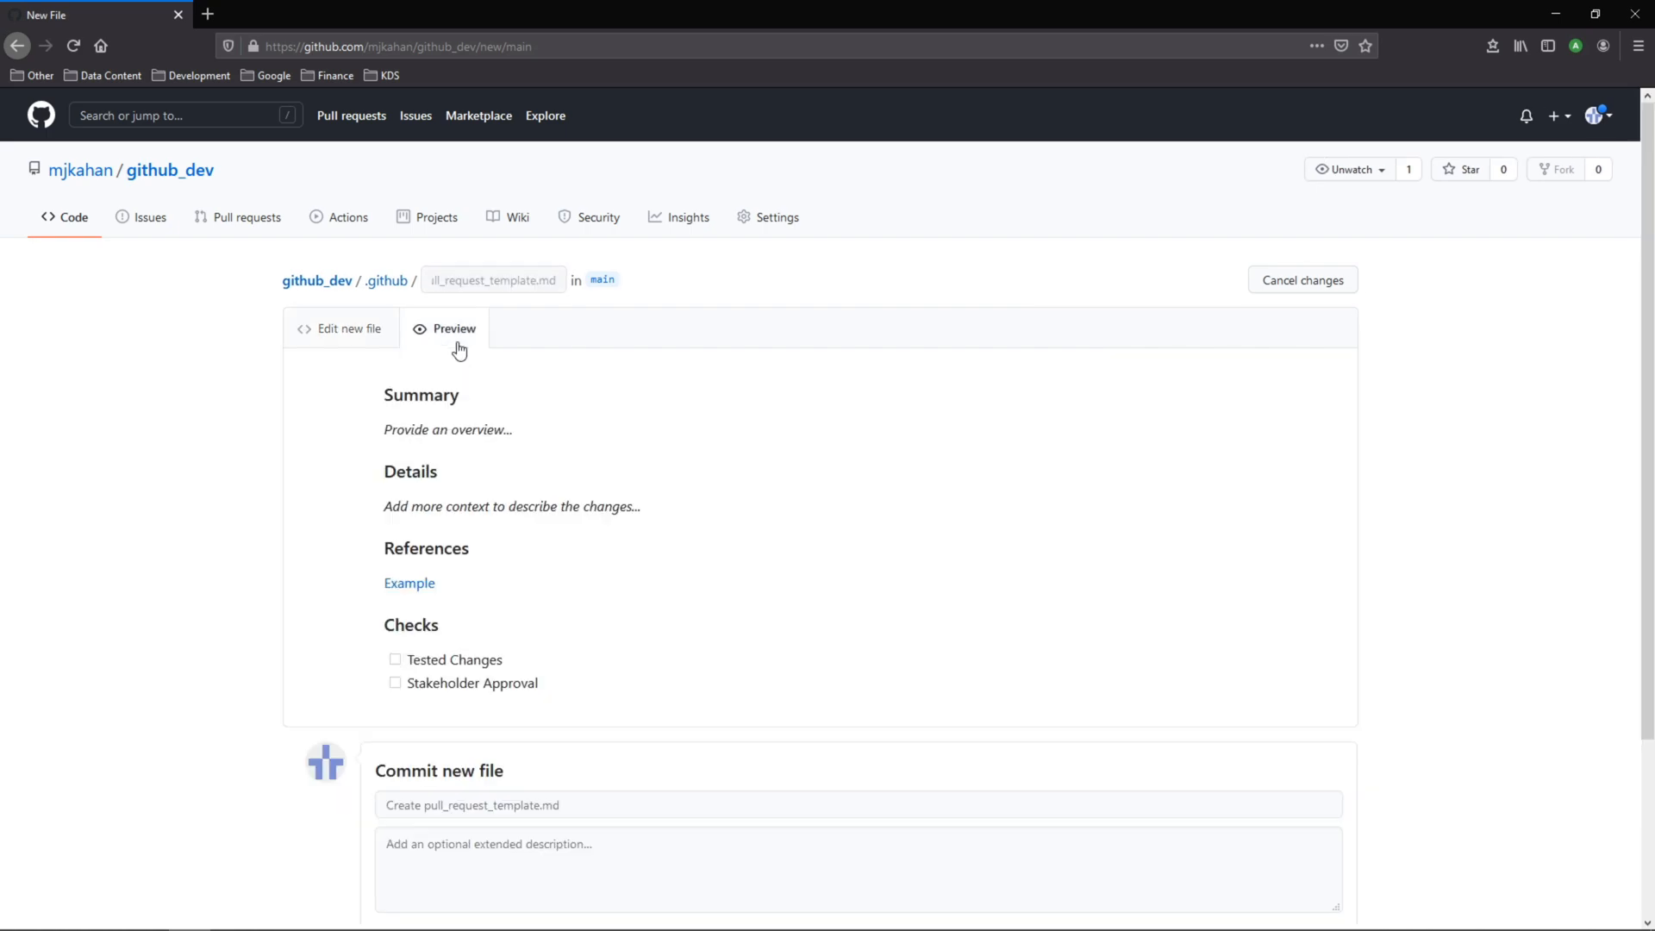
{"action": "mouse_move", "coordinate": [436, 720]}
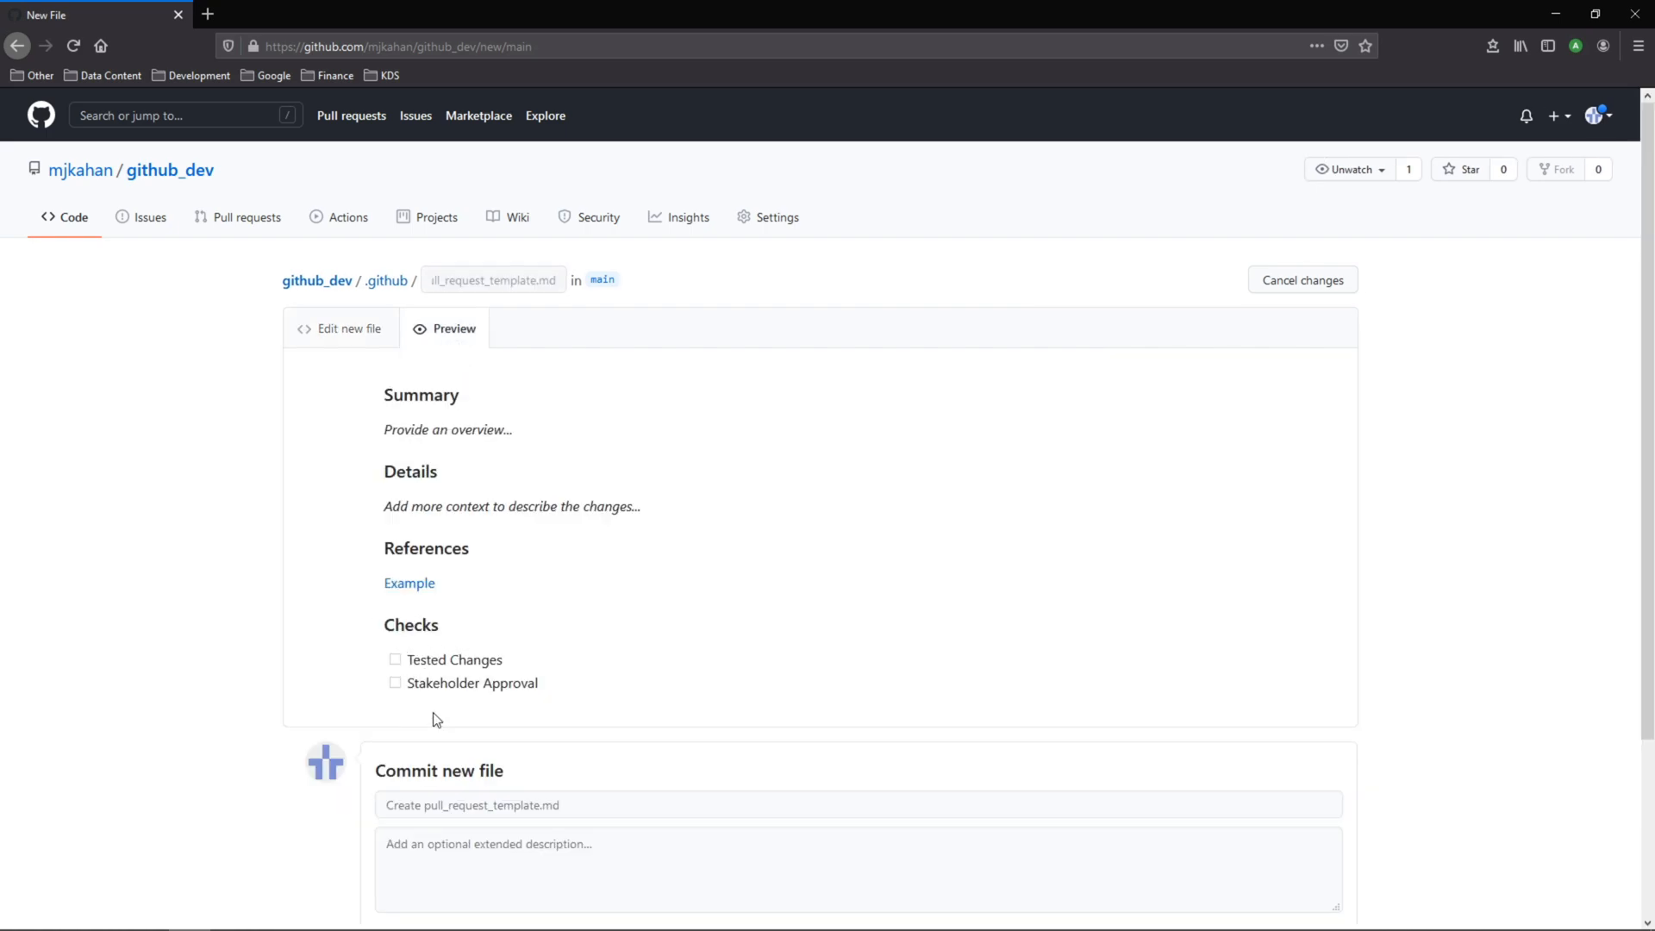
{"action": "mouse_move", "coordinate": [403, 367]}
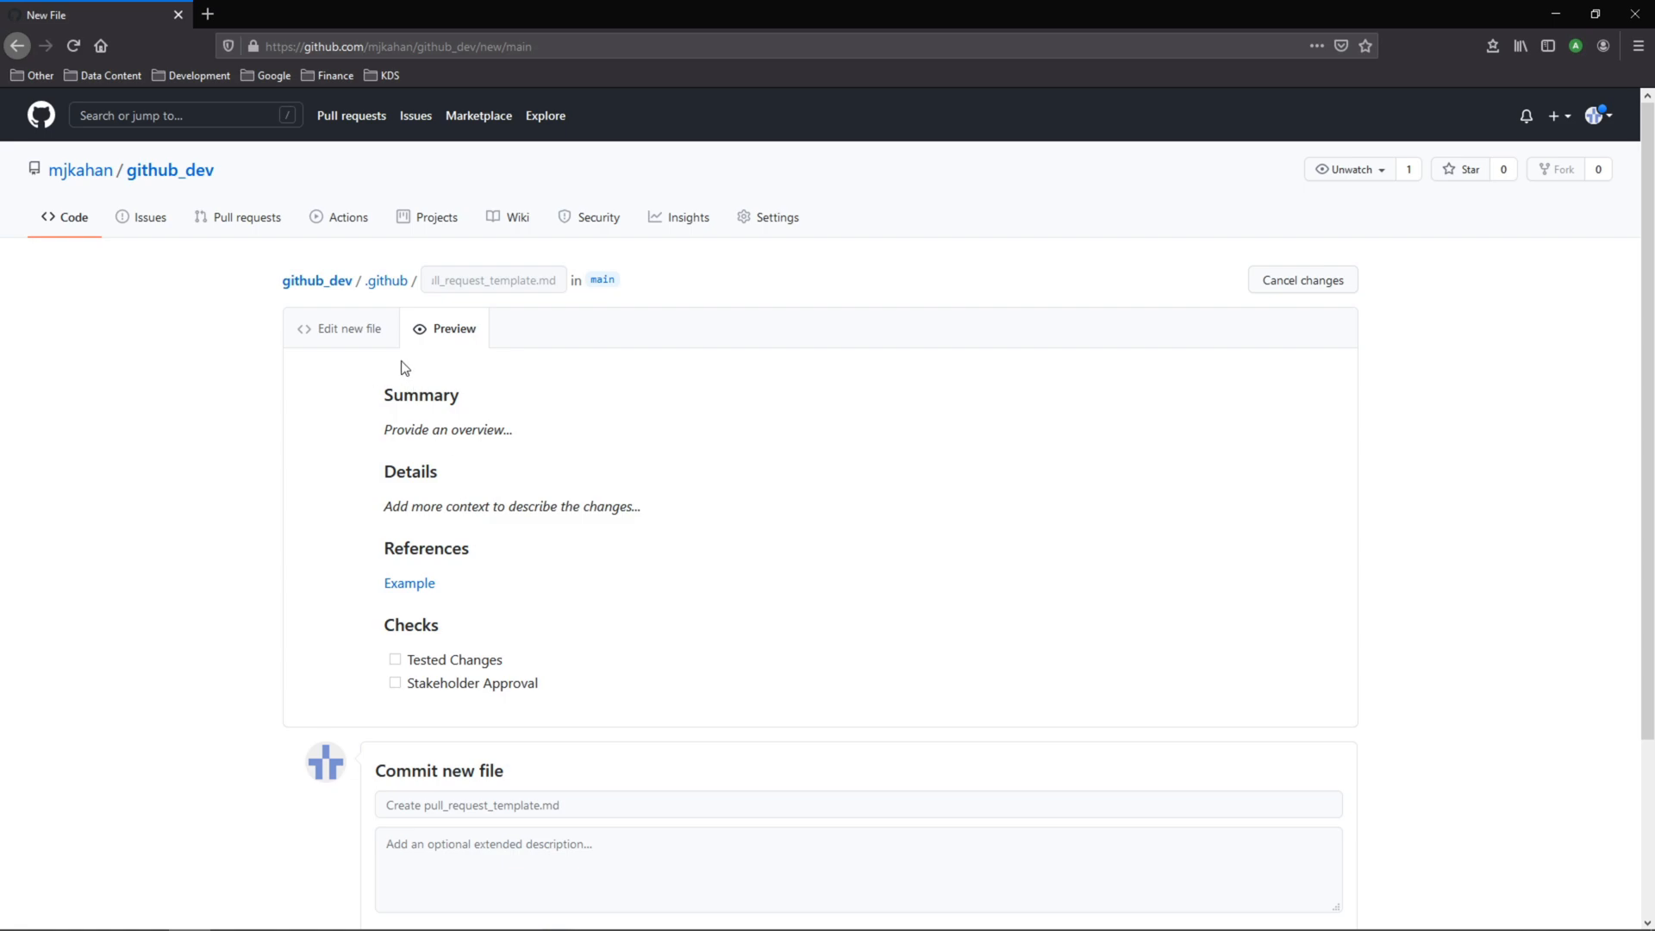
Step: Commit the template directly to main with the description 'Added PR template'
{"action": "scroll", "scroll_direction": "down", "scroll_amount": 3}
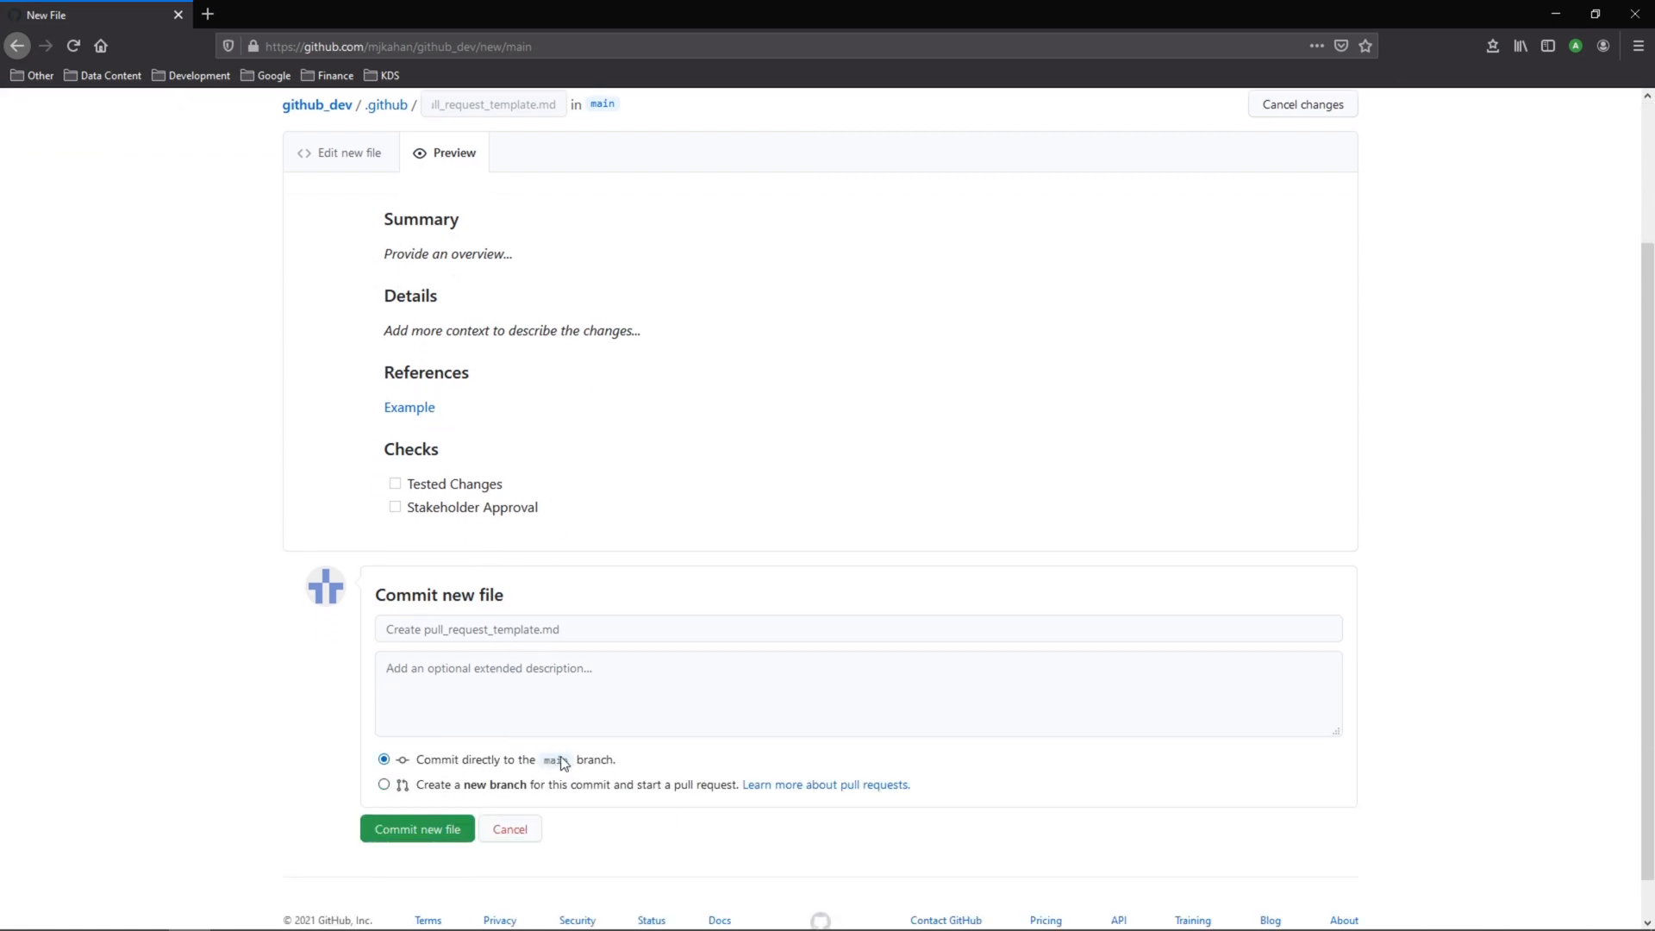
{"action": "type", "text": "Ad"}
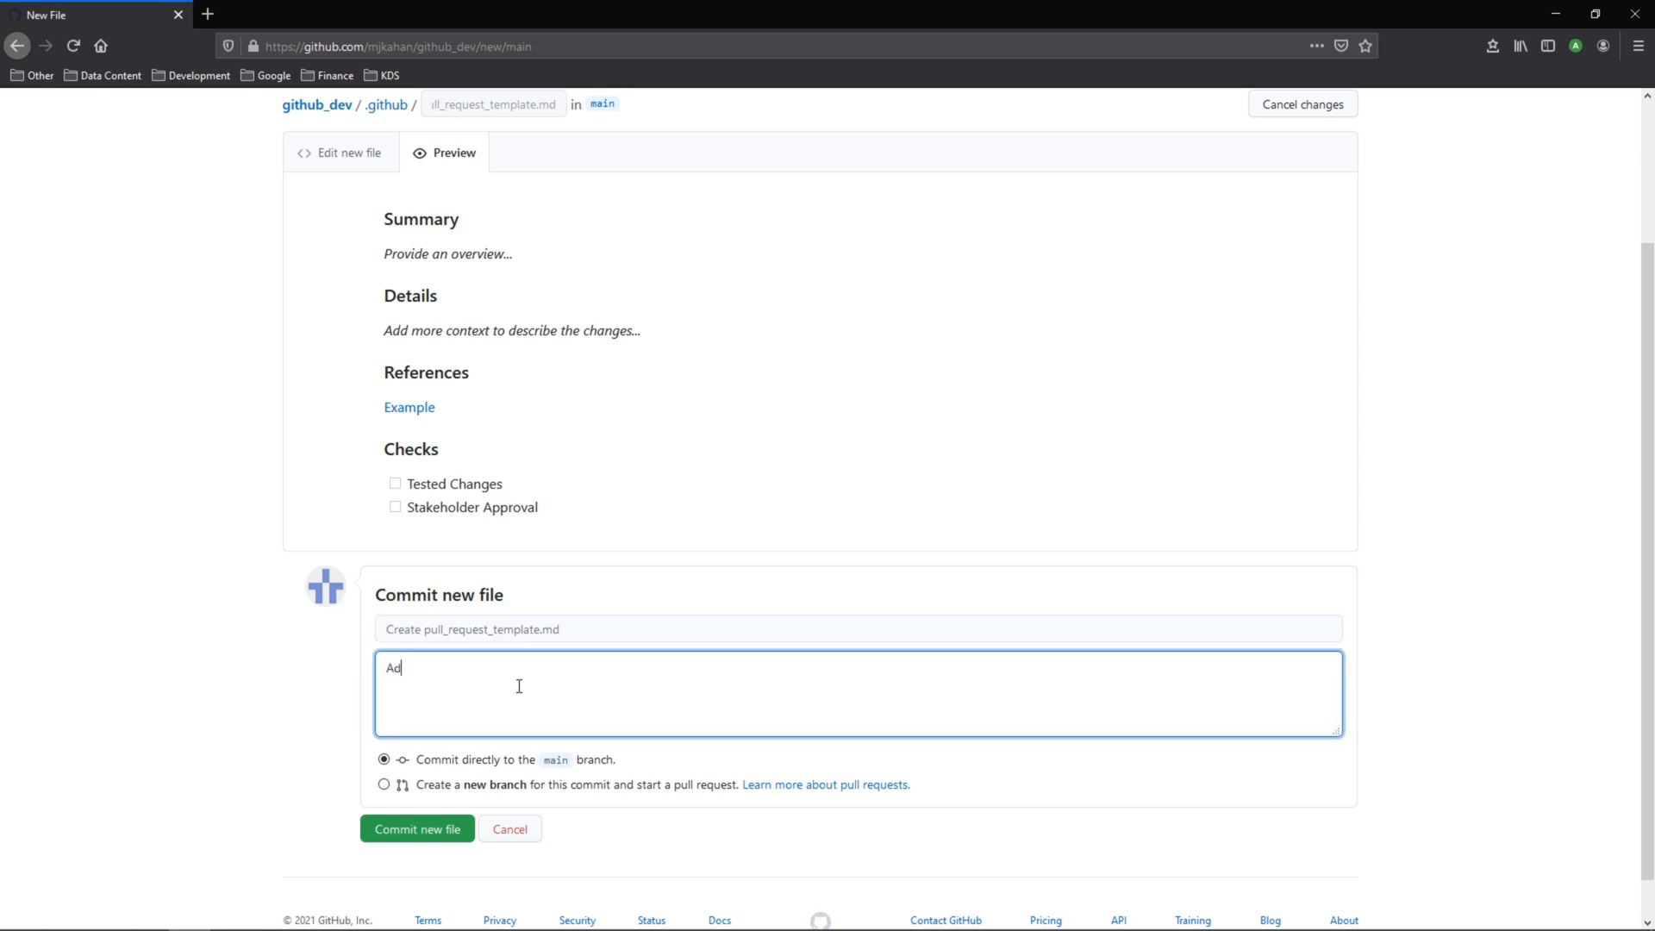
{"action": "type", "text": "dded PR template"}
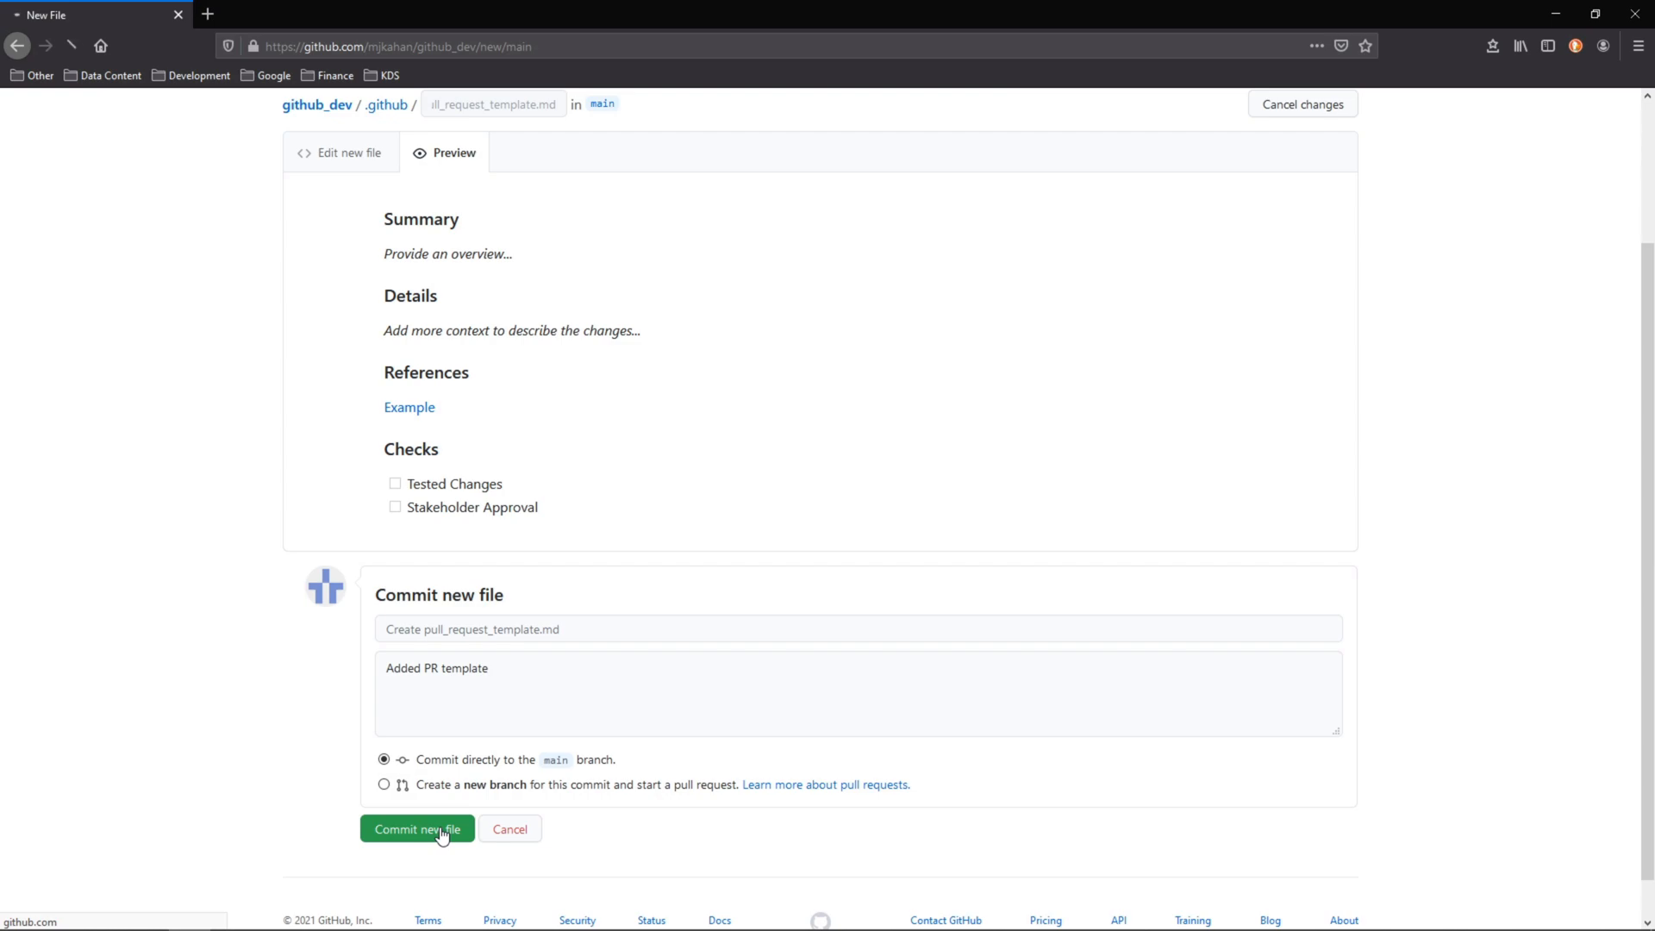
{"action": "left_click", "coordinate": [415, 829]}
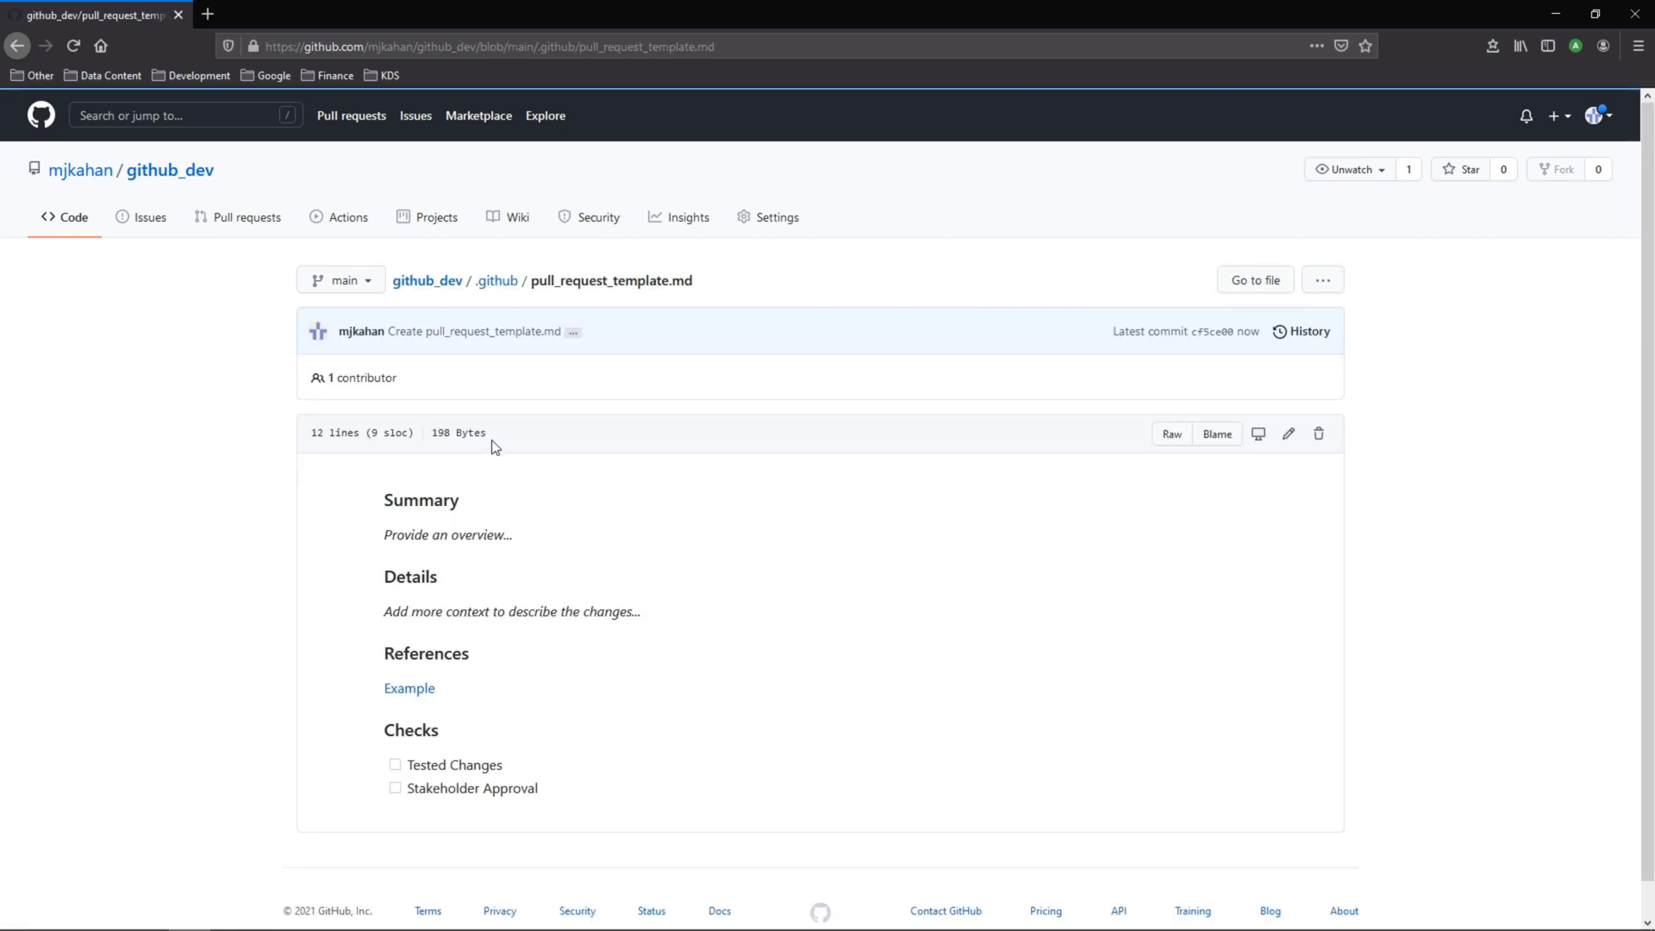
Step: Return to the github_dev home page showing the new .github folder commit
{"action": "left_click", "coordinate": [426, 279]}
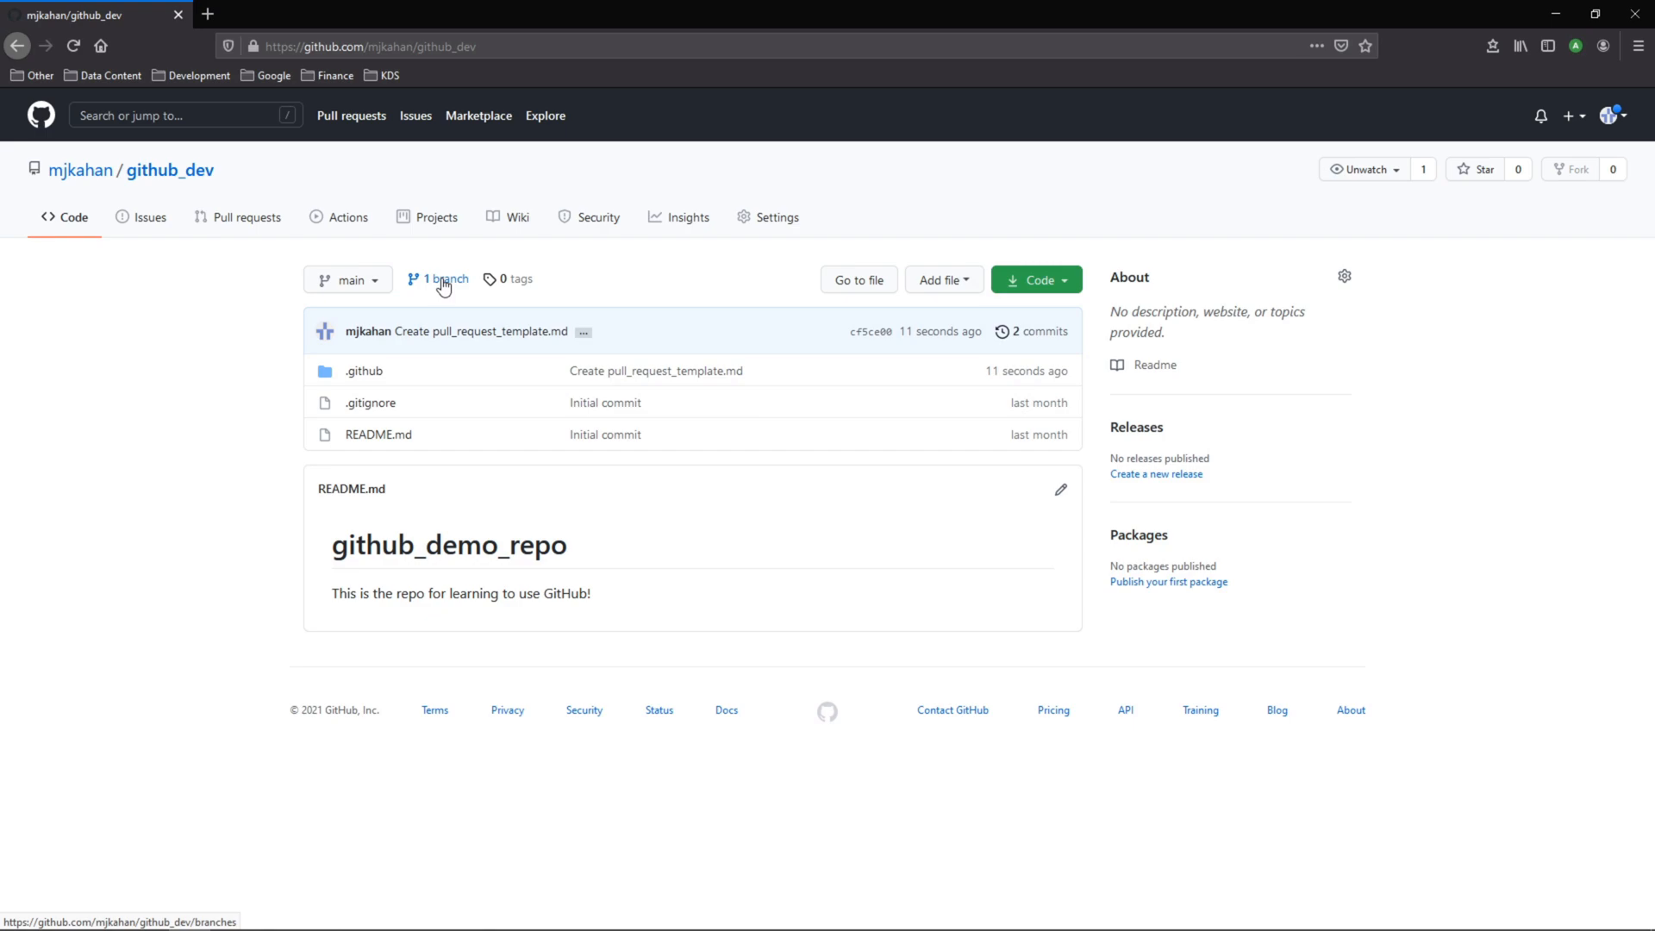
{"action": "mouse_move", "coordinate": [521, 830]}
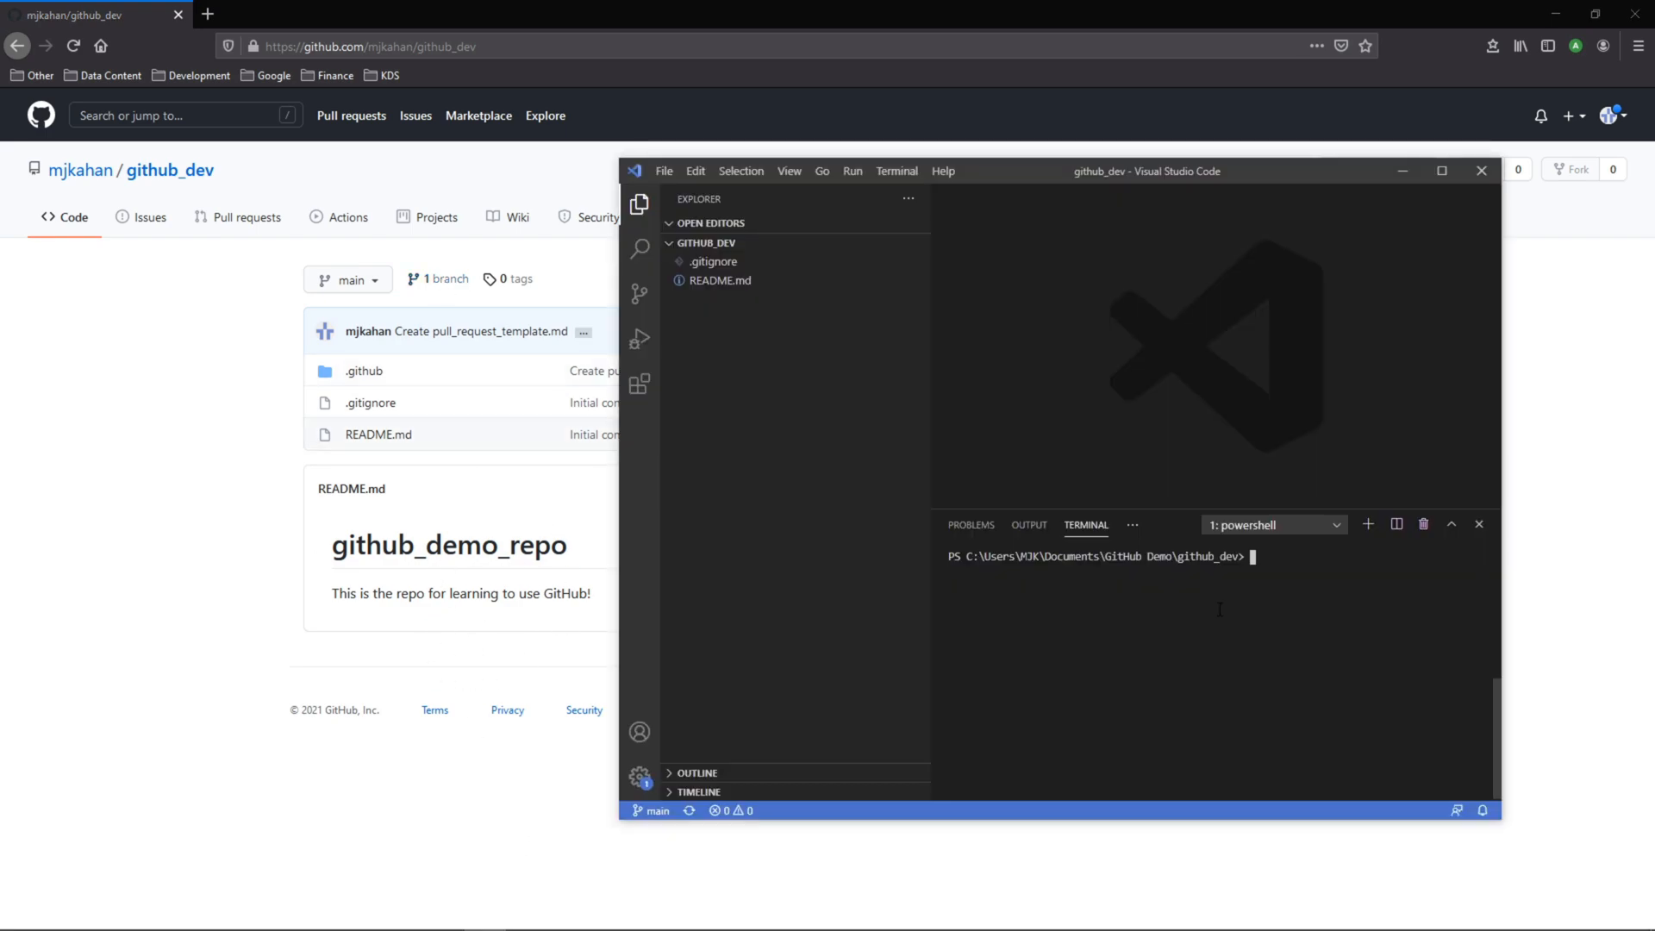
Step: Run git pull, view the template, then git checkout -b test_pr_template and git branch
{"action": "type", "text": "git pull"}
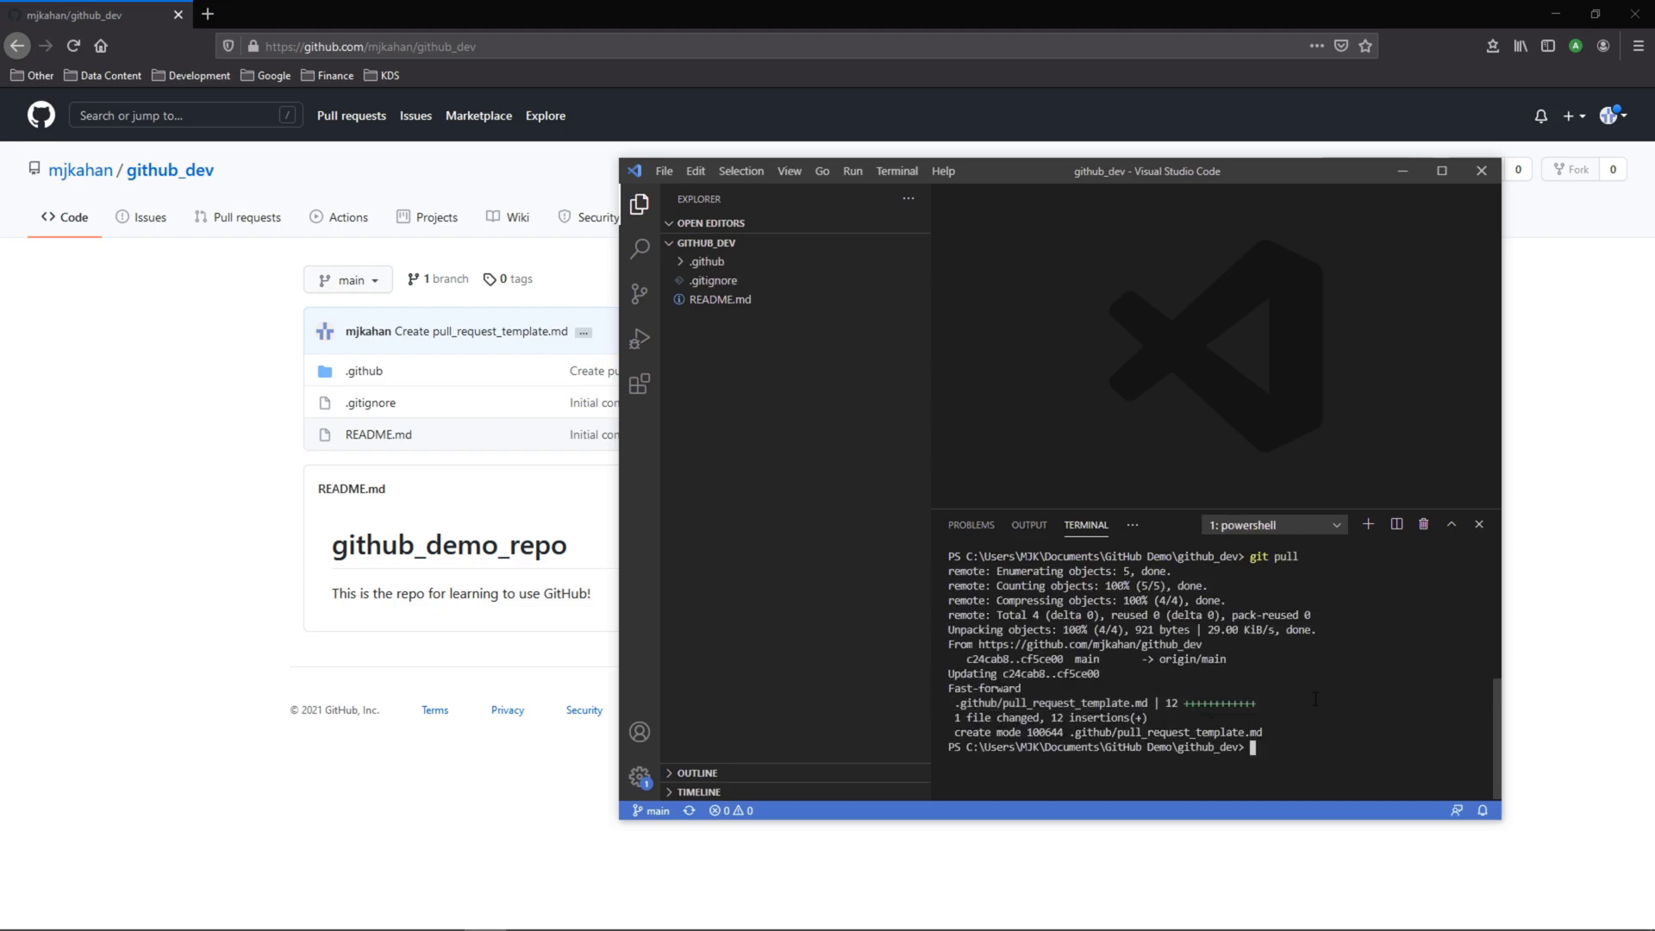
{"action": "left_click", "coordinate": [758, 299]}
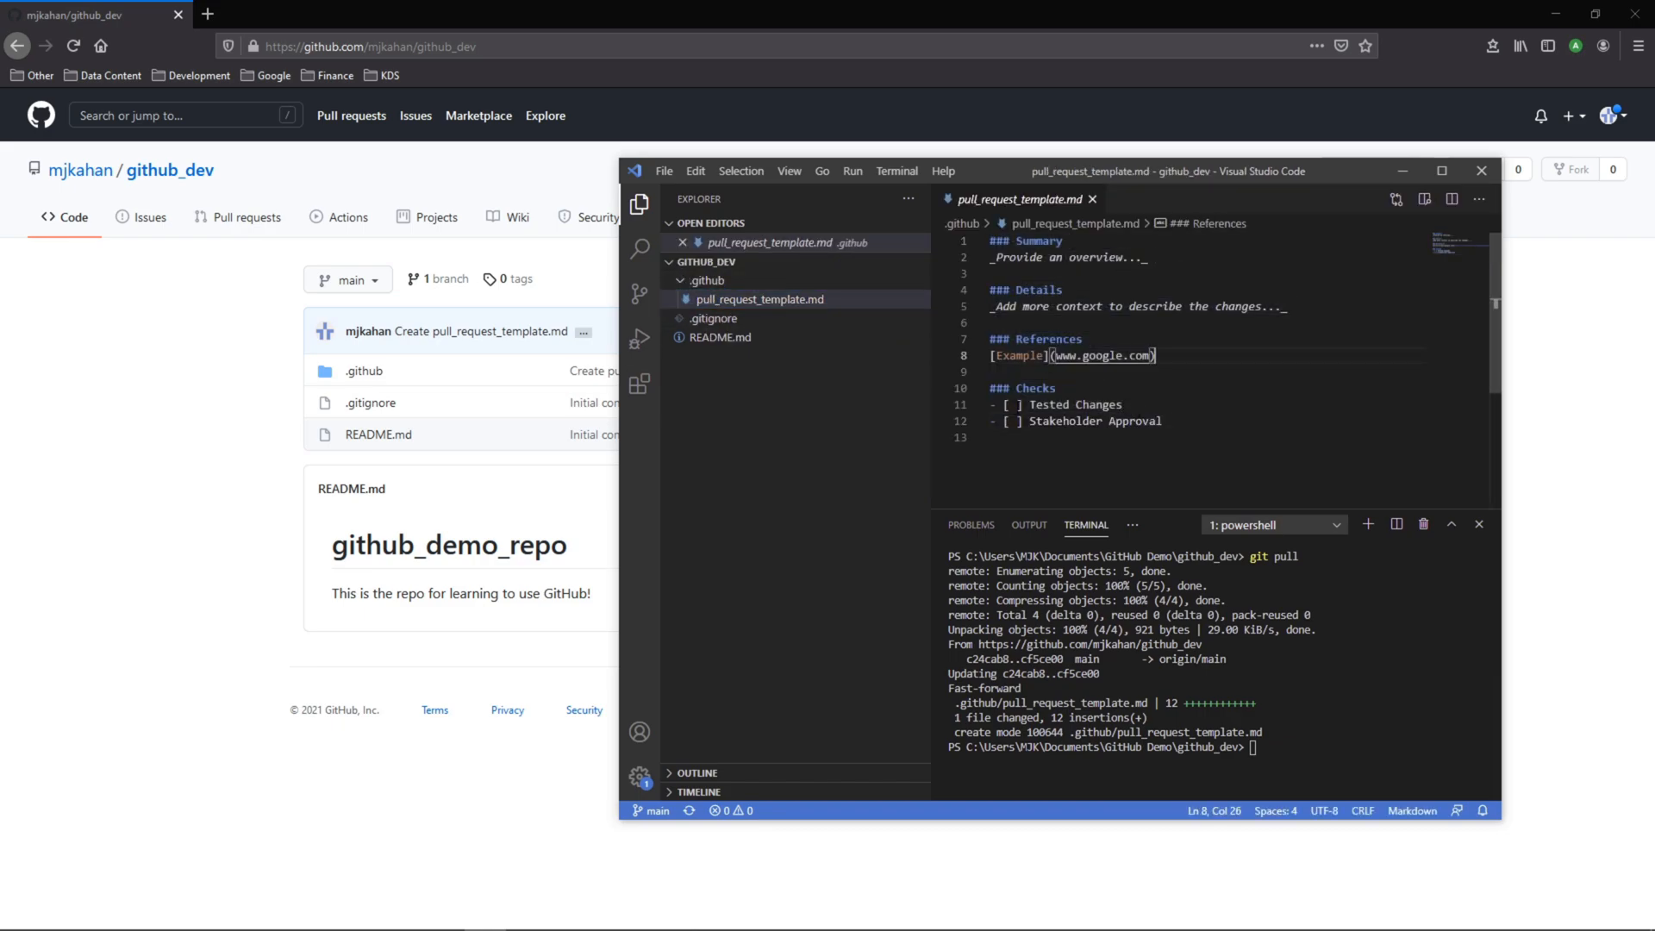
{"action": "mouse_move", "coordinate": [351, 403]}
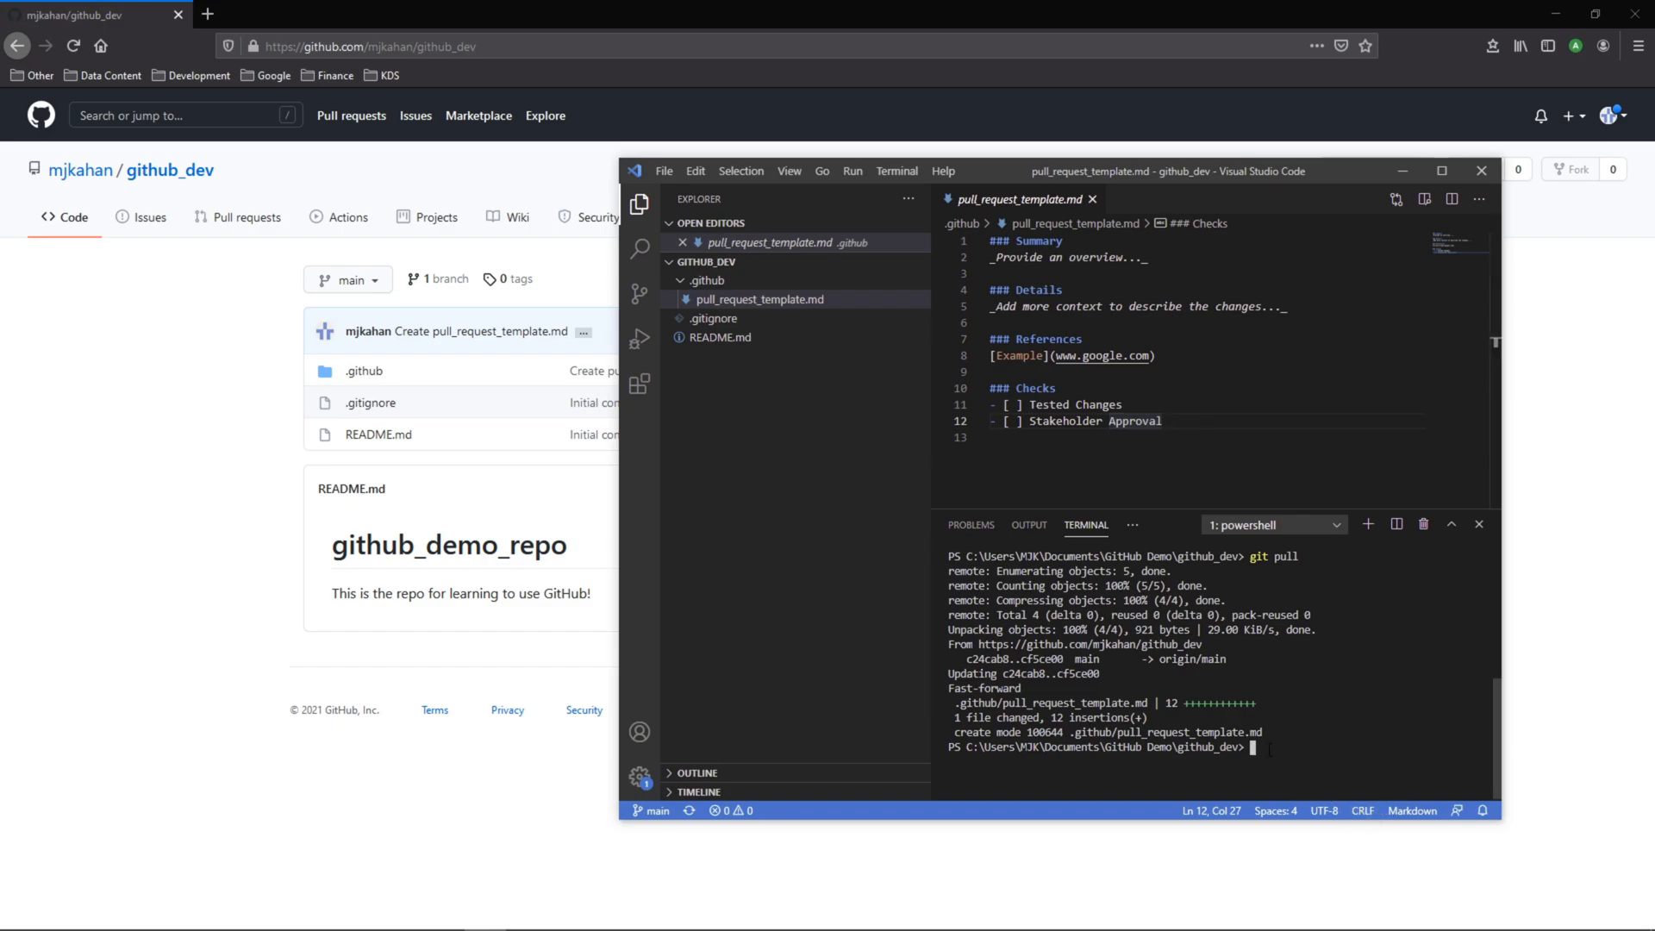
{"action": "type", "text": "git checkout -b test_pr_template"}
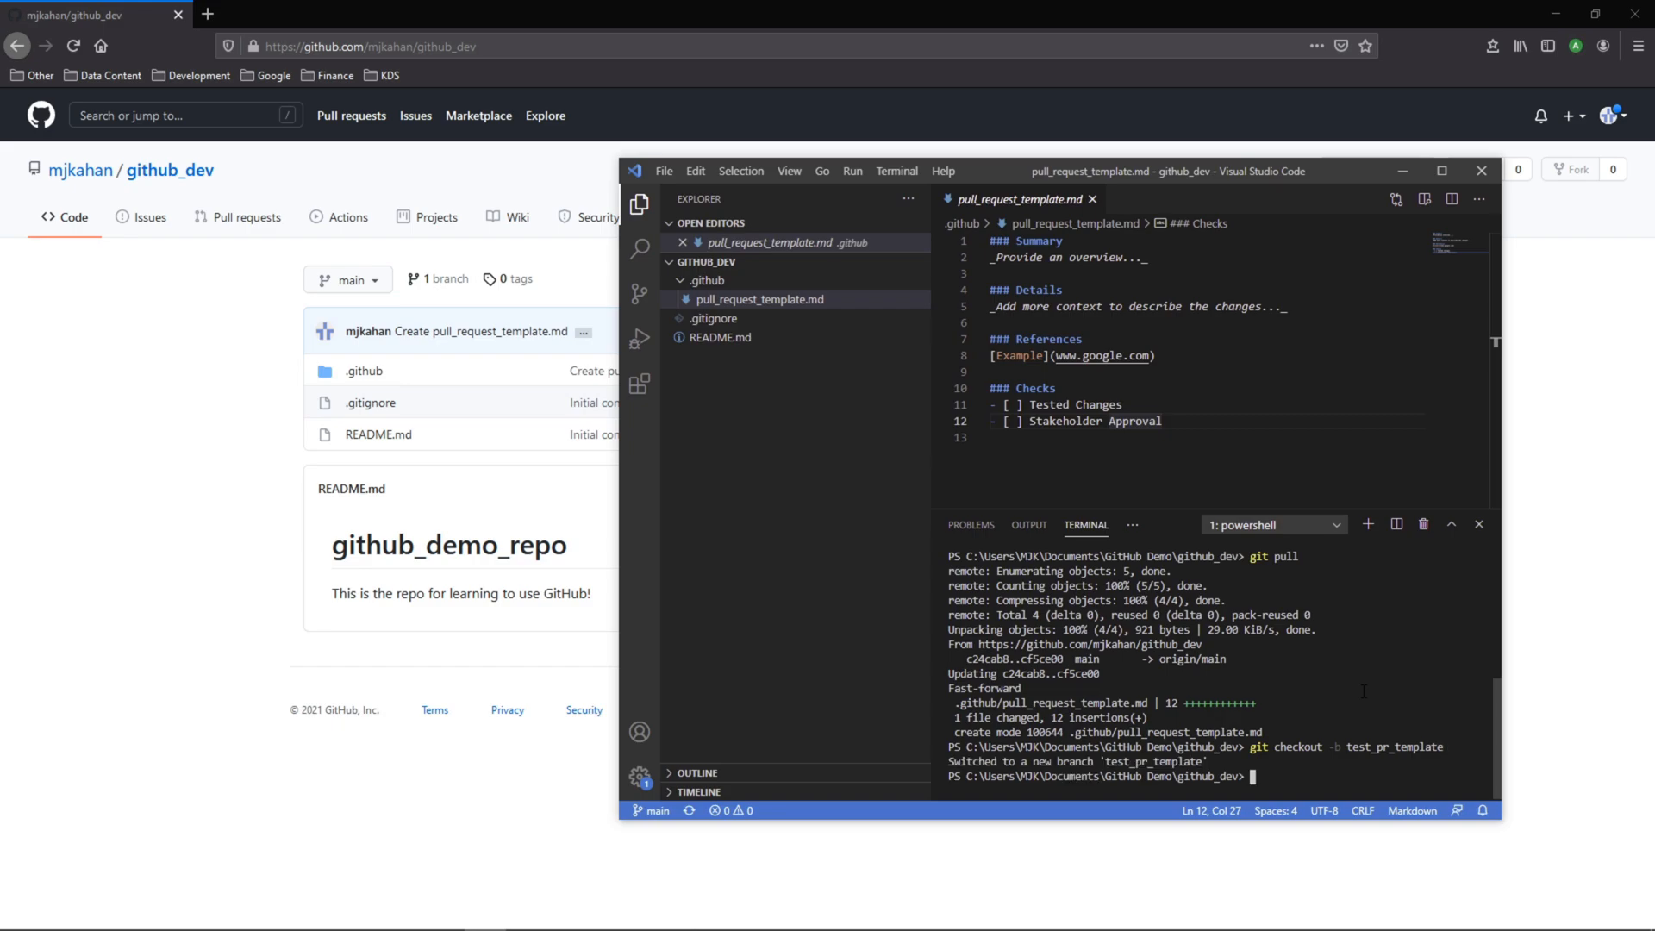
{"action": "type", "text": "git branch"}
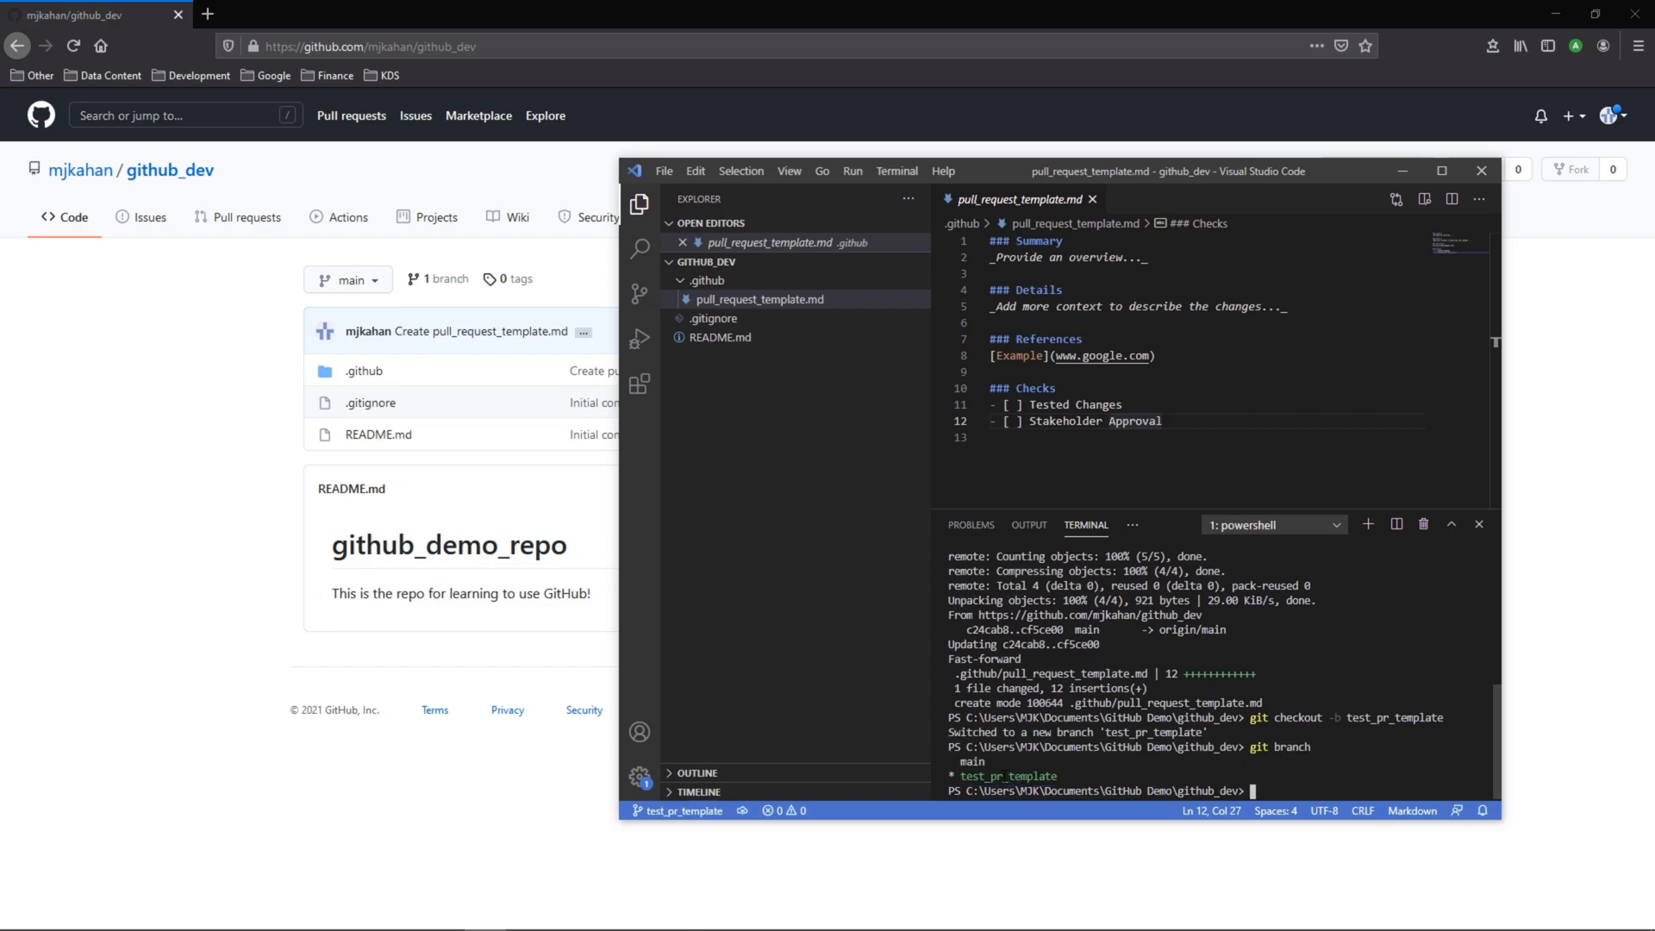
Step: Add 'There is a really great template in this repo.' to README.md
{"action": "left_click", "coordinate": [719, 318]}
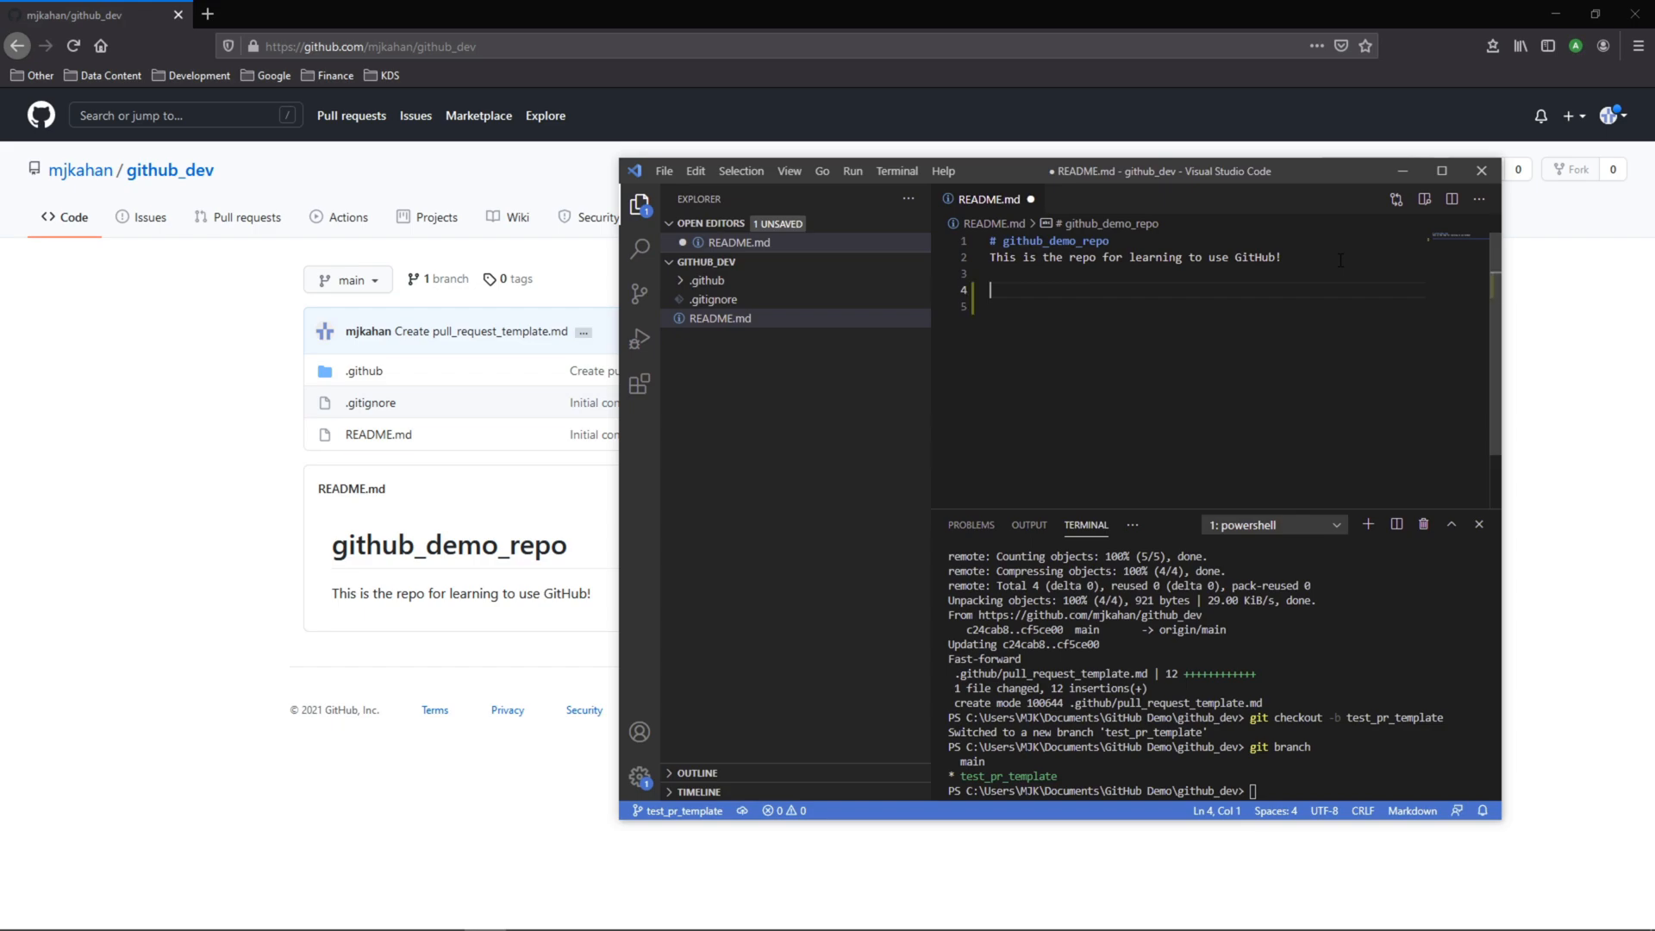
{"action": "type", "text": "There is a r"}
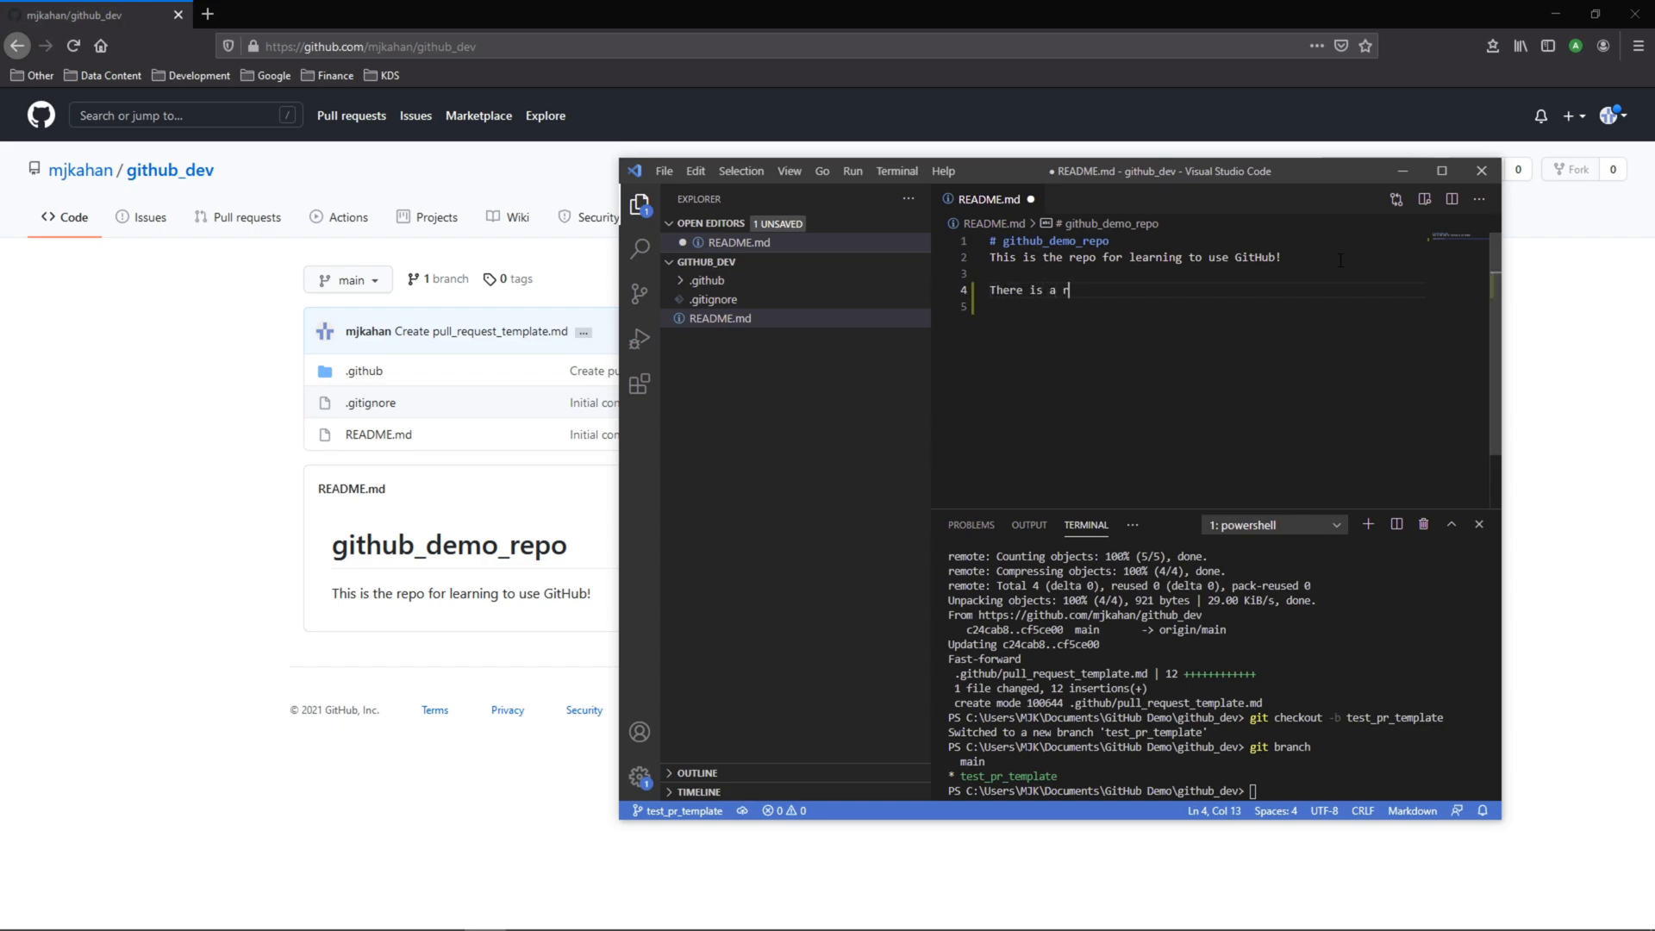
{"action": "type", "text": "eally great temp"}
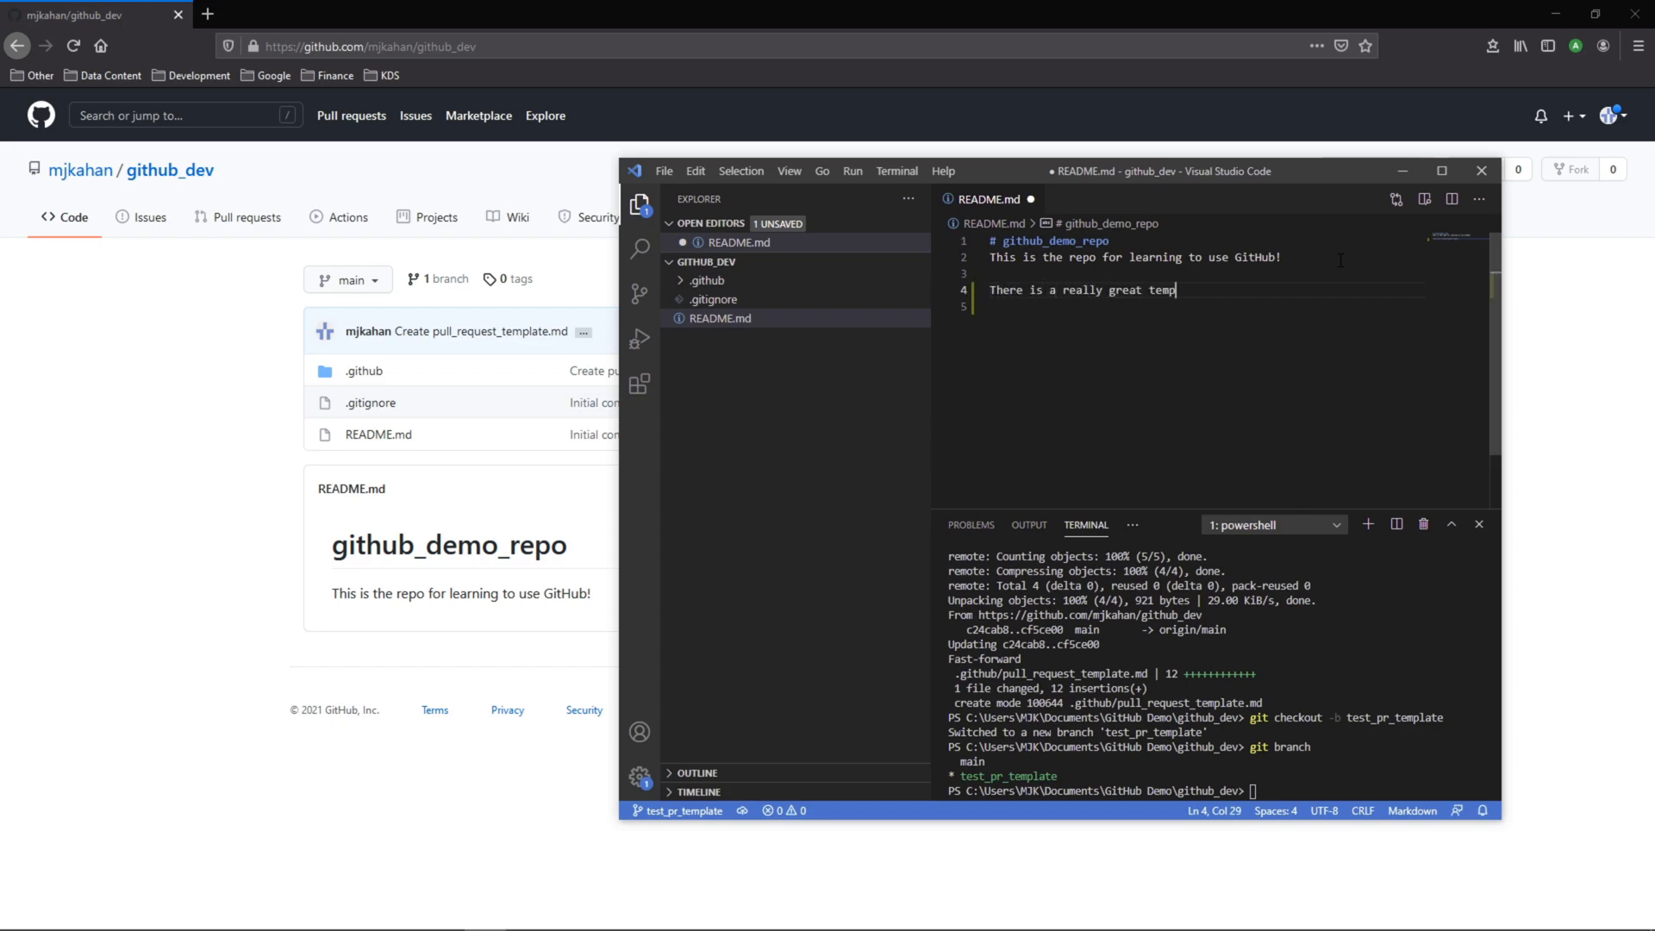
{"action": "type", "text": "late in this repo."}
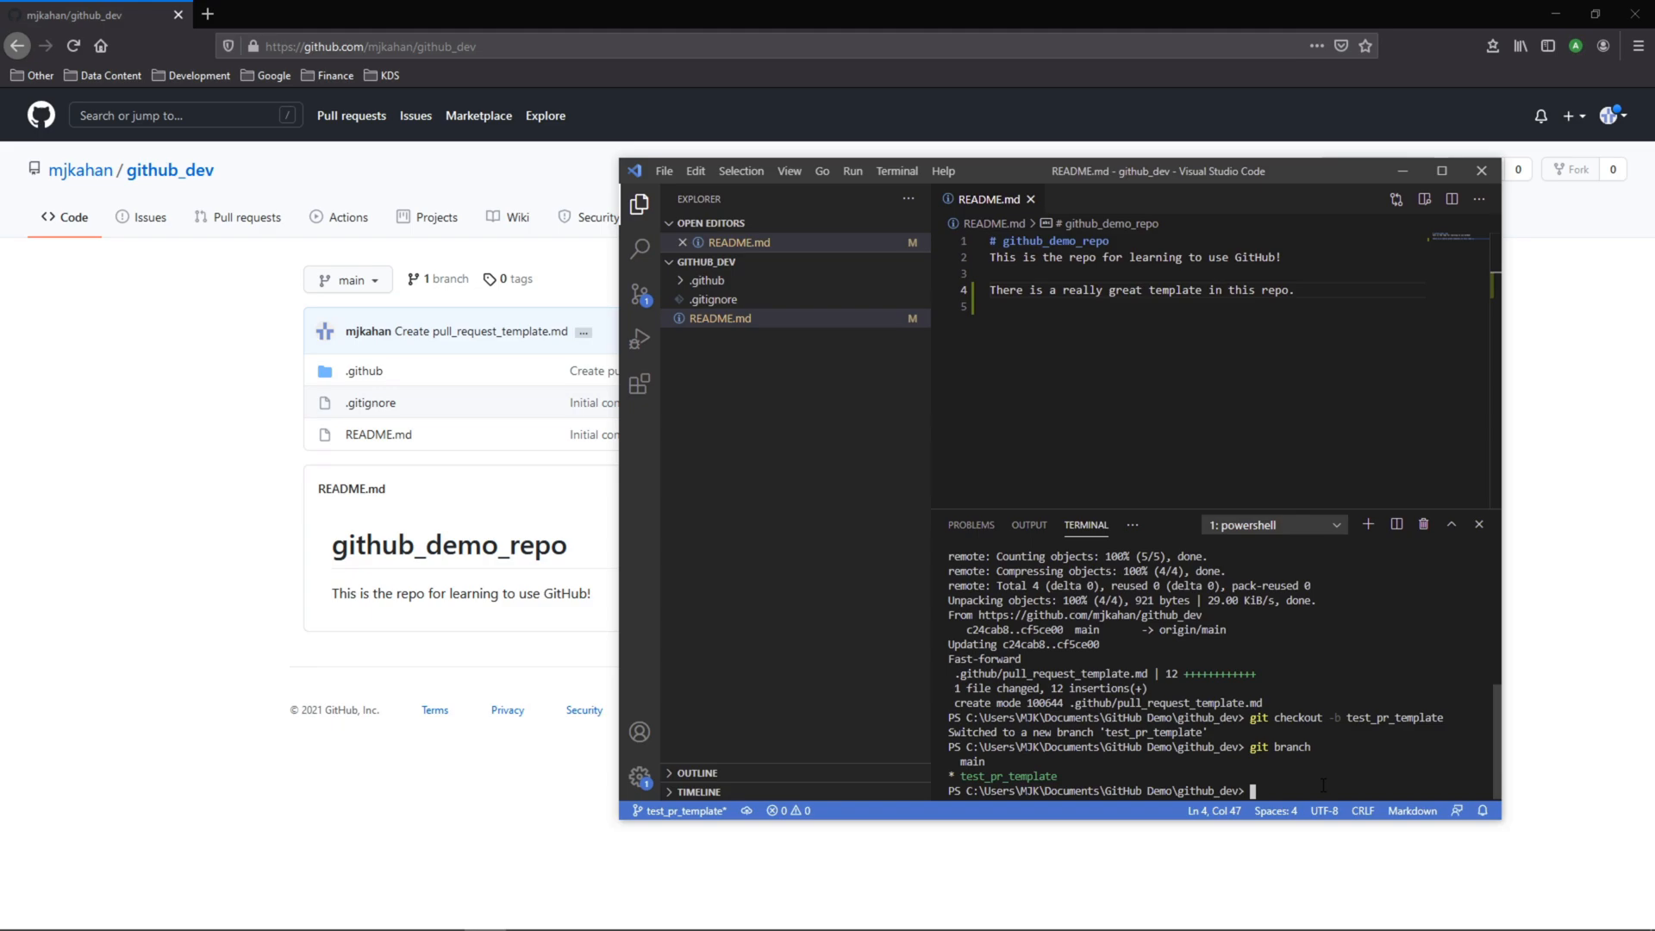
Step: Commit all changes as 'update readme' and push the branch to origin
{"action": "type", "text": "git add ."}
{"action": "type", "text": "git commit -m \""}
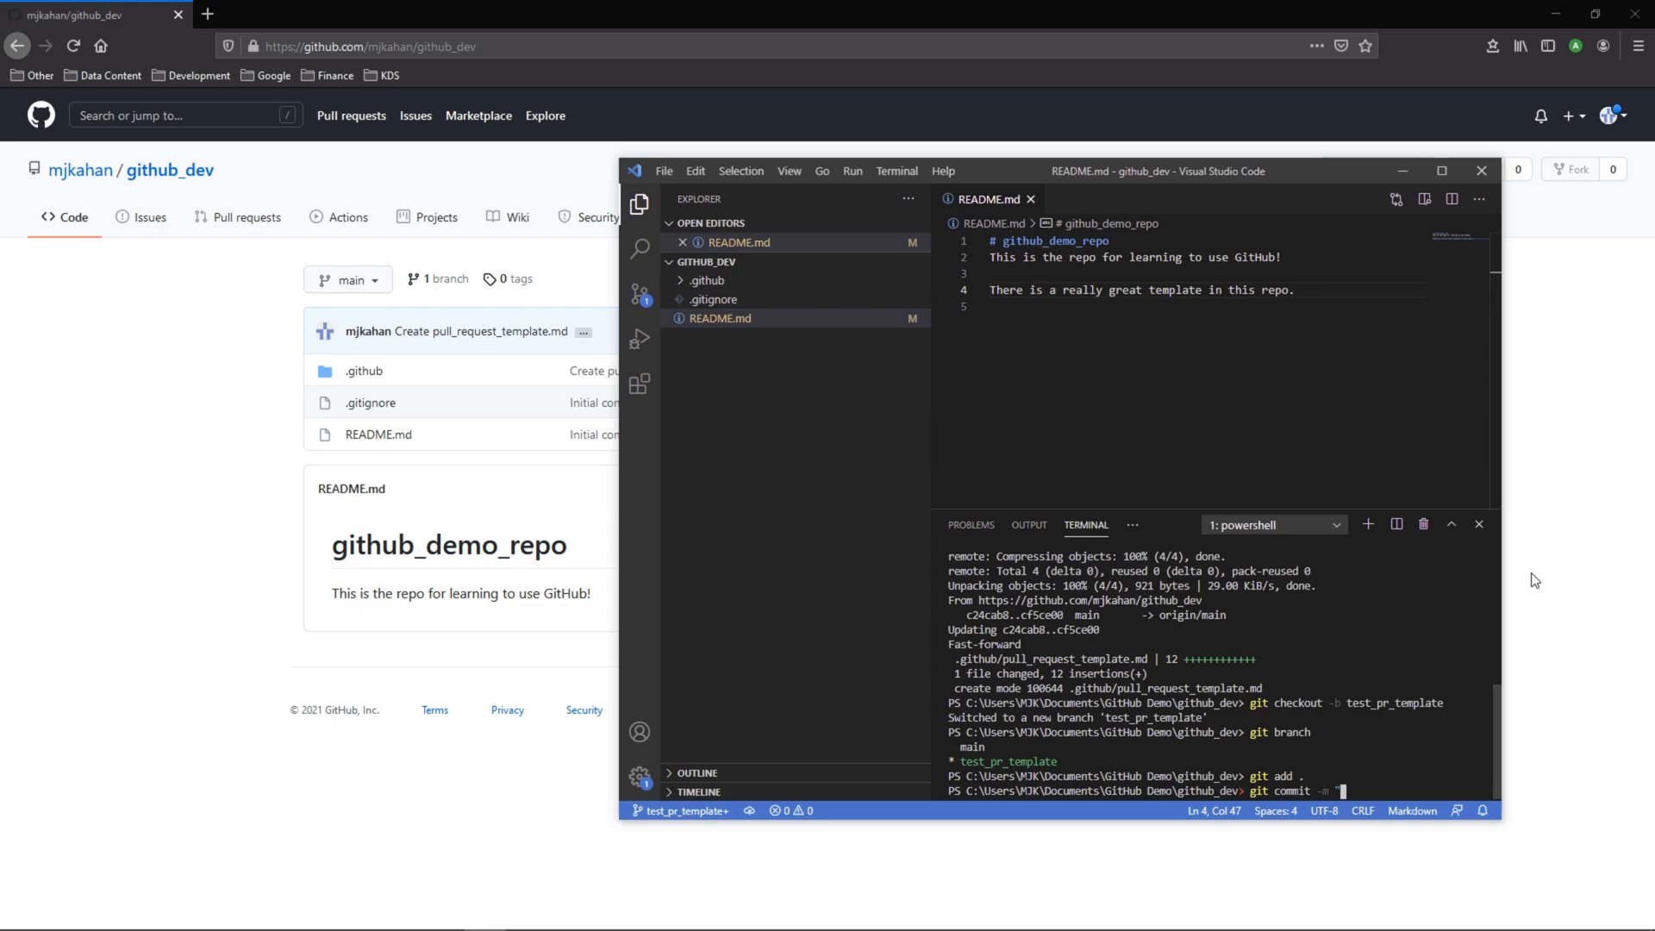
{"action": "type", "text": "update readme\""}
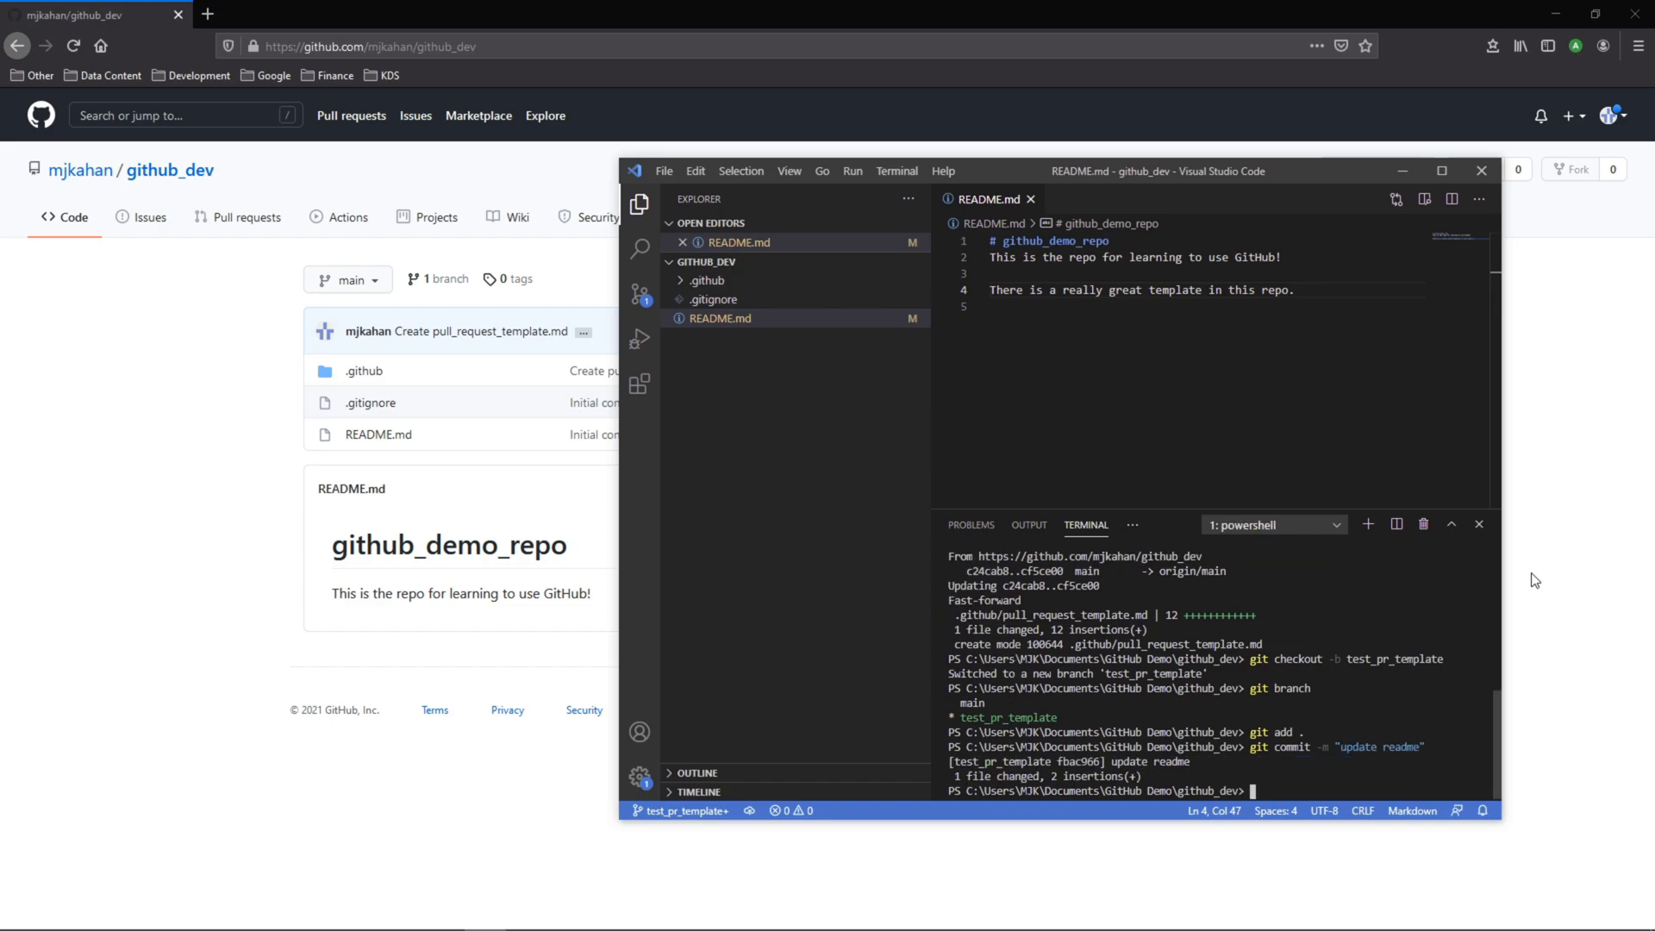
{"action": "type", "text": "git push r"}
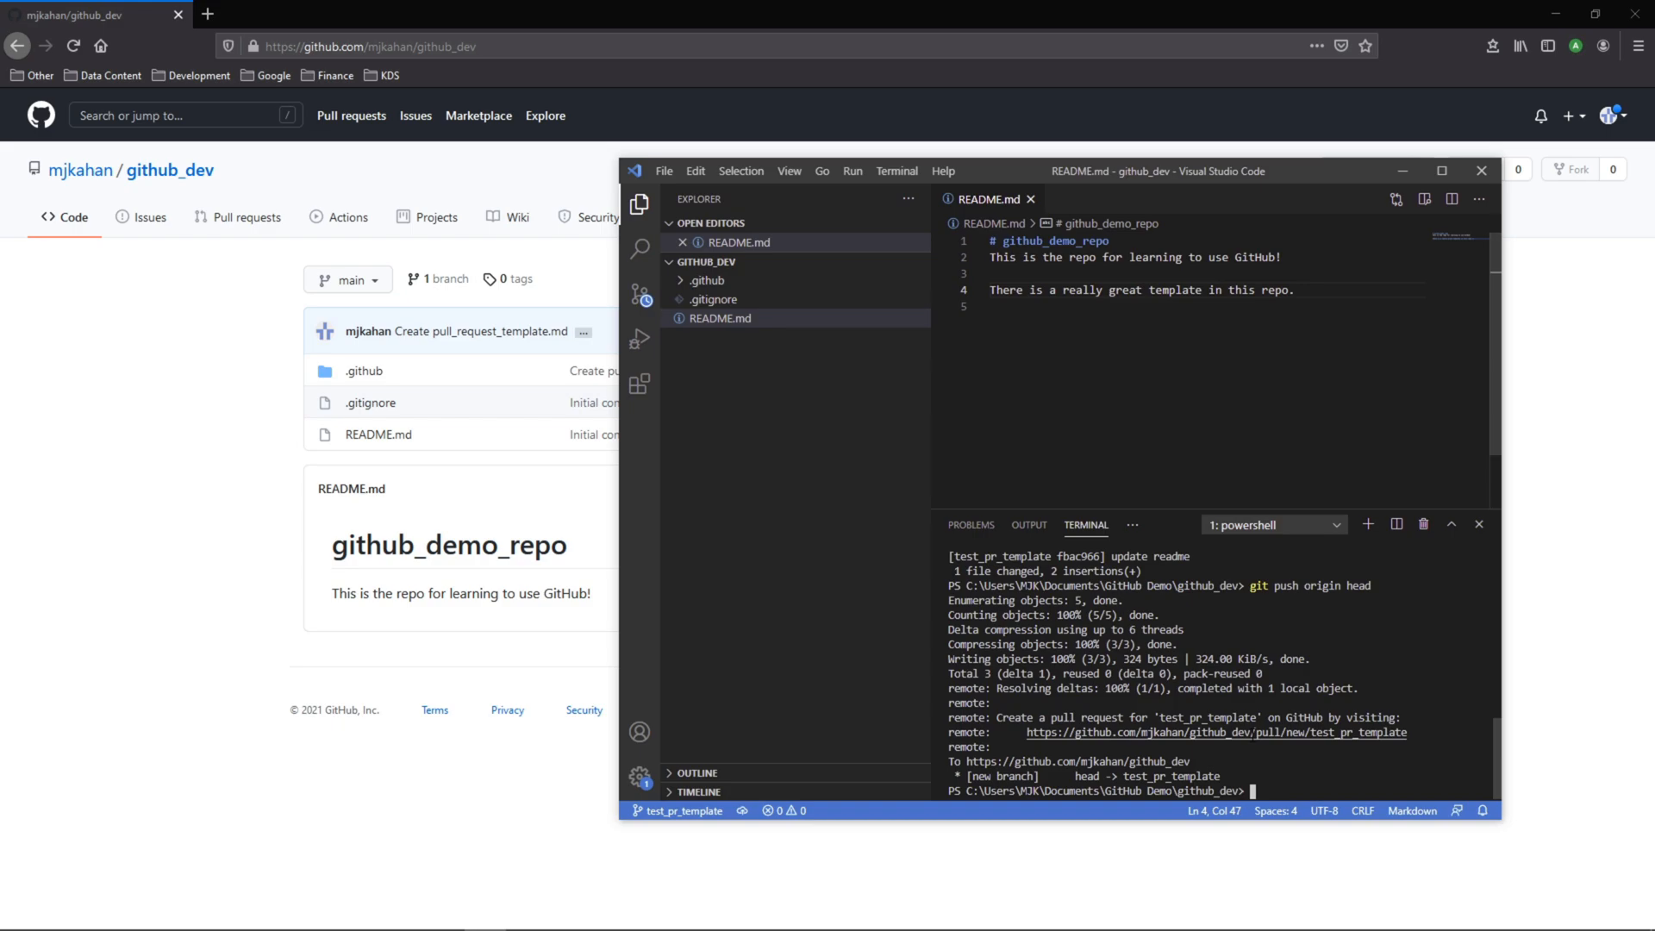
Step: Refresh the repo page and use Compare & pull request for test_pr_template
{"action": "left_click", "coordinate": [1480, 170]}
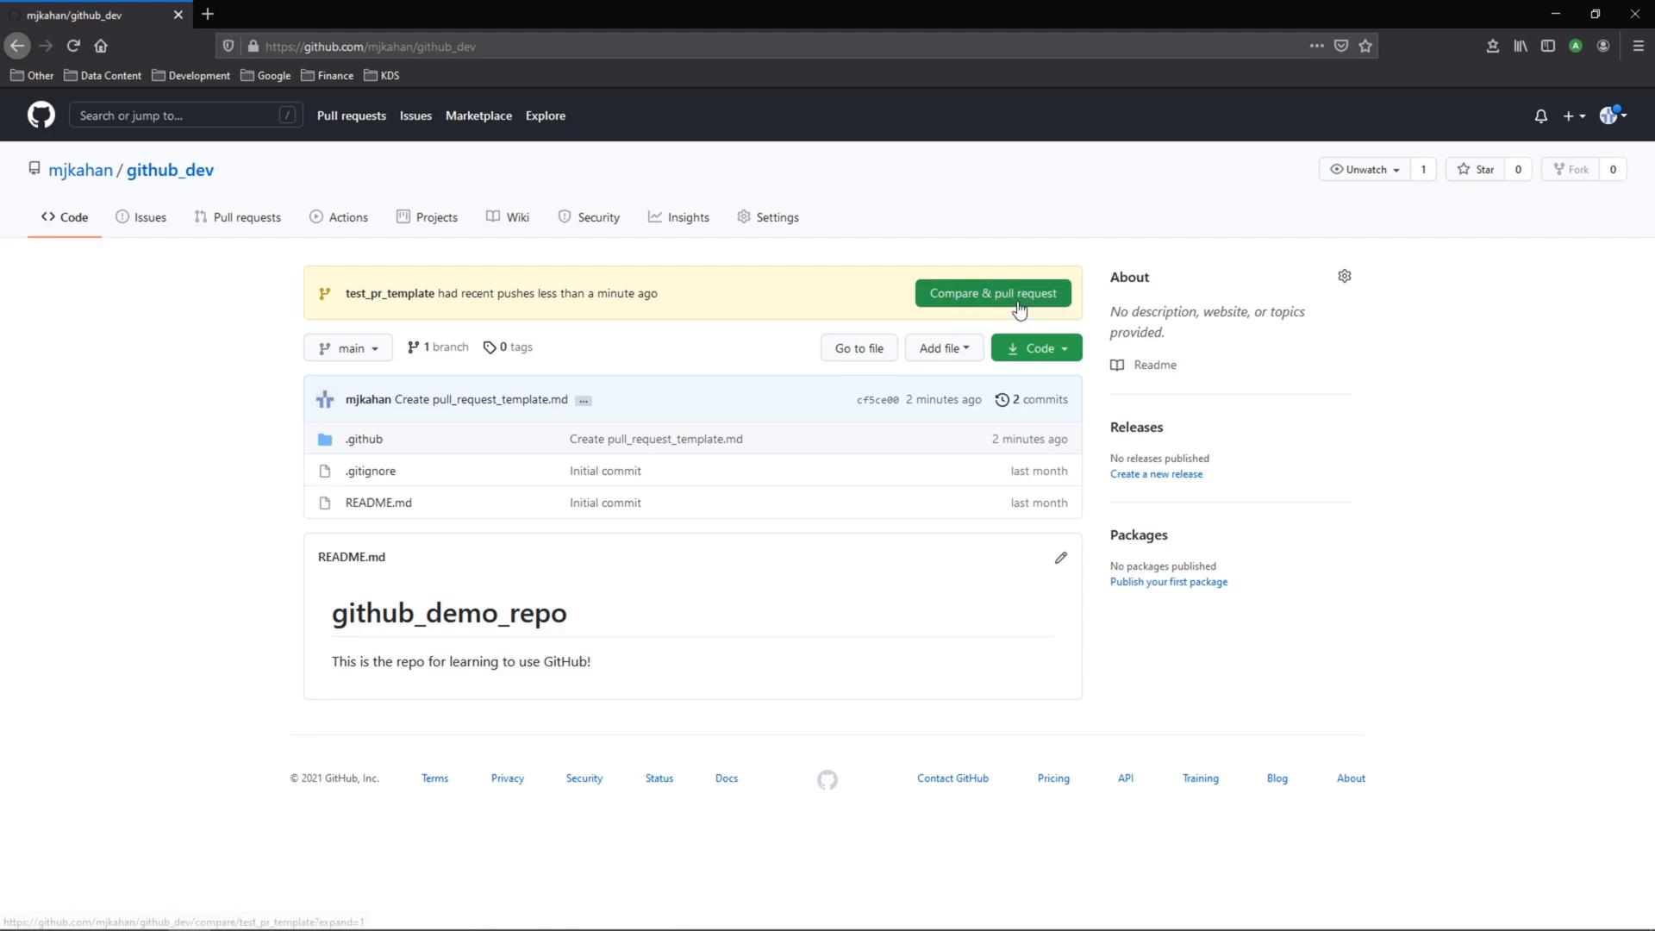
{"action": "mouse_move", "coordinate": [762, 458]}
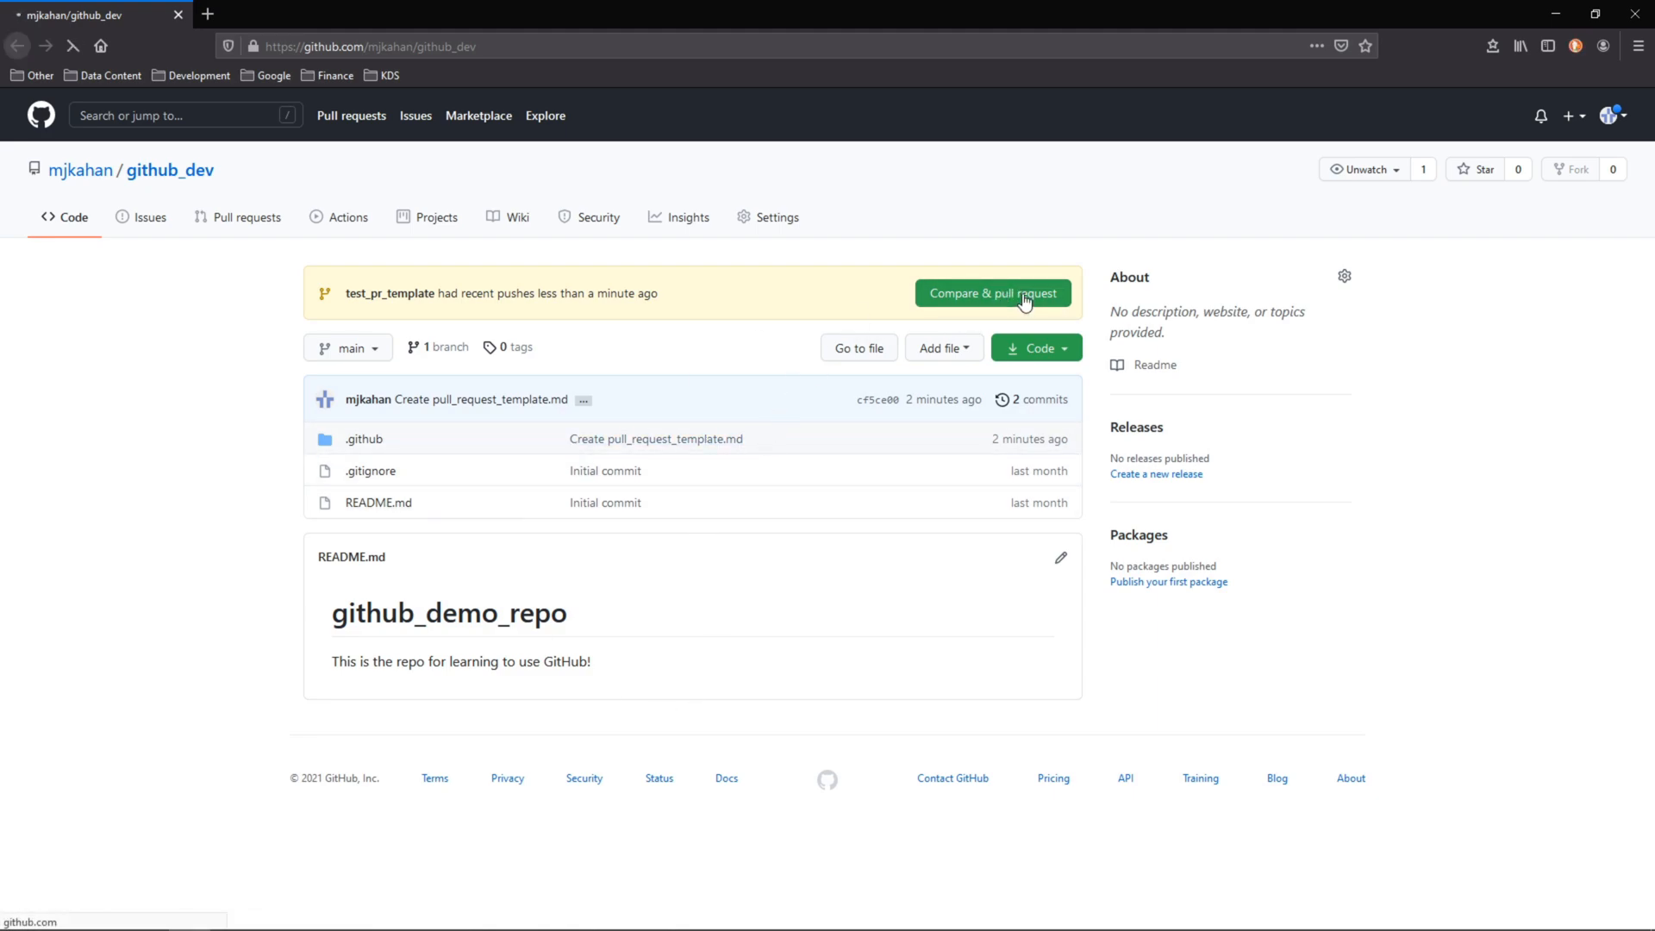
{"action": "left_click", "coordinate": [991, 292]}
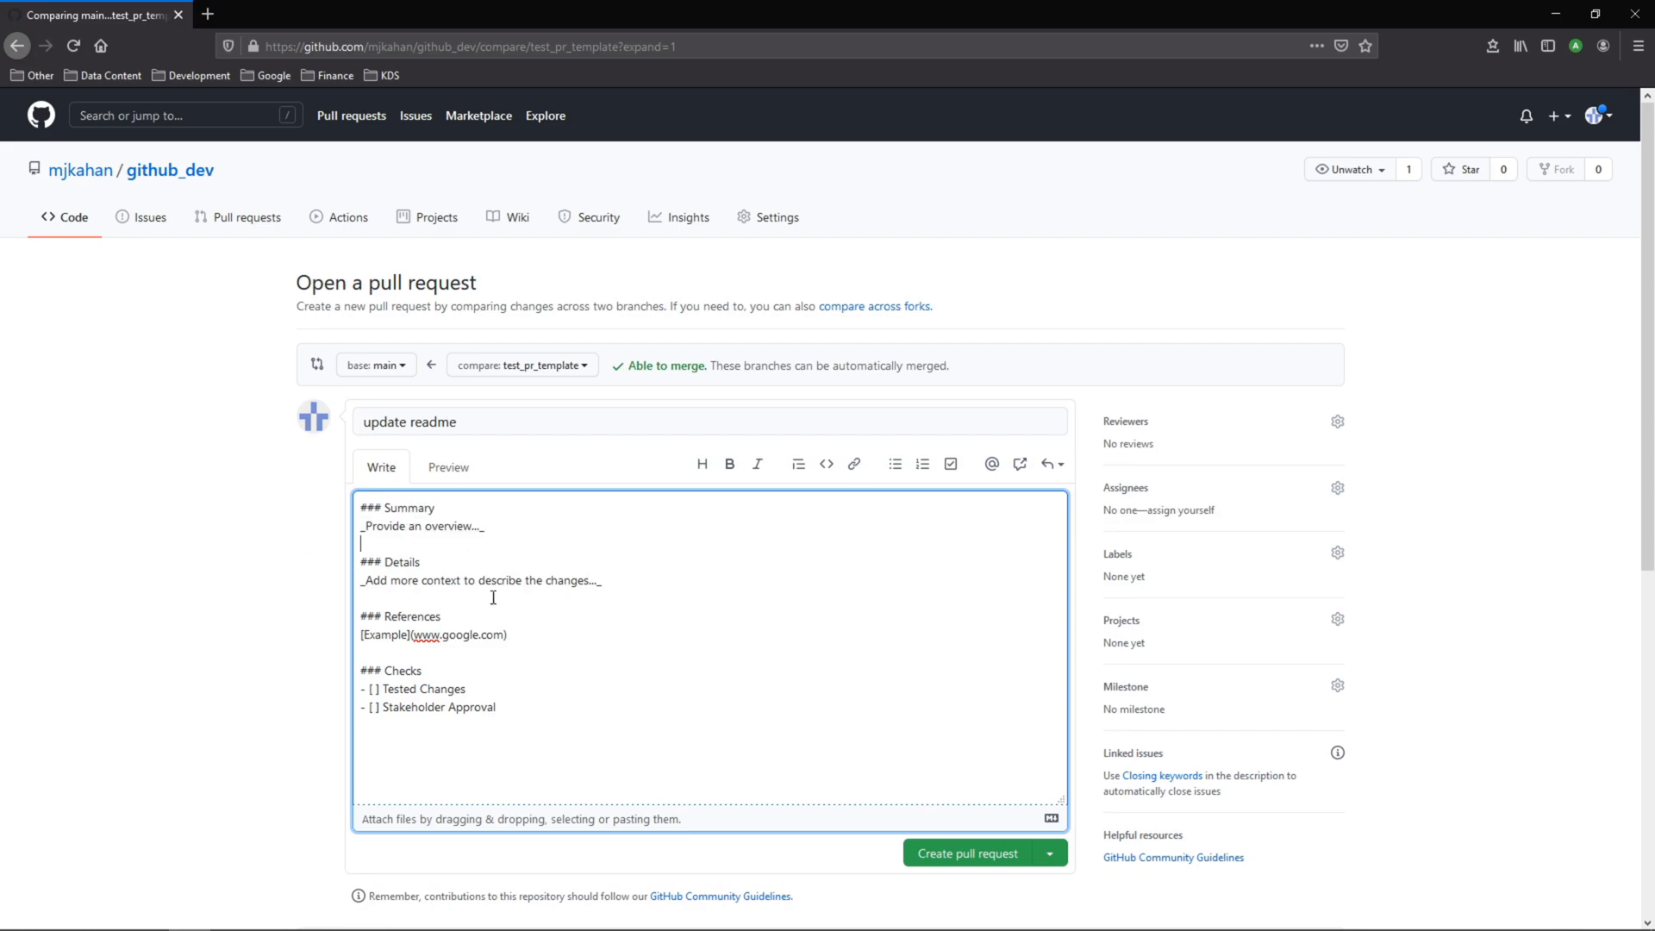
Step: Tick Tested Changes in preview and type x for Stakeholder Approval, confirming both
{"action": "left_click", "coordinate": [447, 466]}
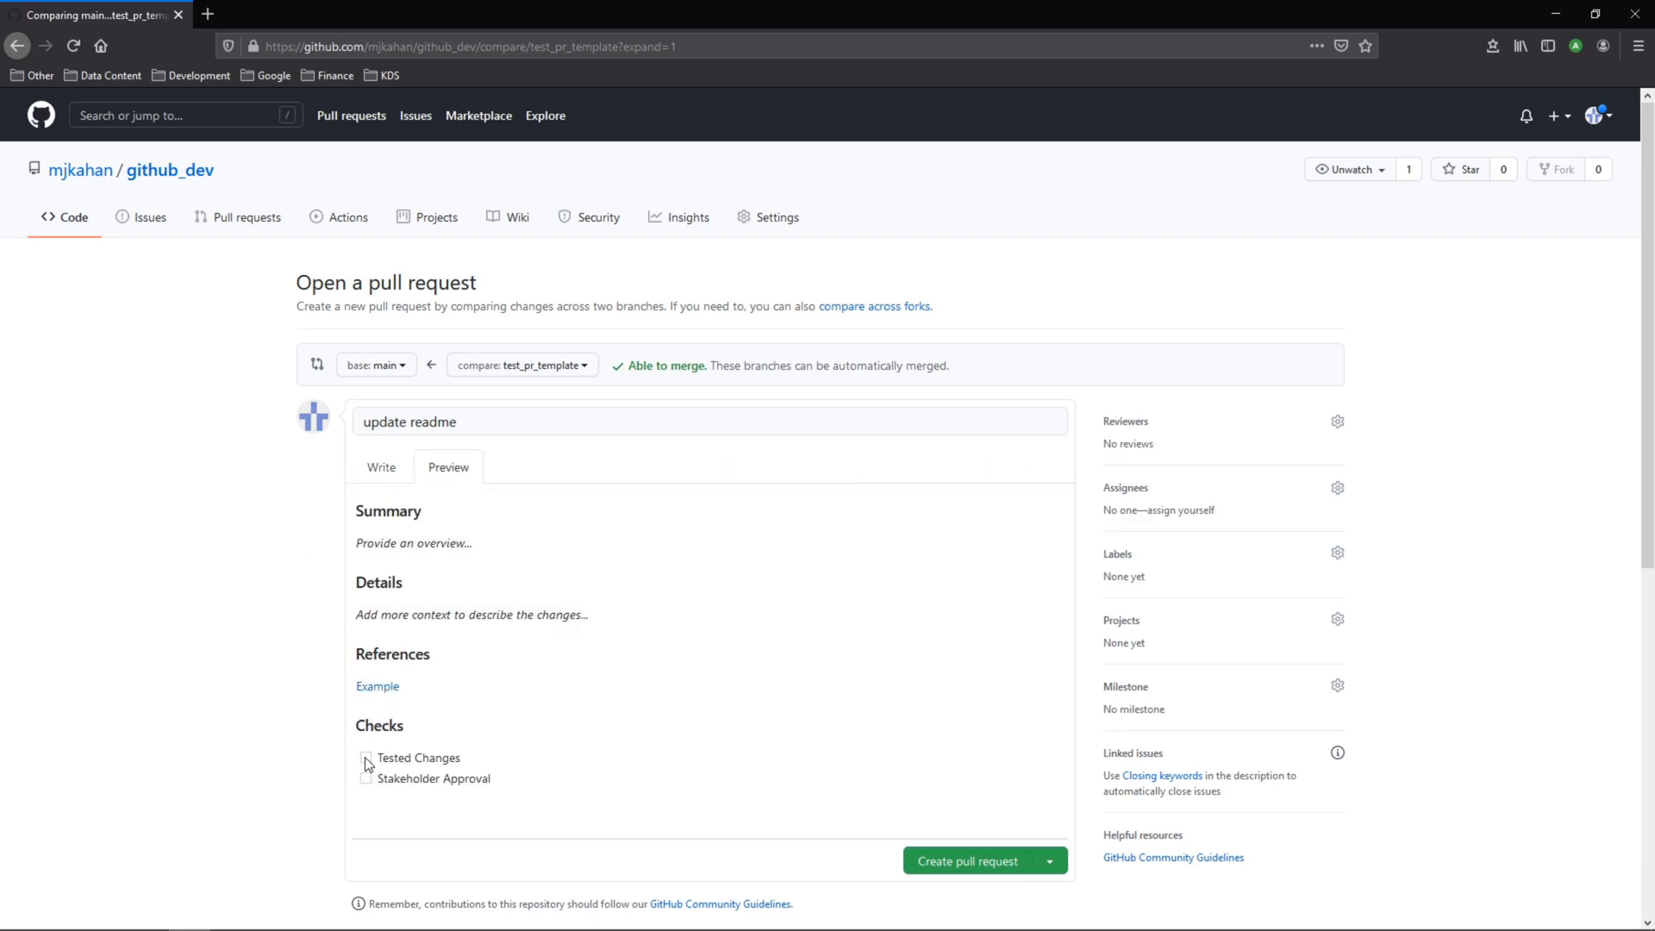
{"action": "left_click", "coordinate": [380, 467]}
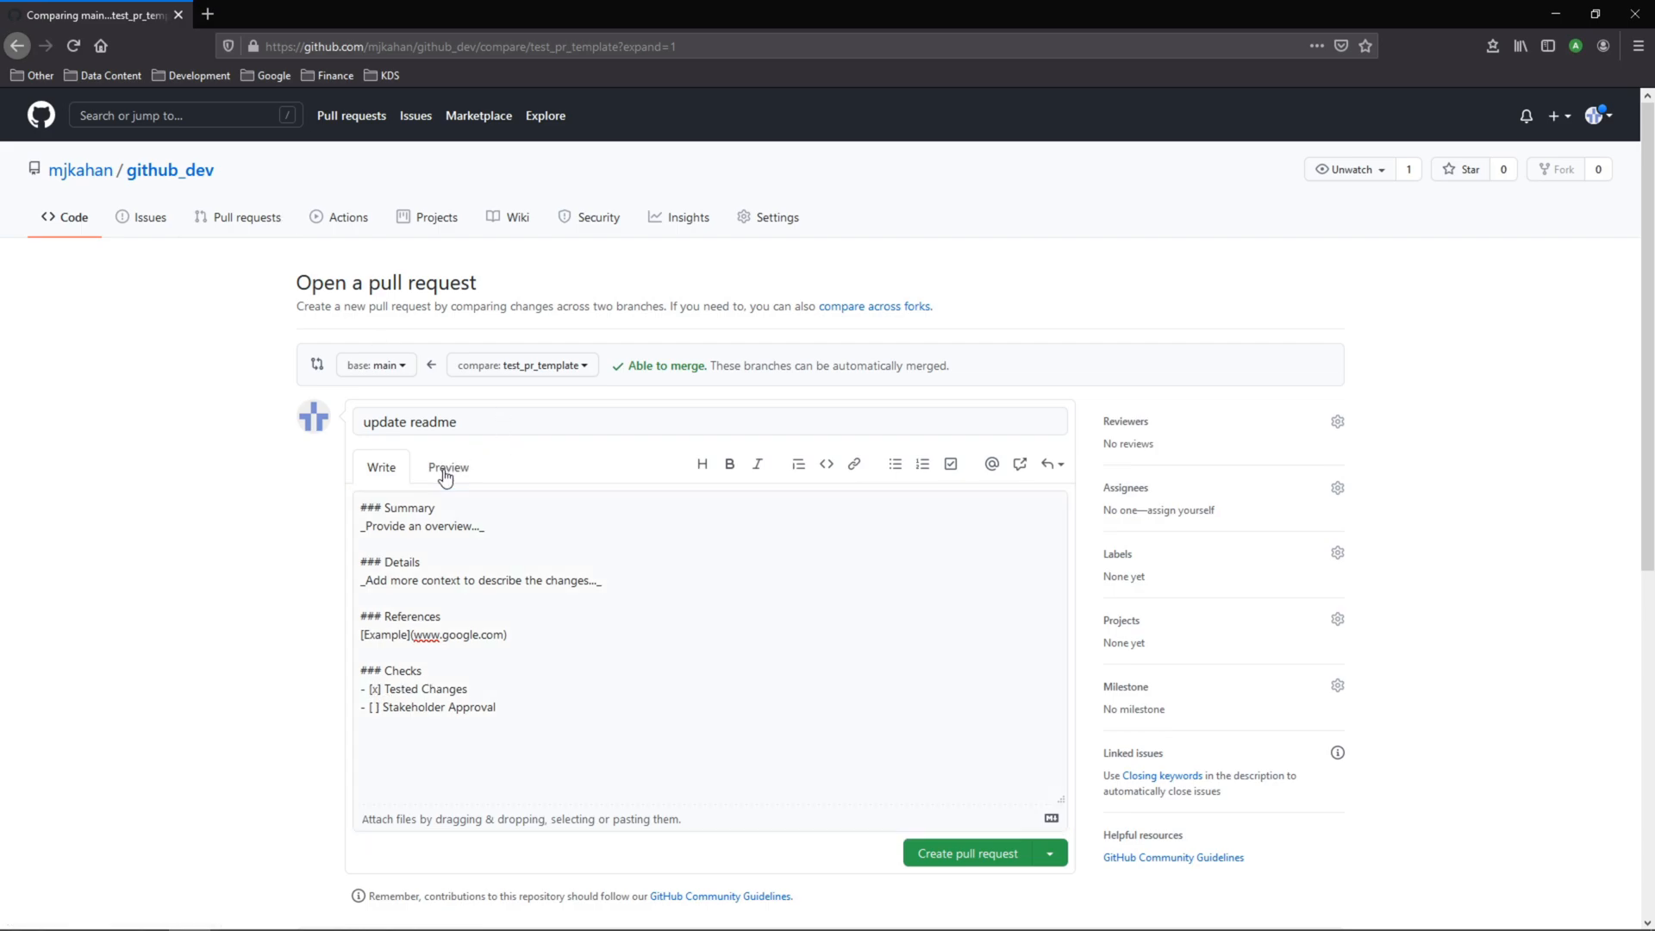
{"action": "left_click", "coordinate": [446, 466]}
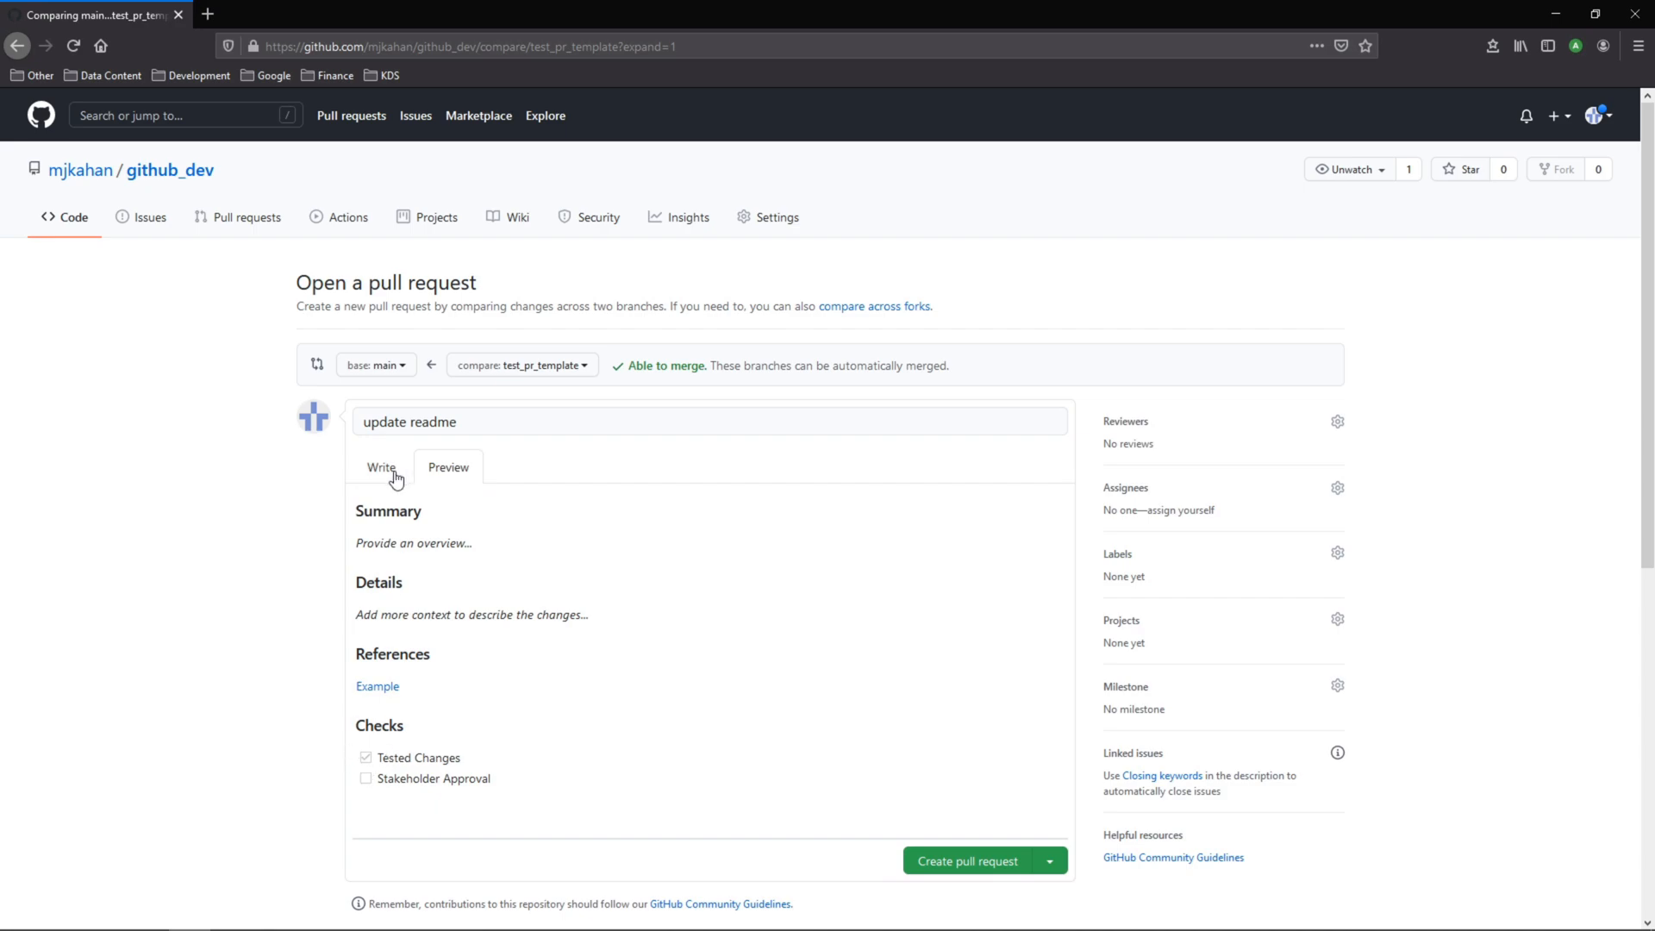
{"action": "left_click", "coordinate": [380, 467]}
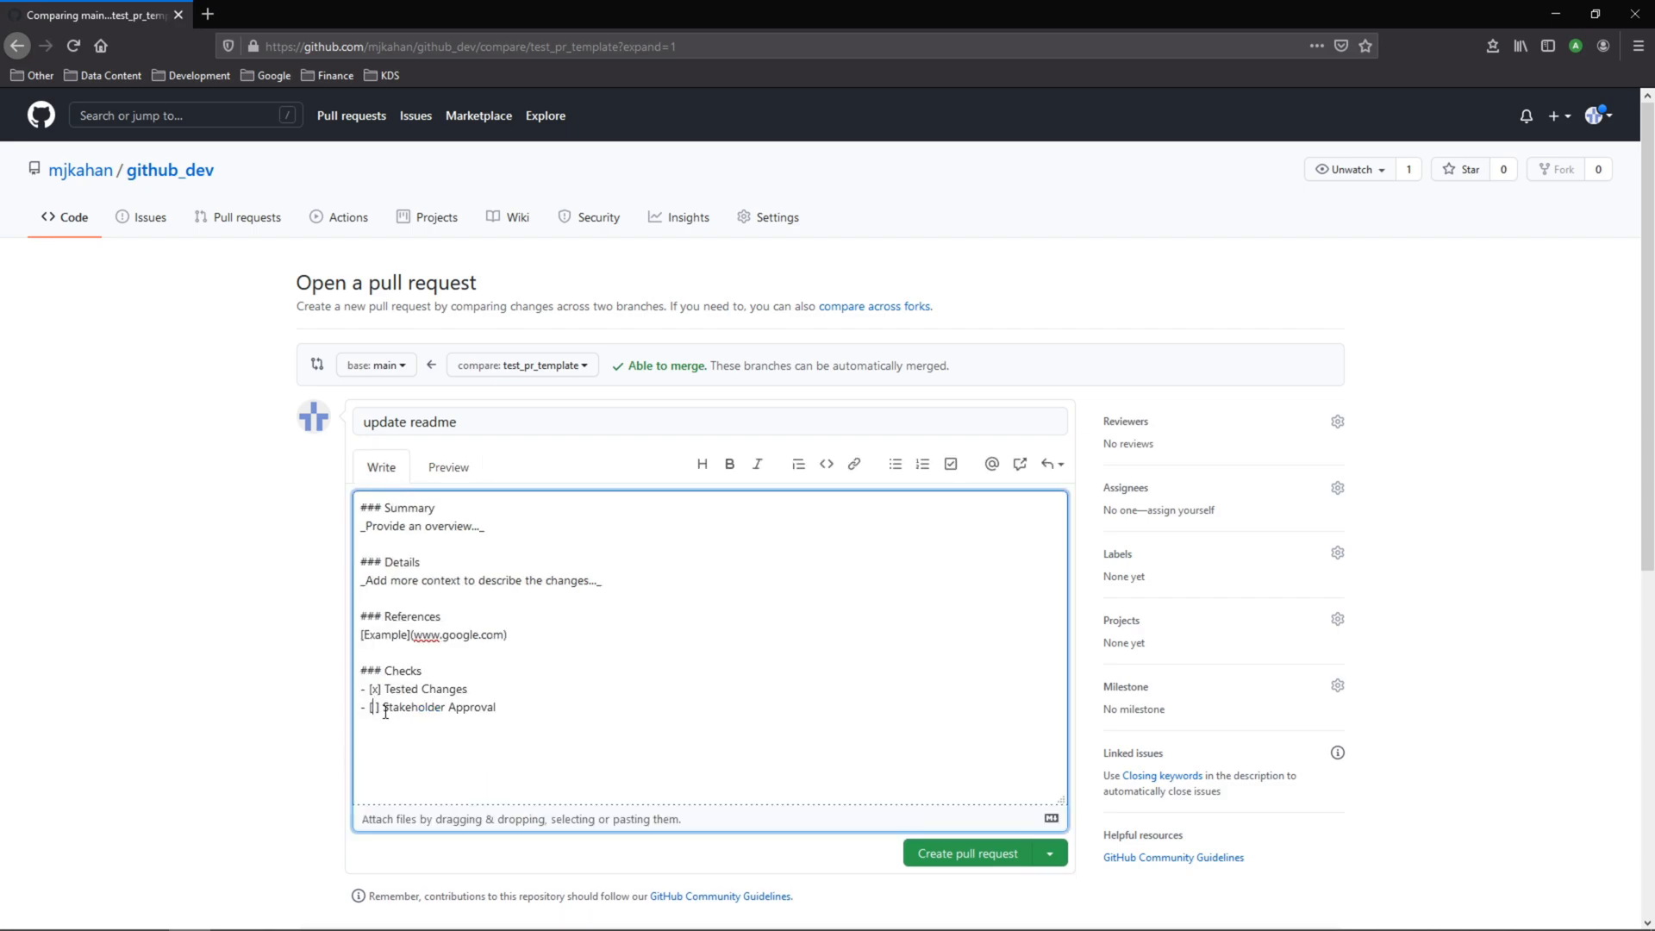
{"action": "type", "text": "x"}
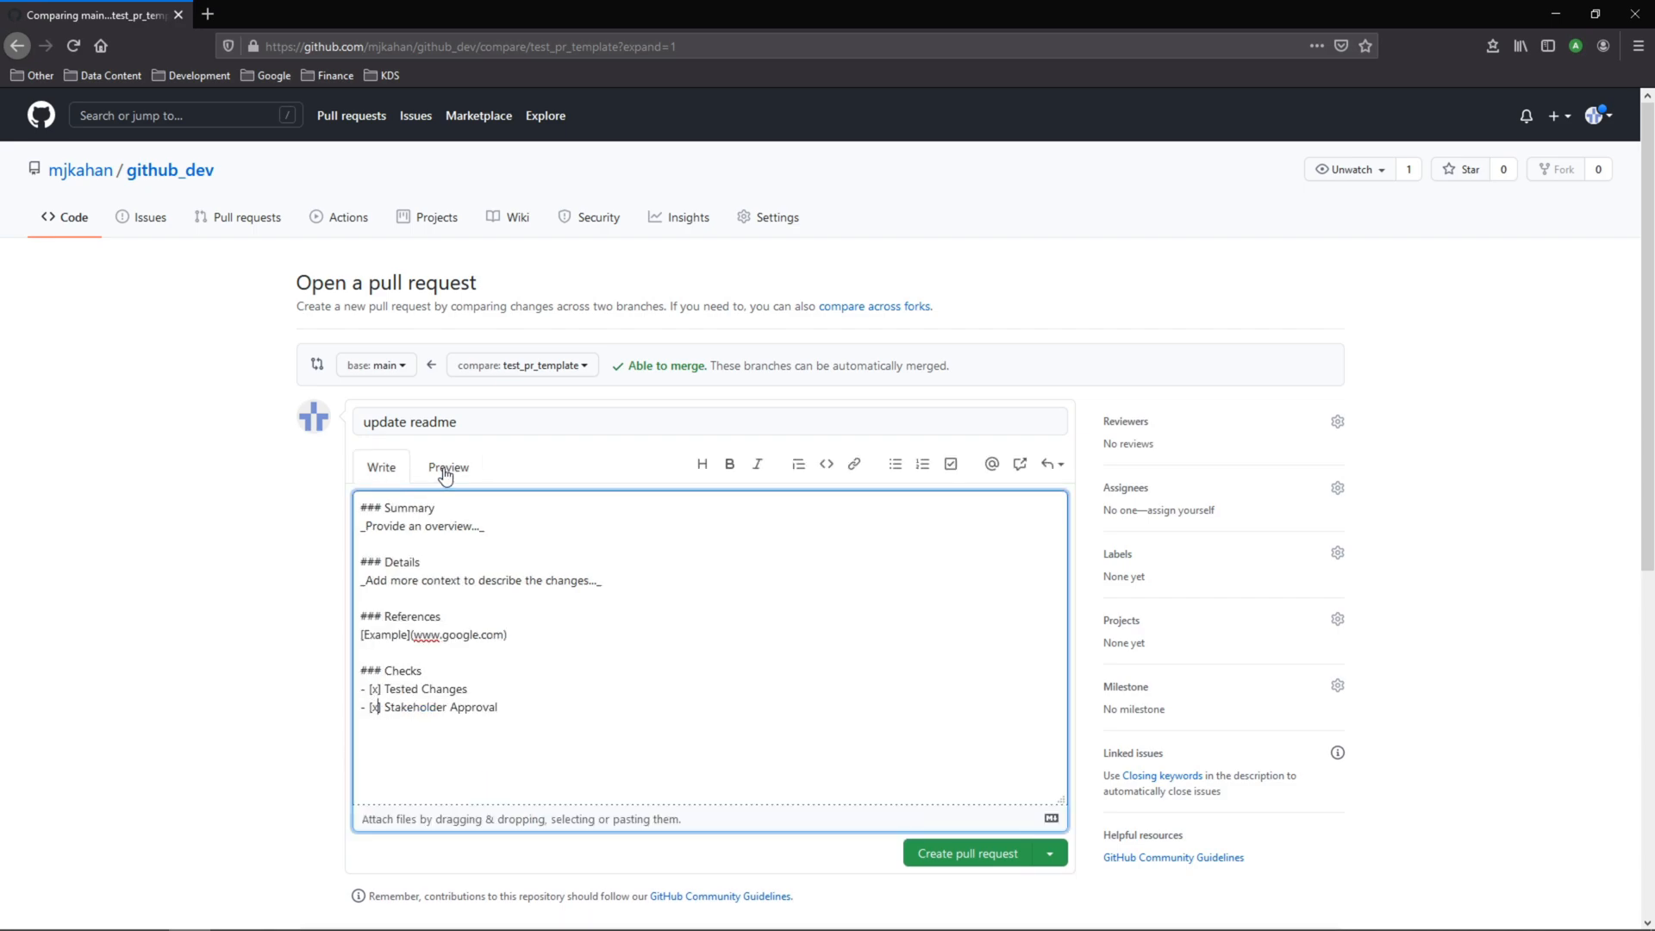
{"action": "left_click", "coordinate": [447, 467]}
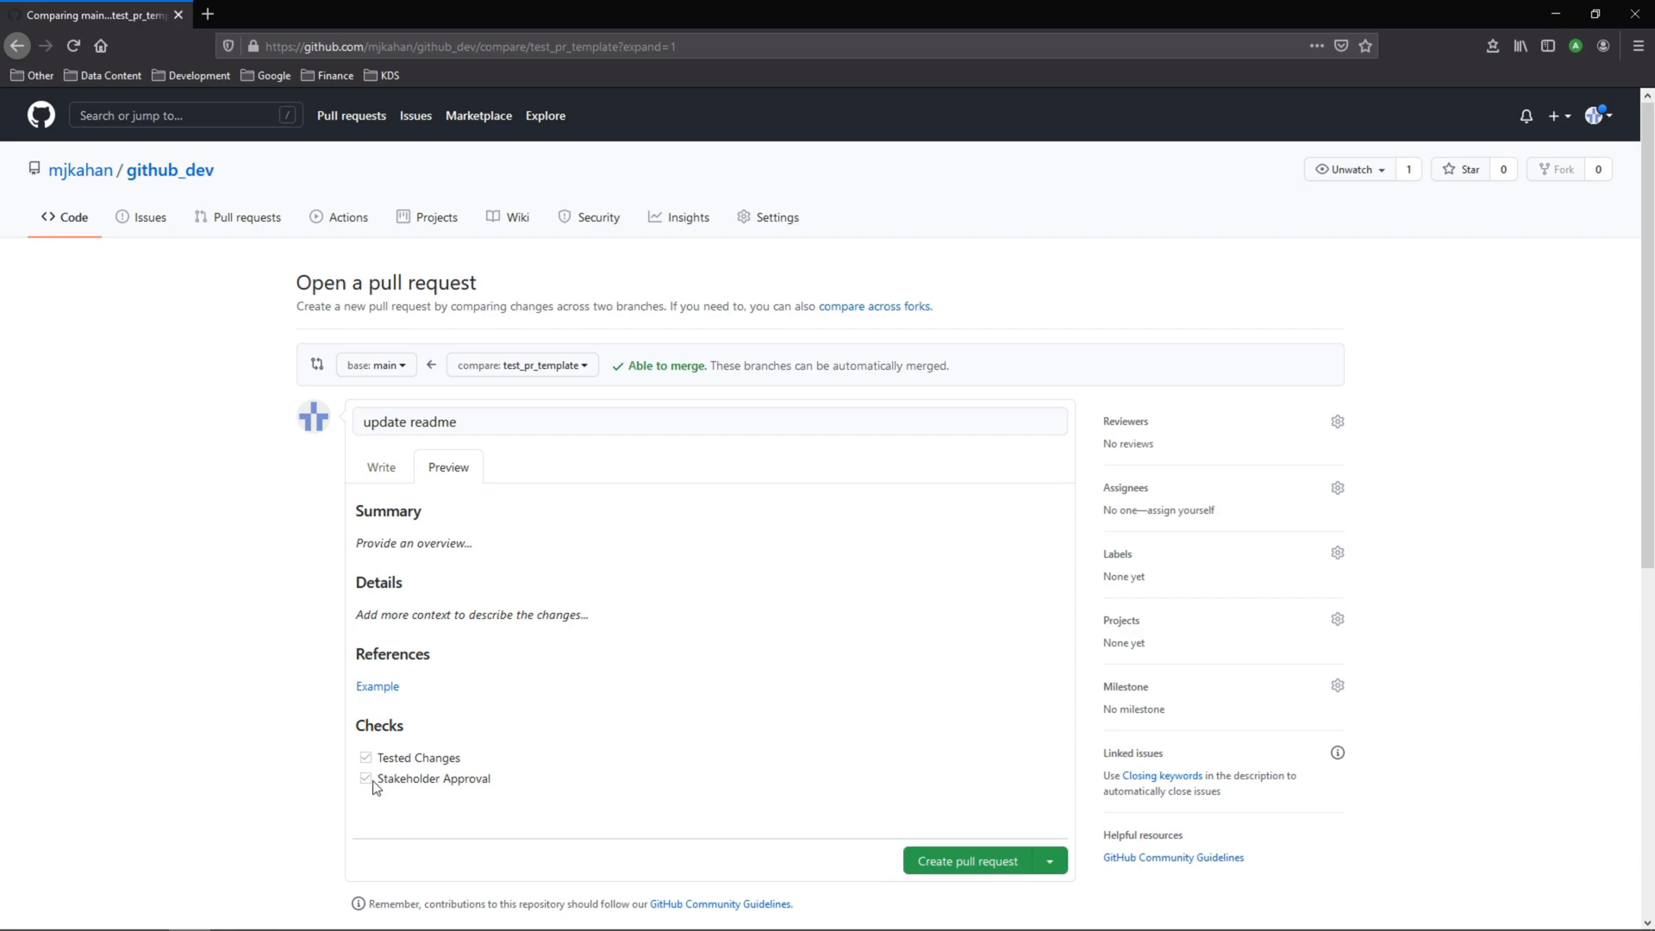
{"action": "left_click", "coordinate": [366, 778]}
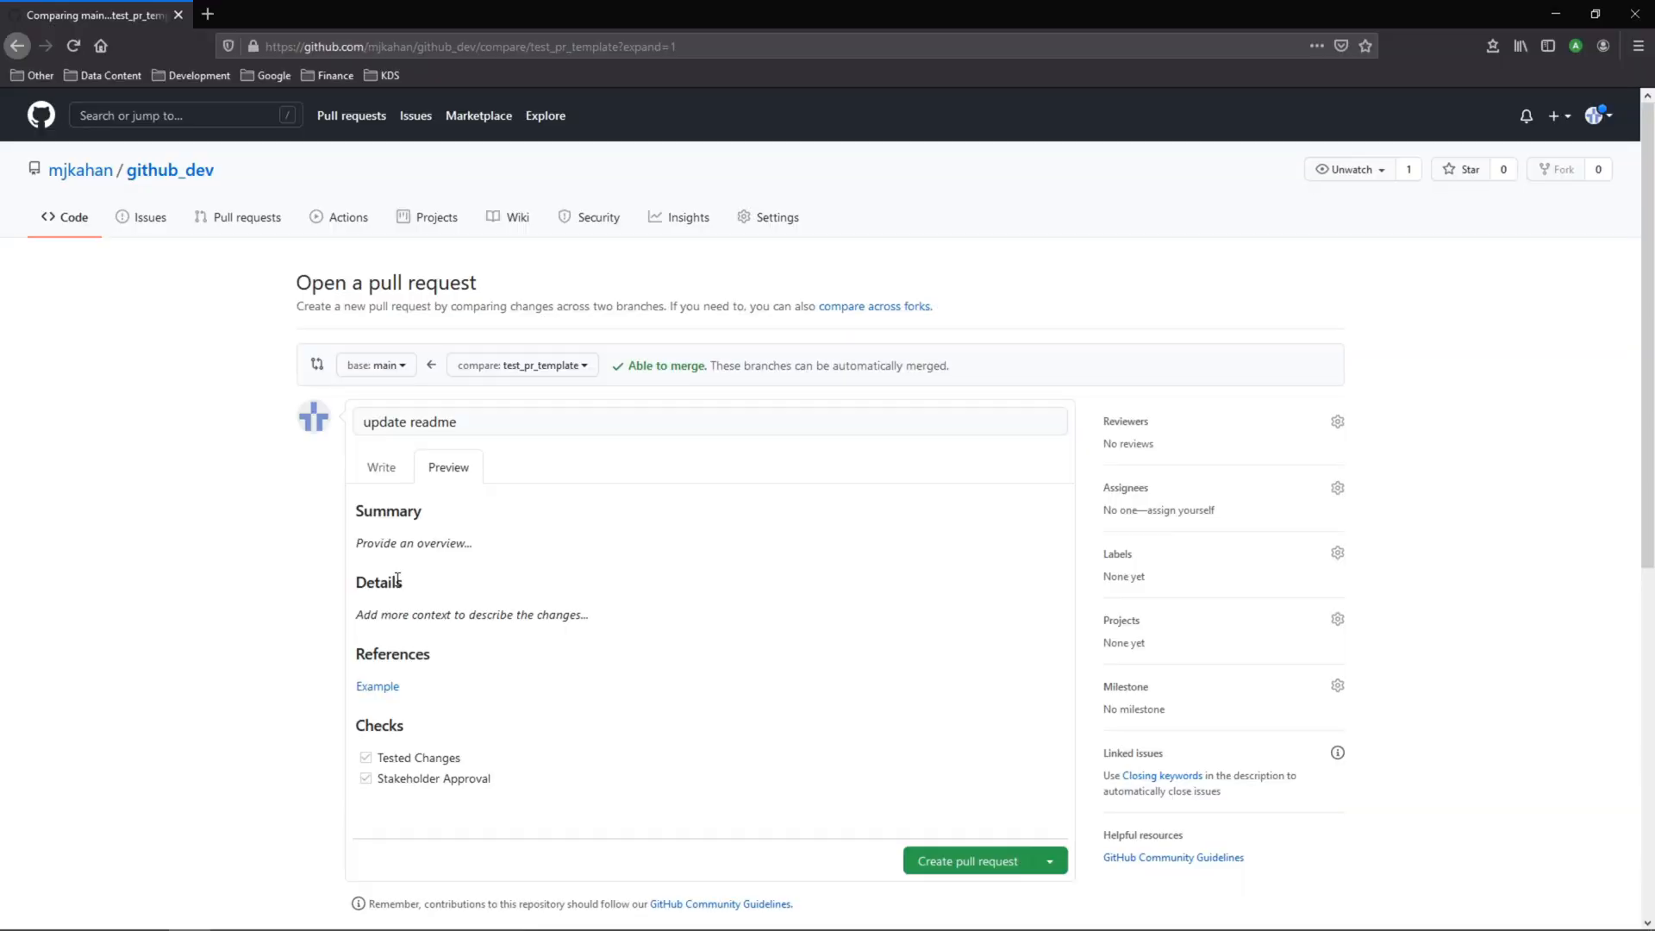
{"action": "mouse_move", "coordinate": [372, 462]}
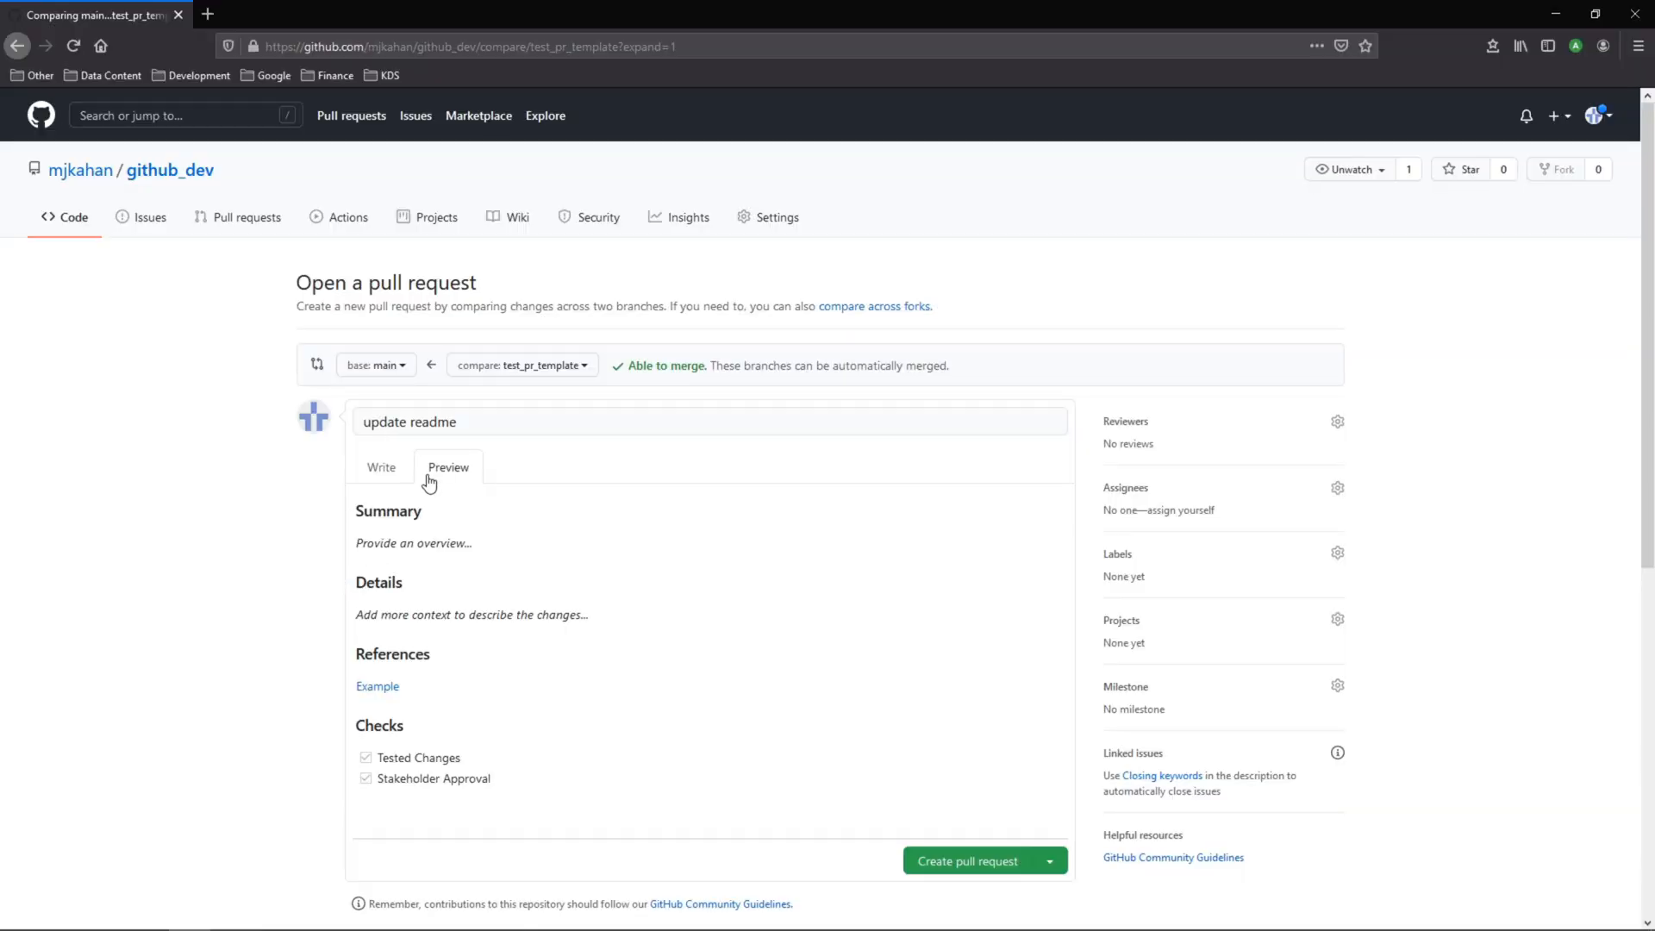
{"action": "mouse_move", "coordinate": [467, 618]}
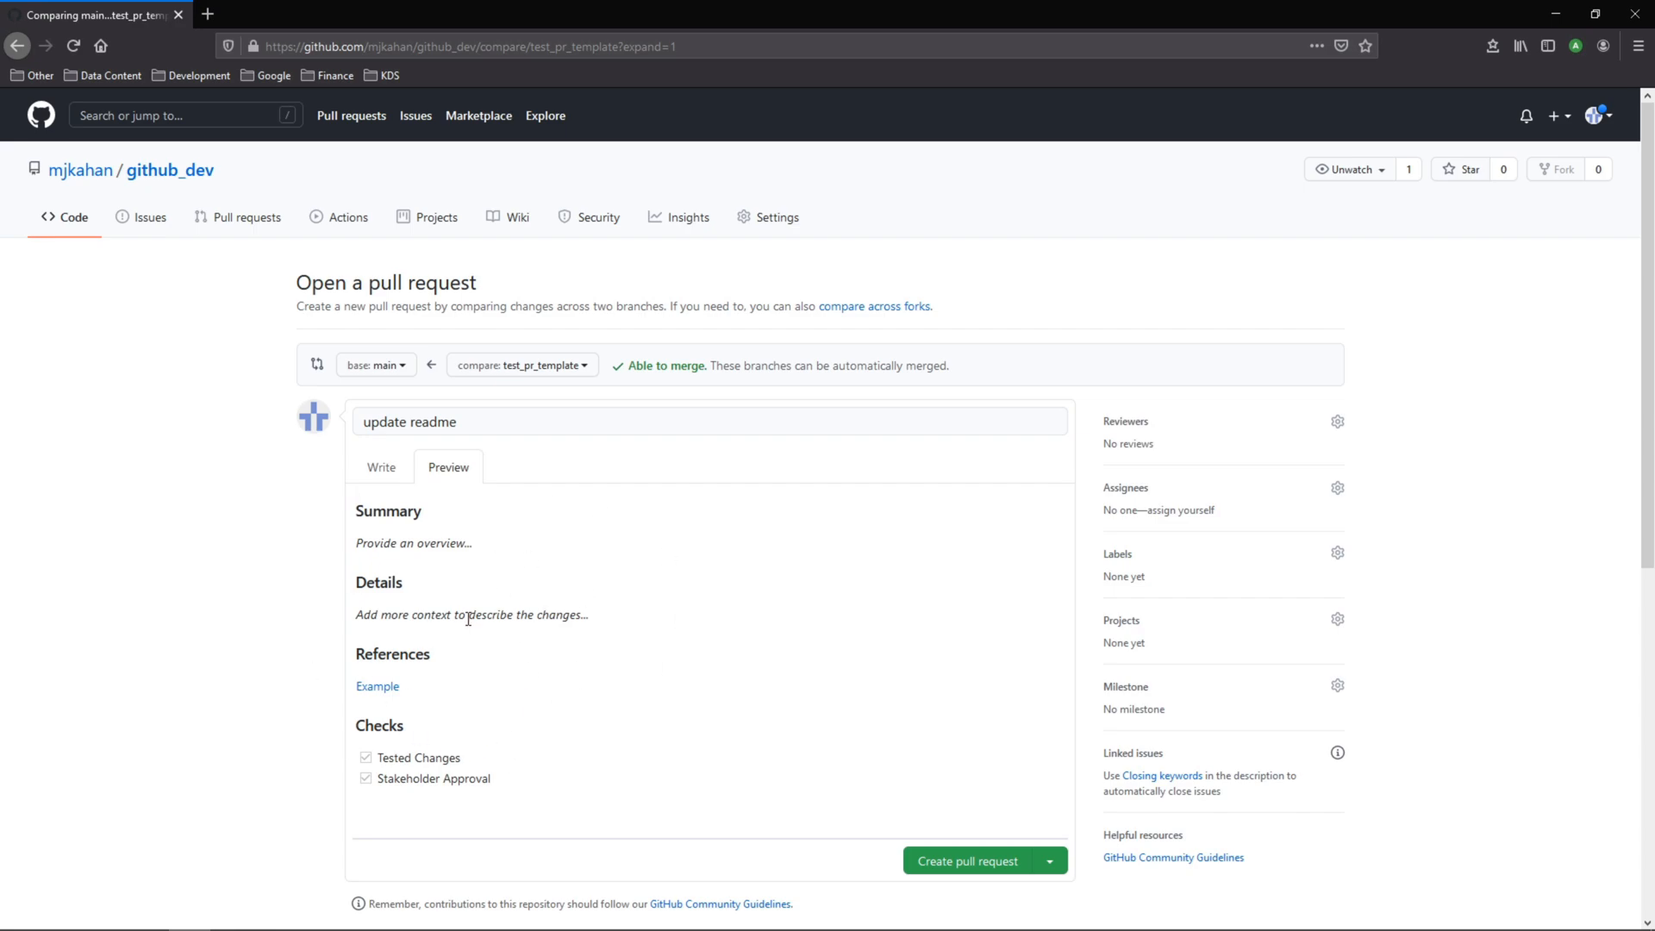